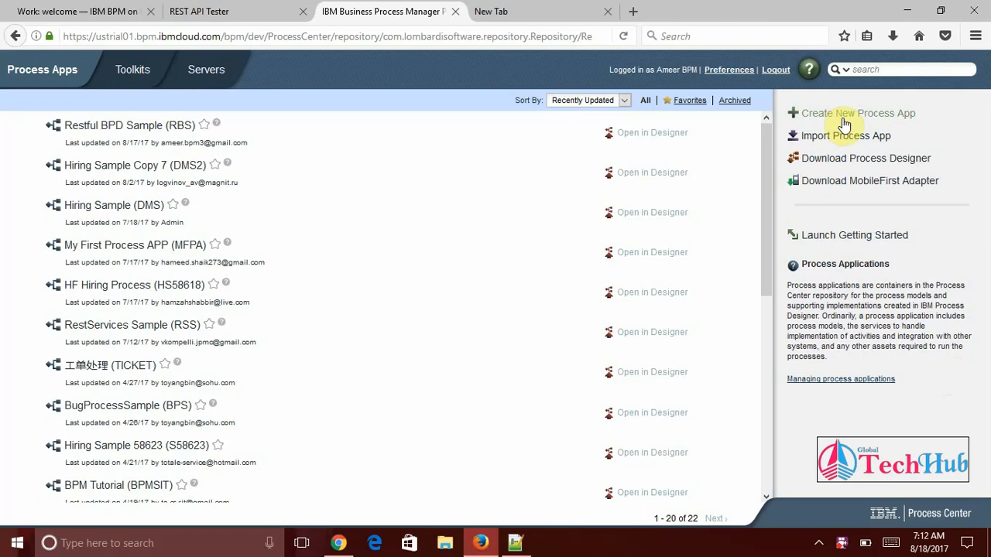
# Create process app 'BPD Sample App' (BPDSA), documented as exposing BPD as a service for external users
pyautogui.click(858, 113)
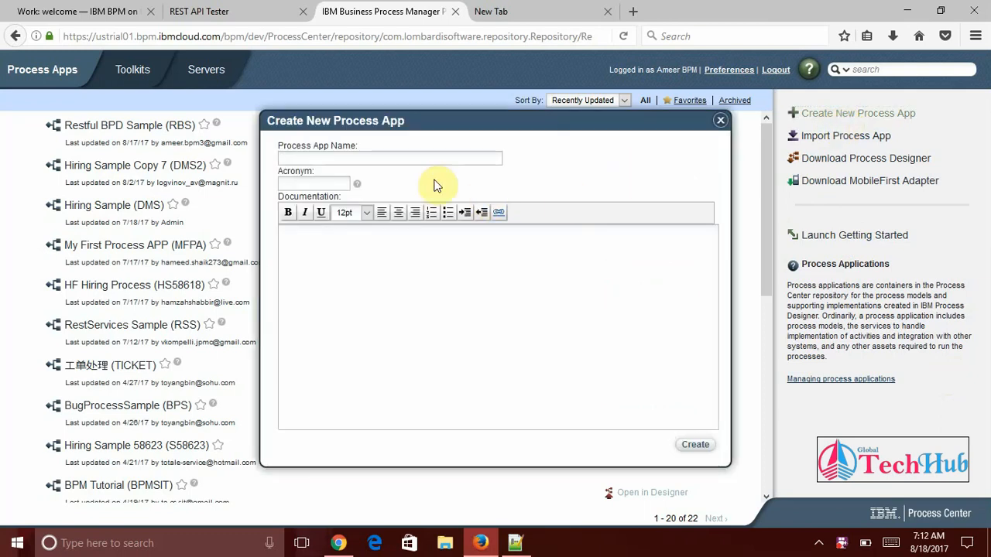
pyautogui.click(374, 157)
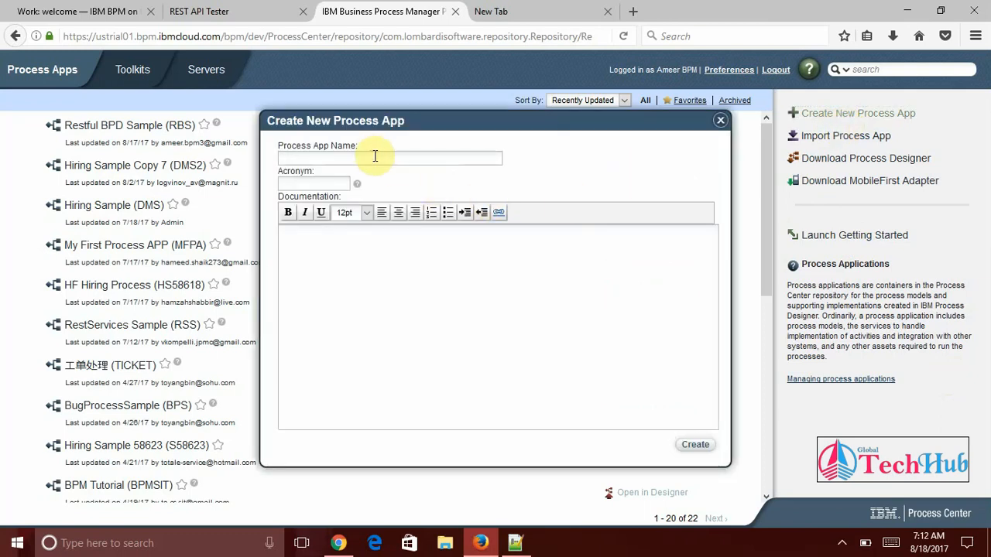
pyautogui.write('BPD Sample App')
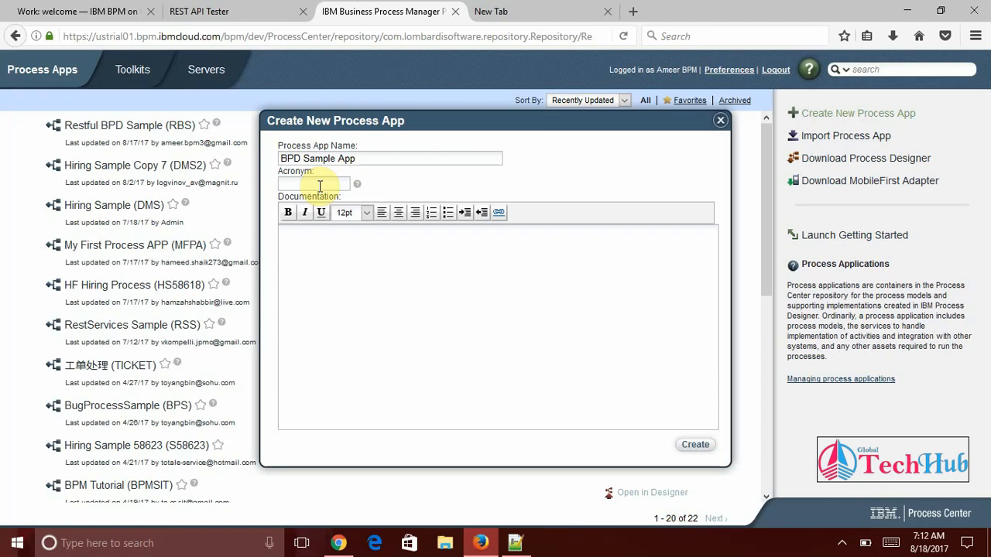
pyautogui.write('BPD')
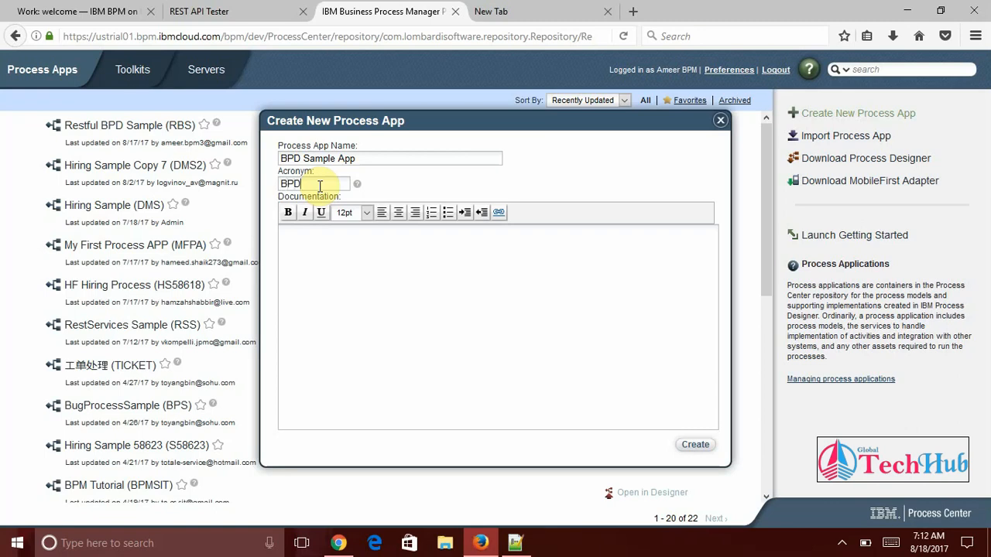
pyautogui.write('SA')
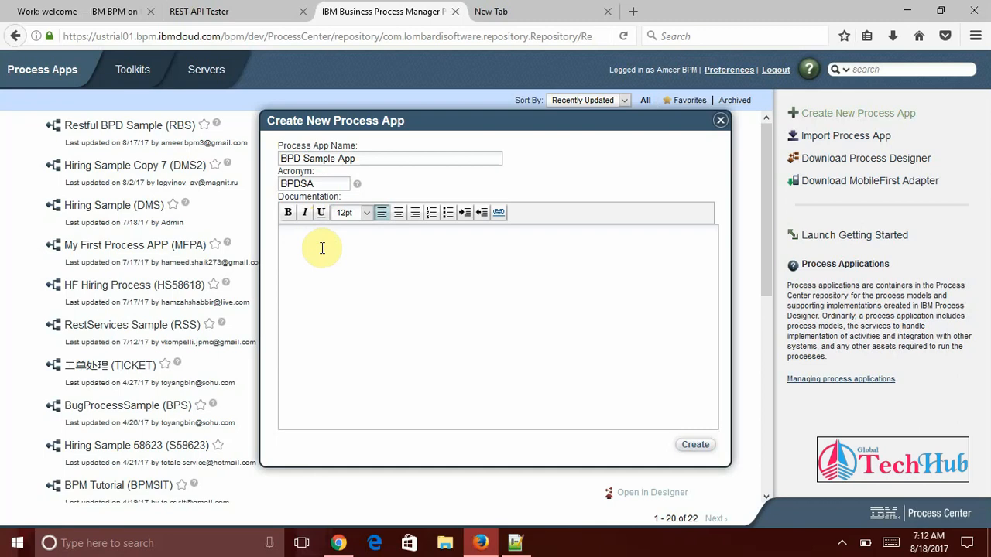
pyautogui.rightClick(322, 248)
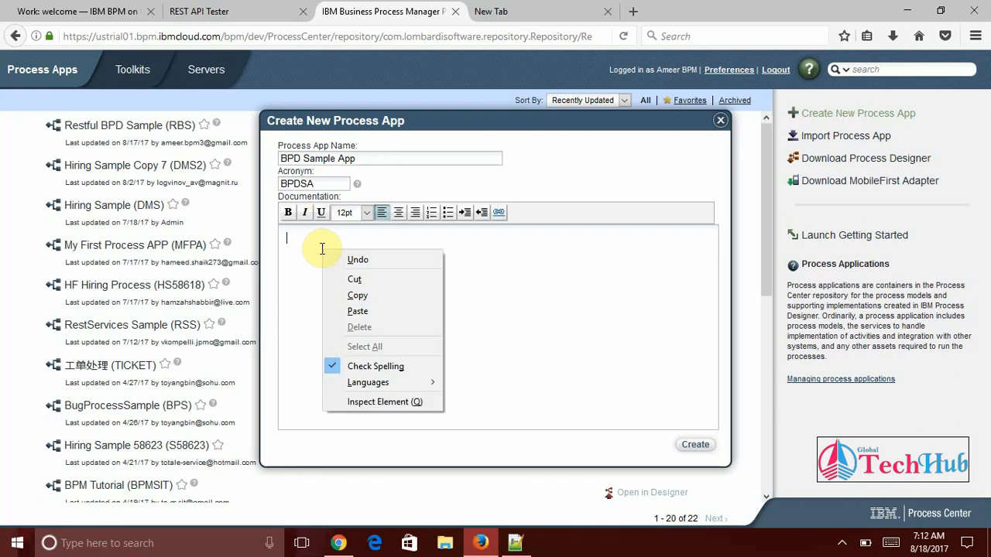
pyautogui.write('This Sample Demonstrate exposing BPD as a Service for External users.')
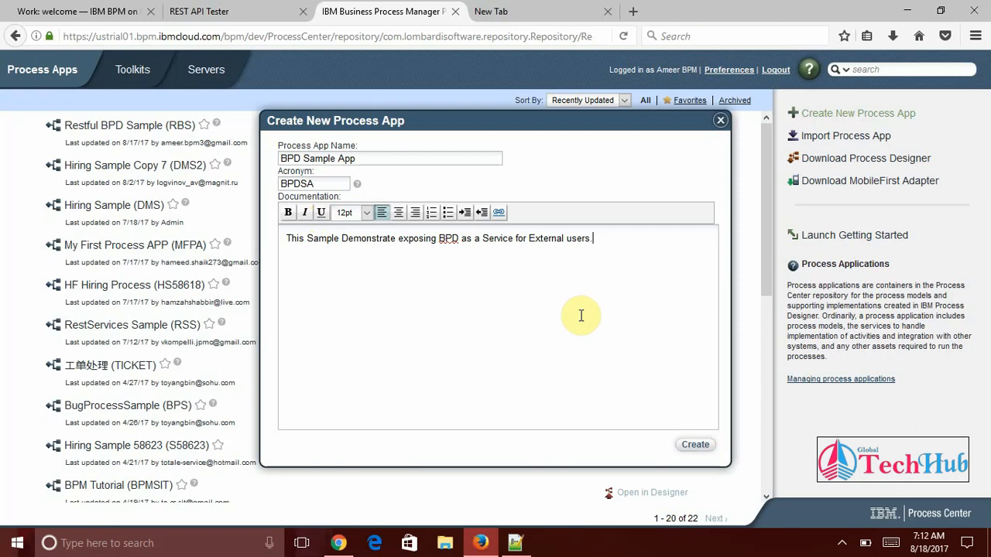
pyautogui.moveTo(480, 243)
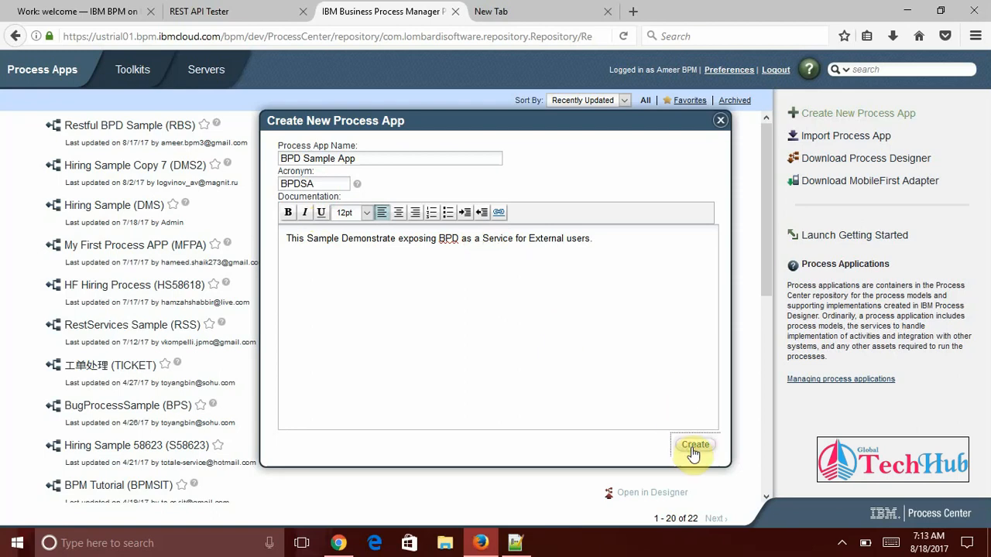
pyautogui.click(694, 445)
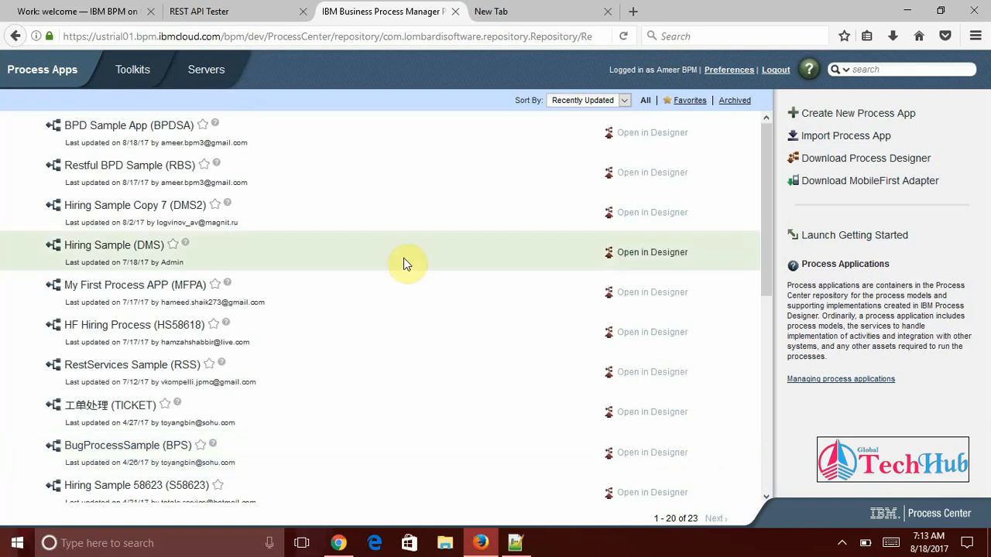
pyautogui.moveTo(274, 148)
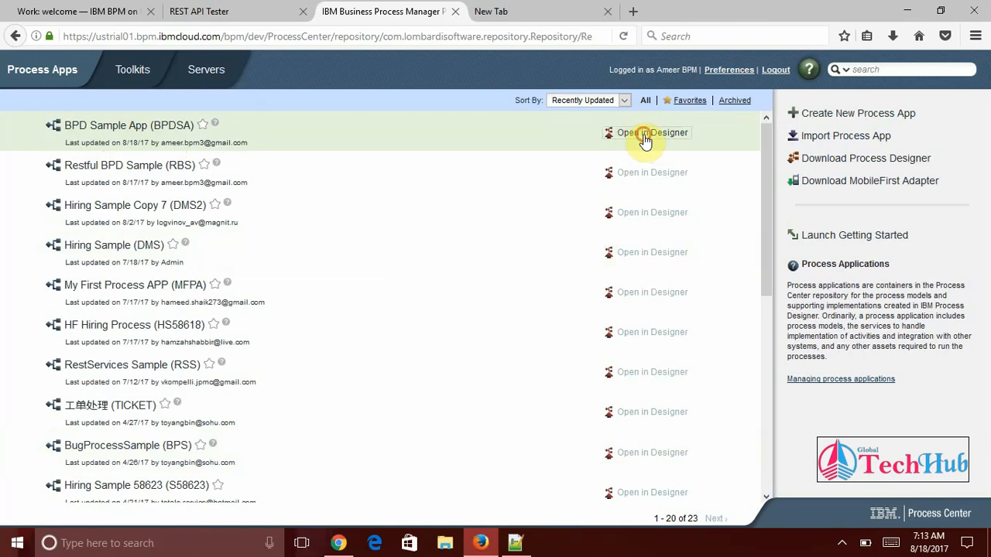
# Open BPD Sample App (BPDSA) in the web Designer
pyautogui.click(651, 132)
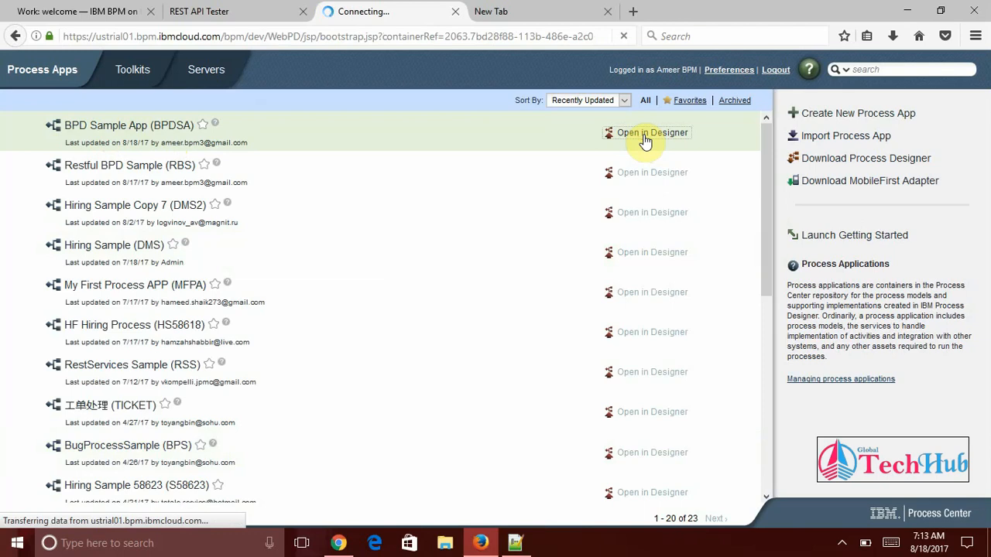
pyautogui.click(652, 132)
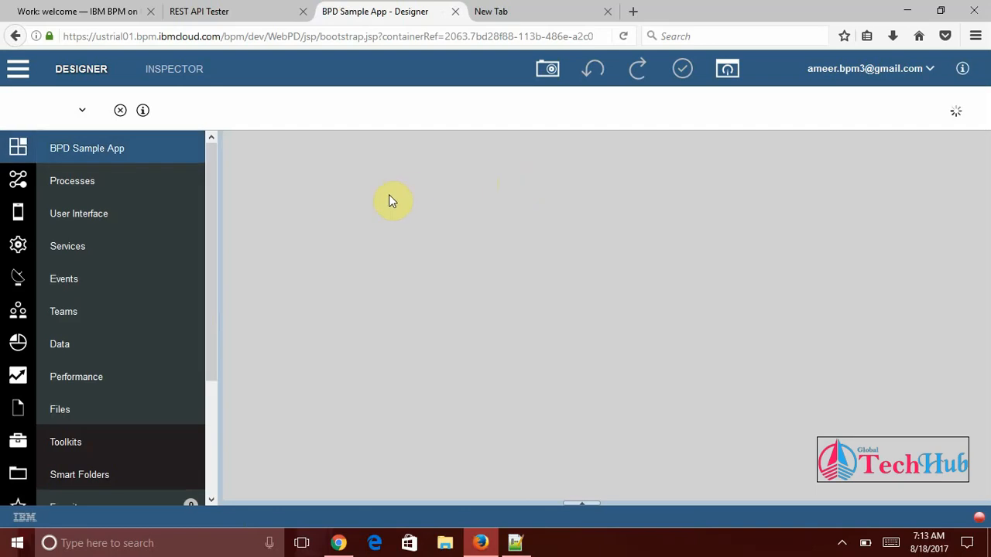
pyautogui.moveTo(116, 185)
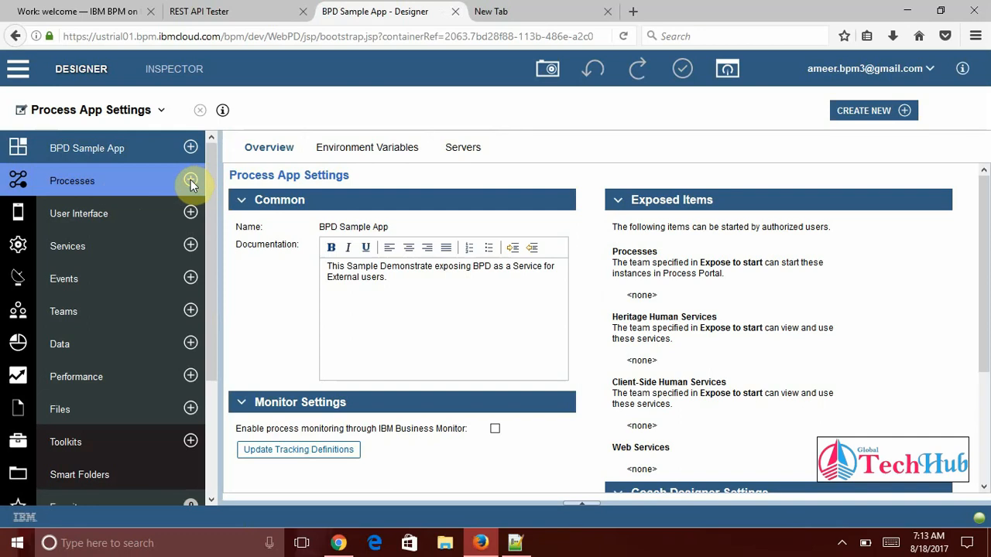
# Add a process named 'Restful BPD' to the app through the New Process dialog
pyautogui.click(190, 180)
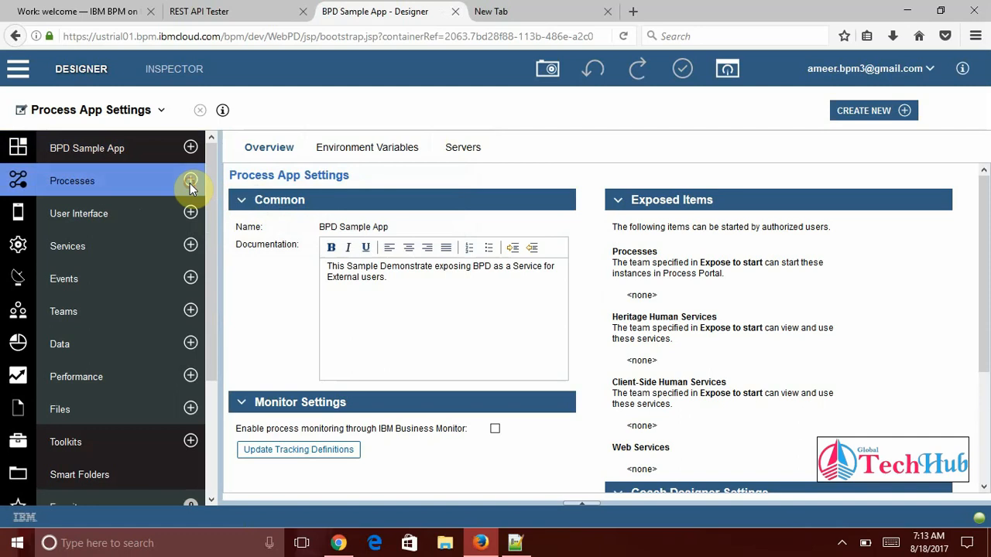
pyautogui.click(191, 181)
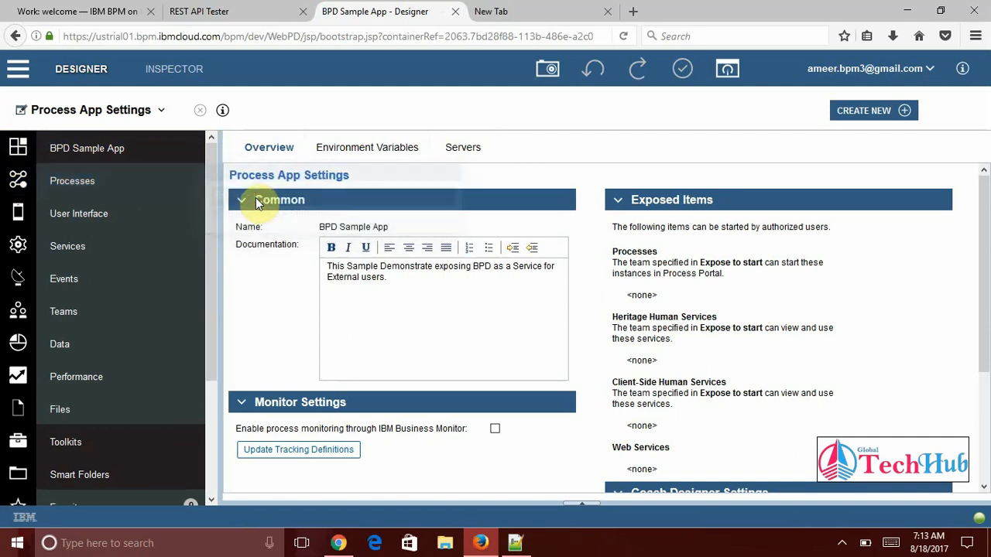
pyautogui.moveTo(643, 172)
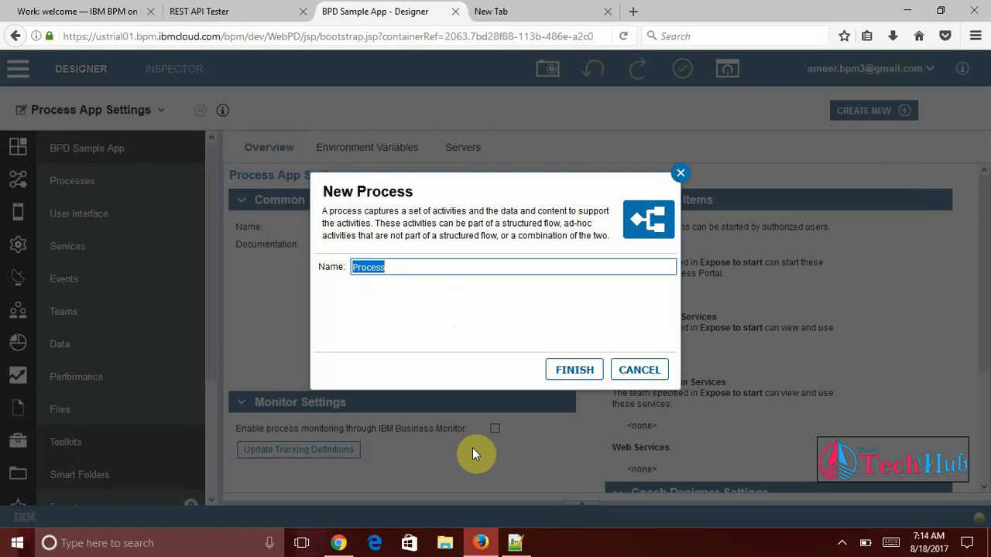
pyautogui.write('Restful BPD')
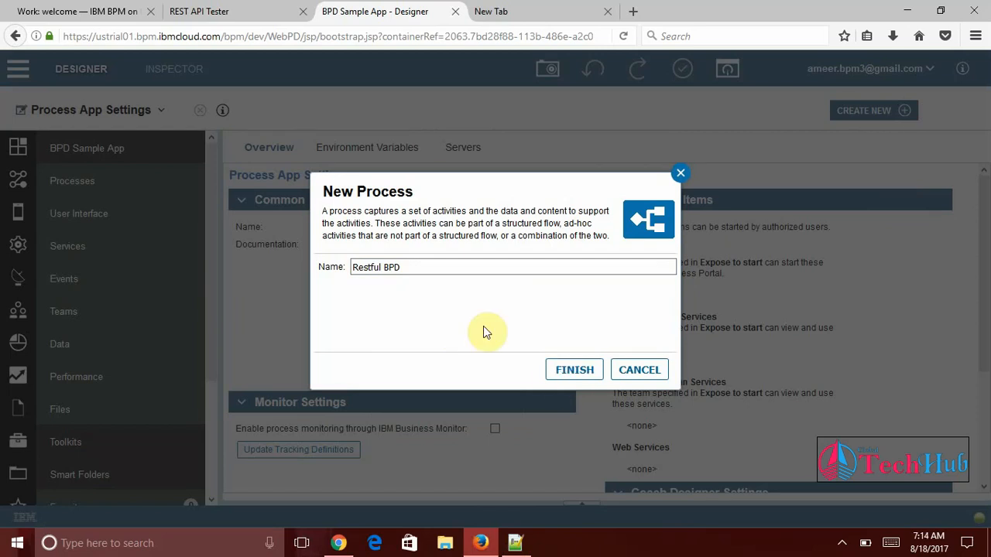
pyautogui.click(574, 369)
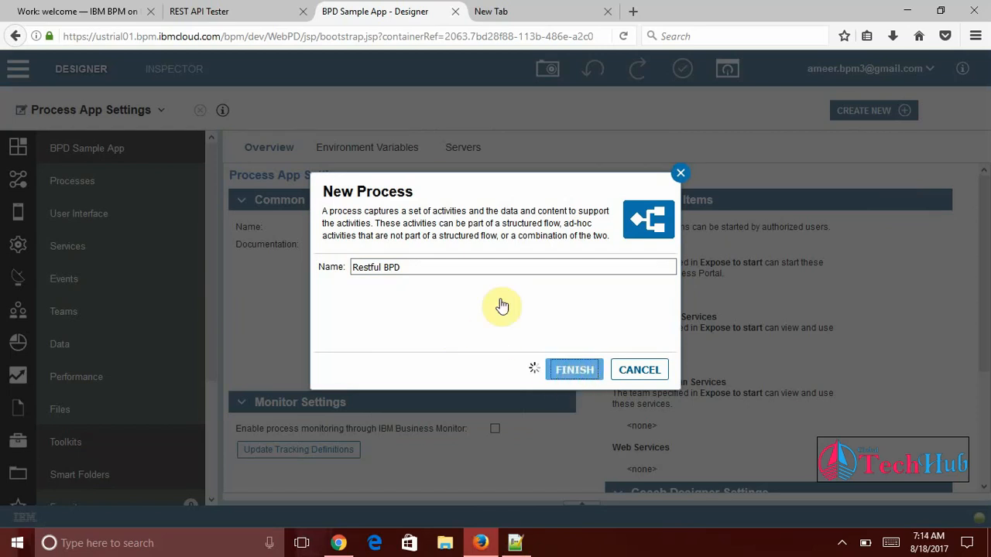
pyautogui.click(574, 369)
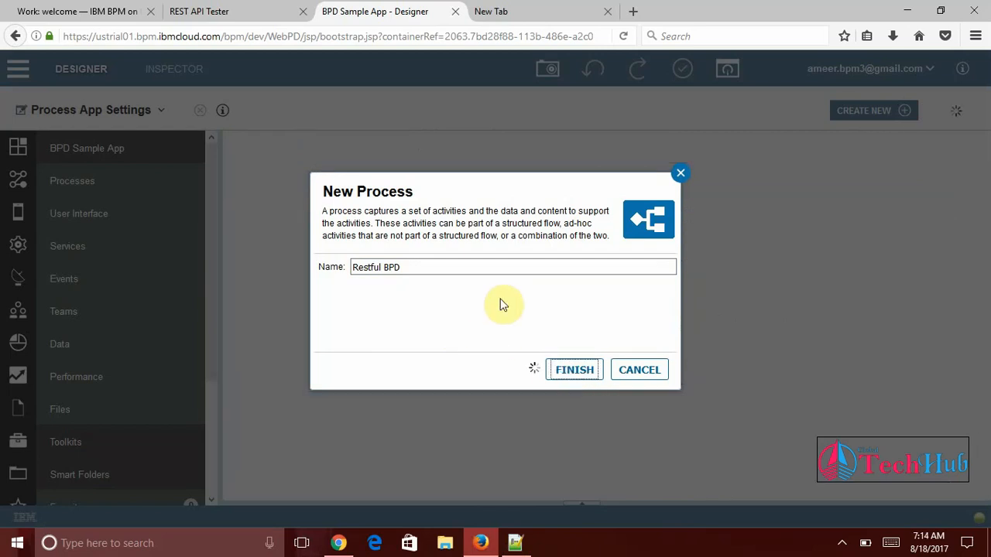
pyautogui.click(573, 369)
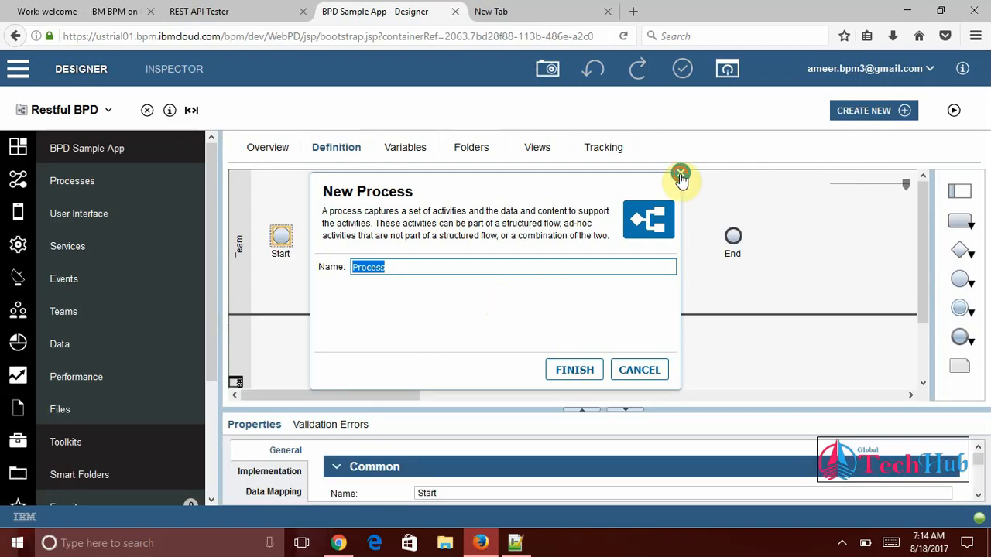
# Close the duplicate New Process form, check the empty Variables tab, and return to Definition
pyautogui.click(679, 171)
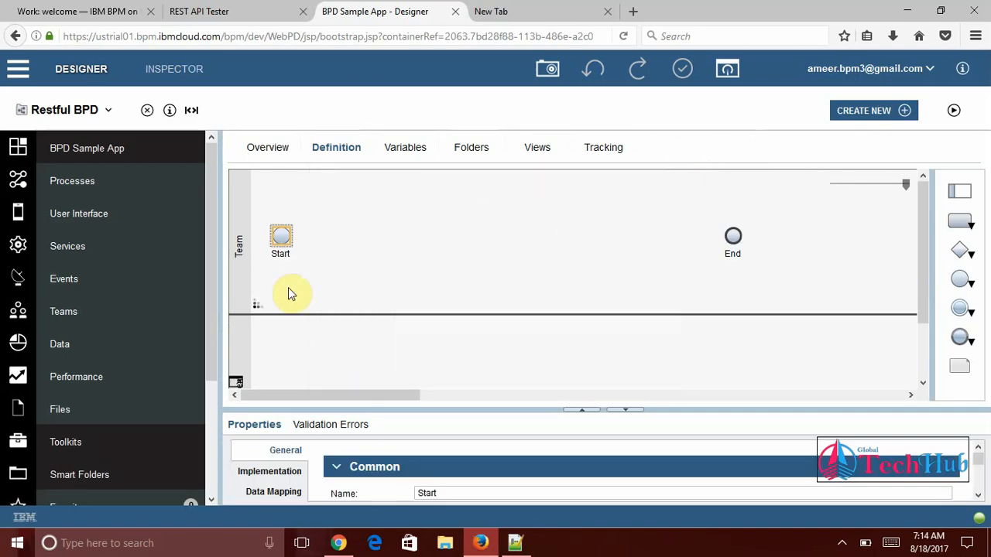
pyautogui.moveTo(390, 337)
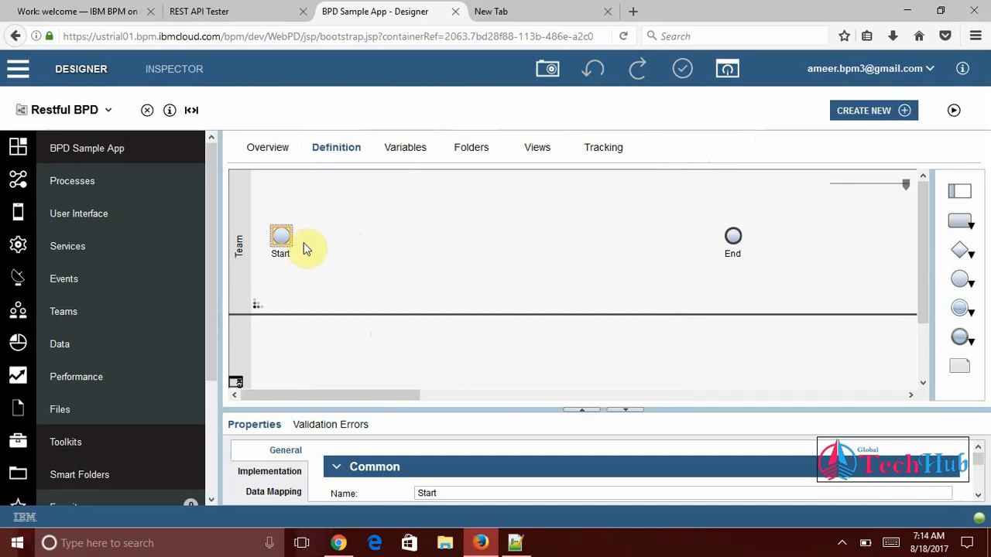
pyautogui.moveTo(369, 259)
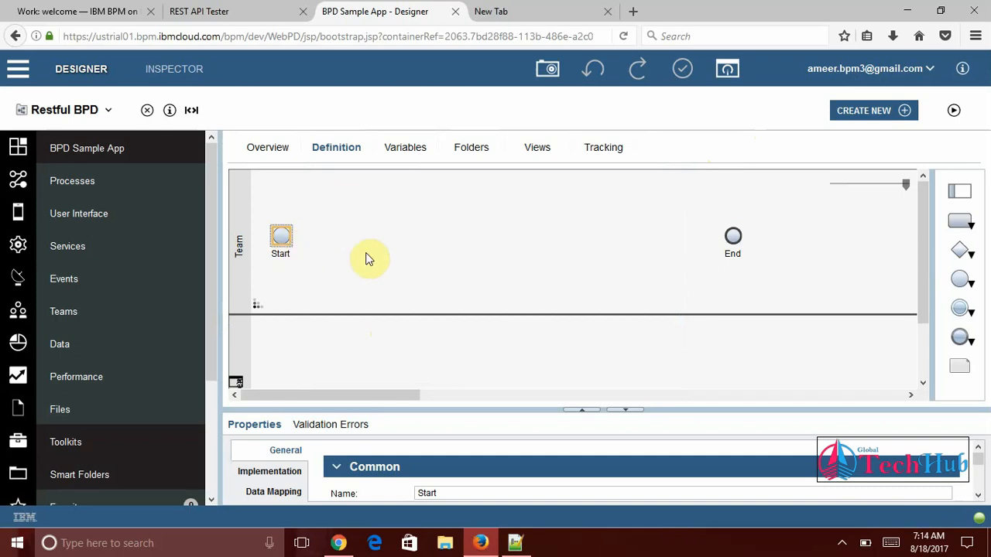
pyautogui.moveTo(514, 300)
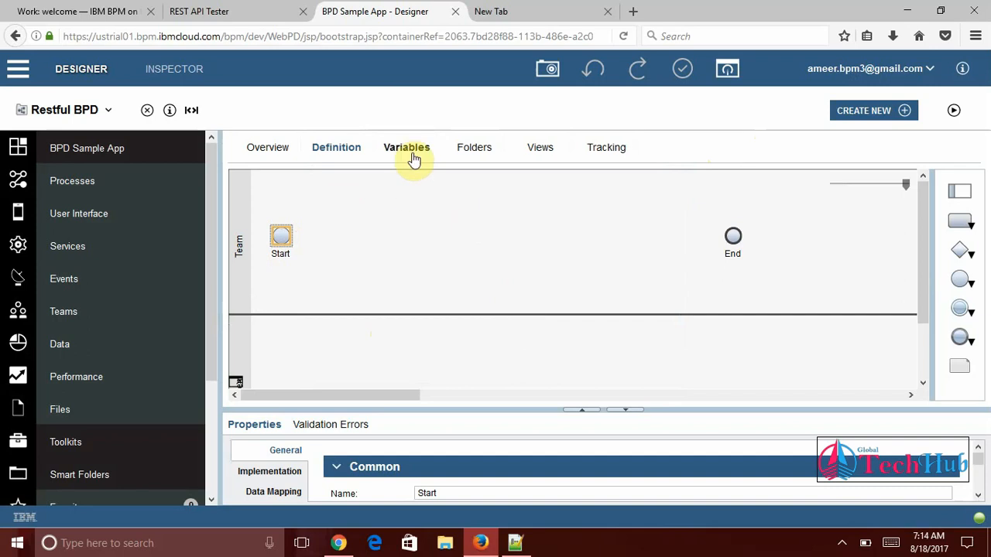
pyautogui.click(406, 147)
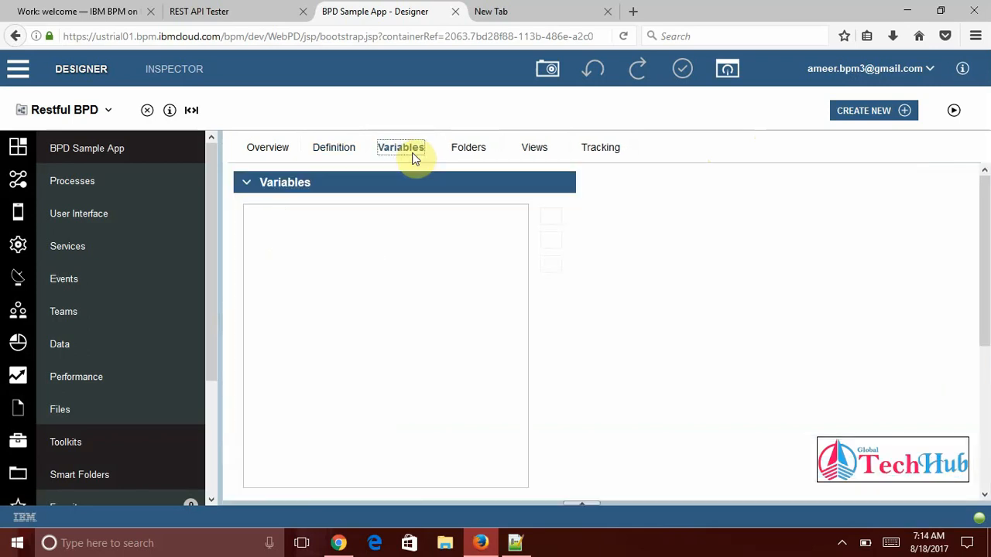
pyautogui.click(334, 147)
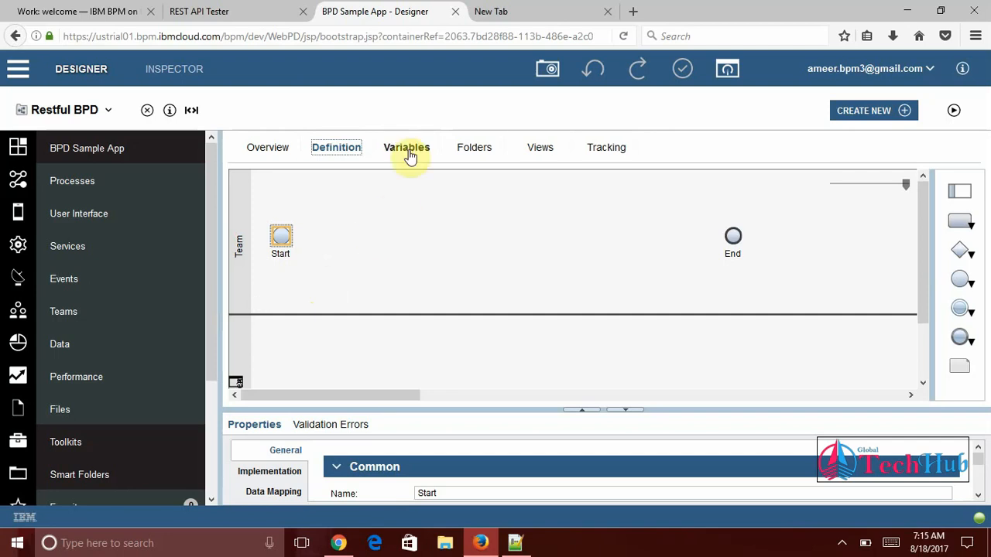
# Add a String input variable 'name' and a String output variable 'greeting' to Restful BPD
pyautogui.click(406, 147)
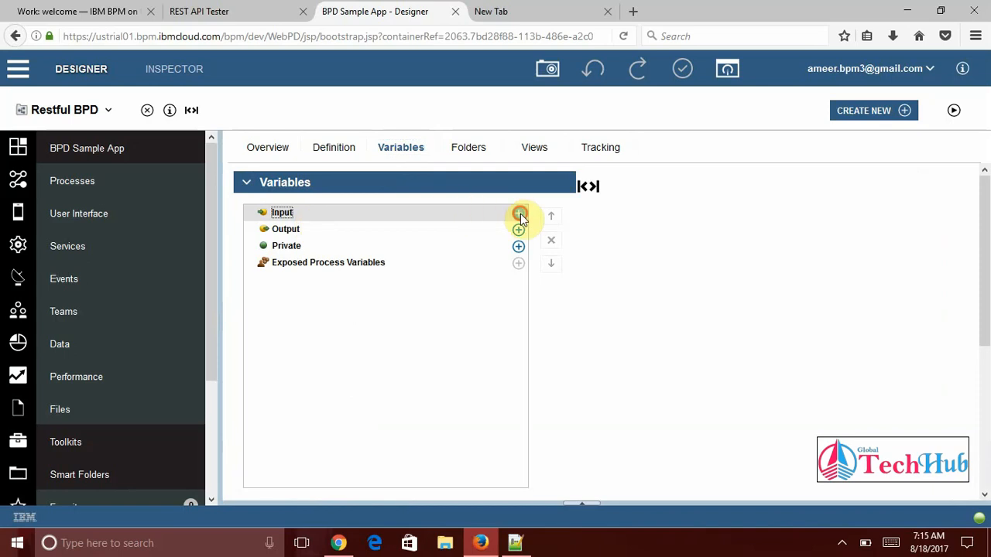
pyautogui.click(517, 213)
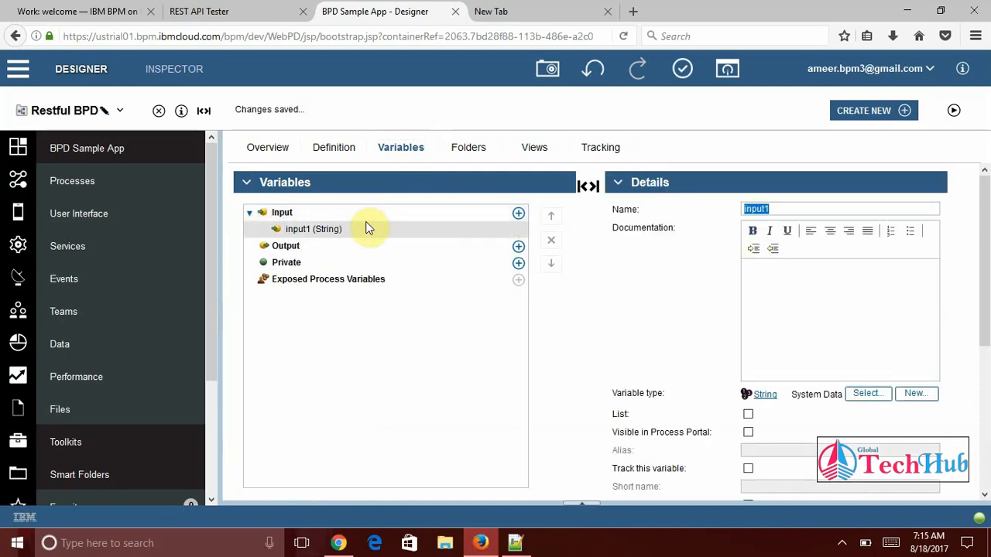
pyautogui.write('name')
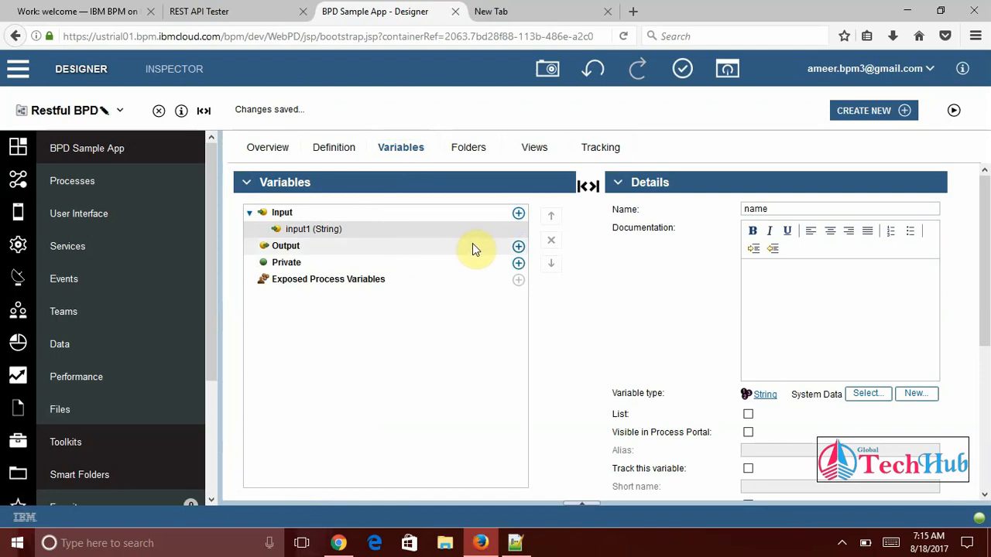
pyautogui.click(517, 247)
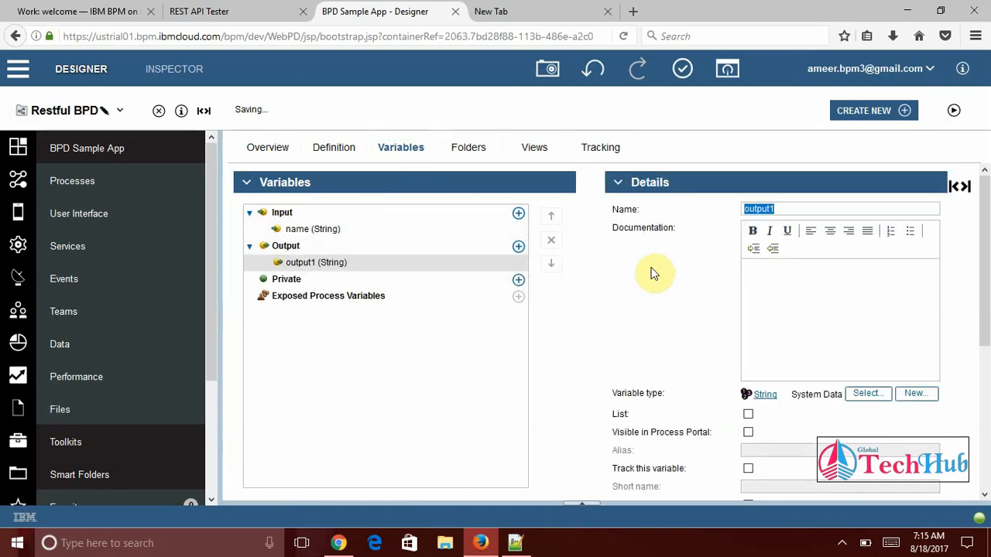
pyautogui.write('greeting')
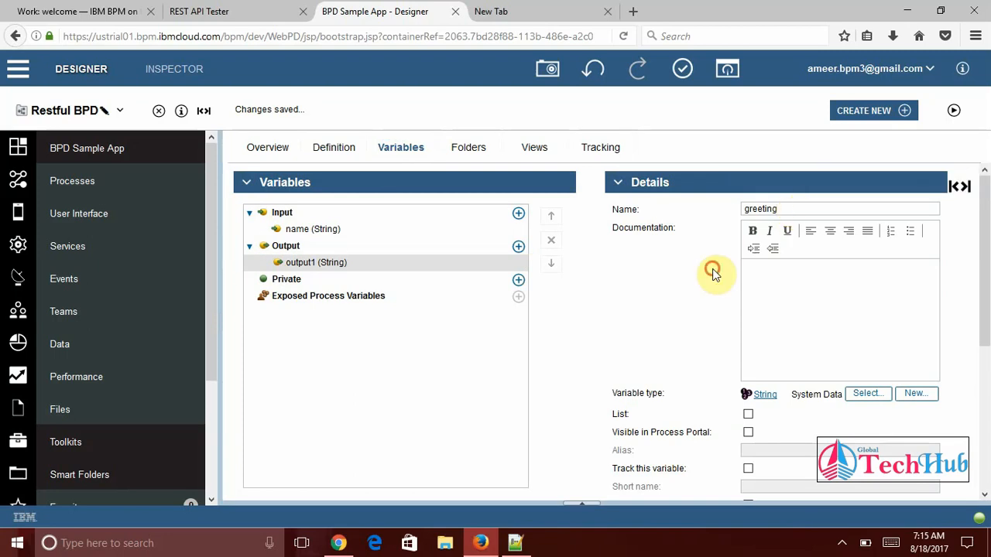
pyautogui.click(312, 228)
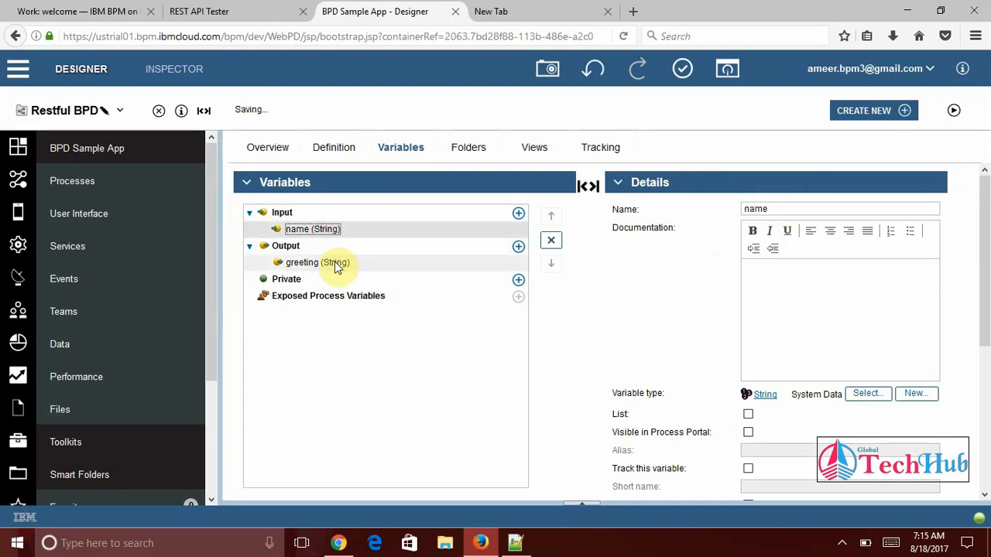
pyautogui.click(302, 263)
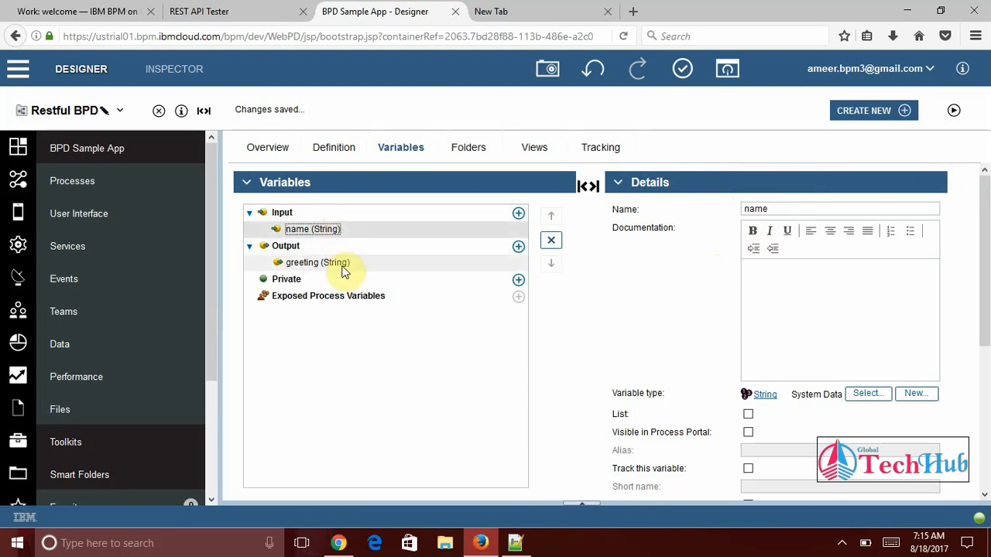
pyautogui.click(316, 262)
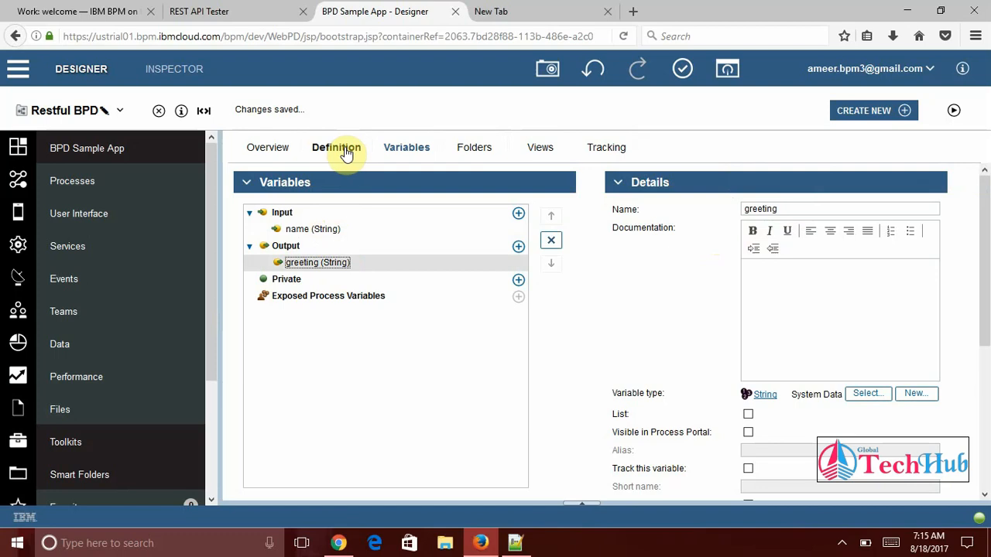
# Add another user task and draw sequence flows from Start through the tasks to End
pyautogui.click(336, 147)
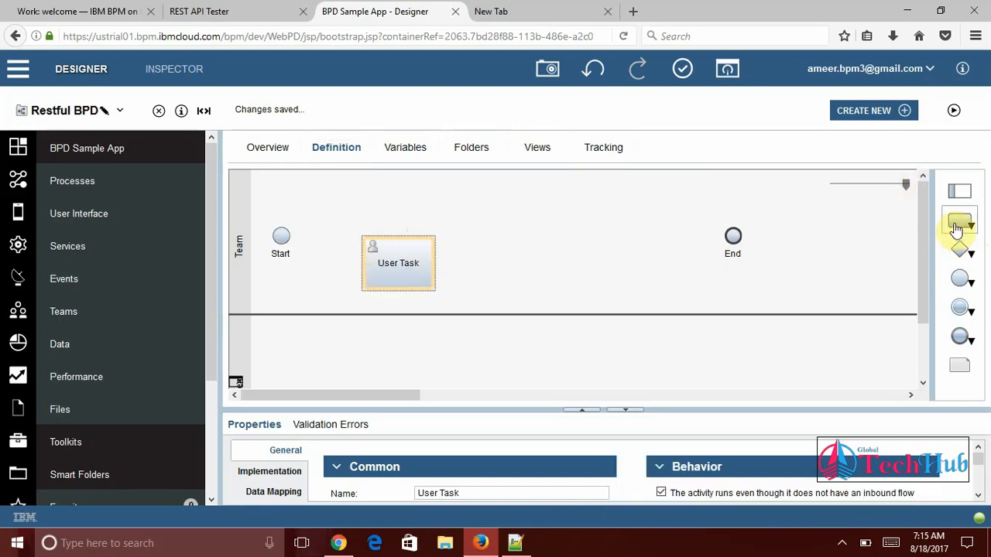
pyautogui.moveTo(959, 224); pyautogui.dragTo(520, 265)
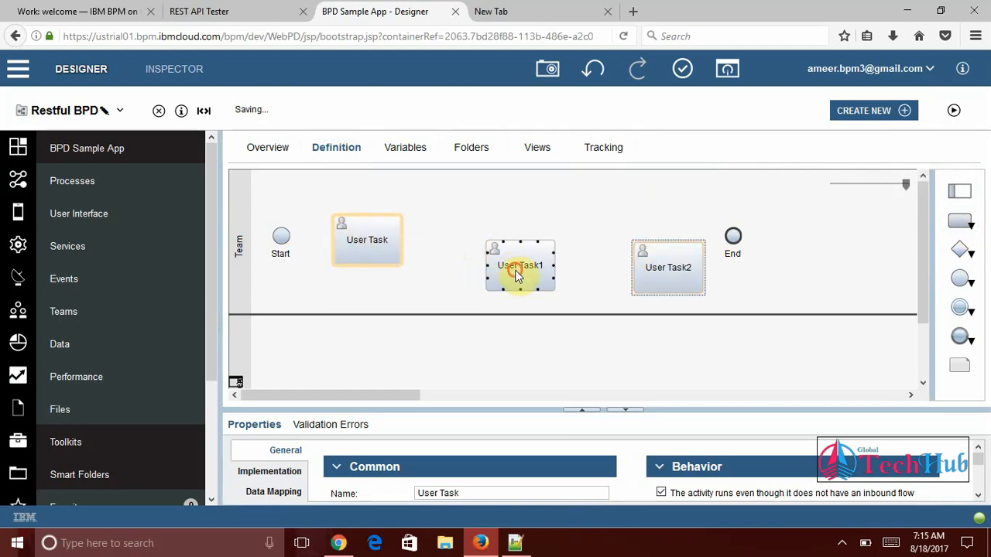
pyautogui.moveTo(520, 265); pyautogui.dragTo(489, 241)
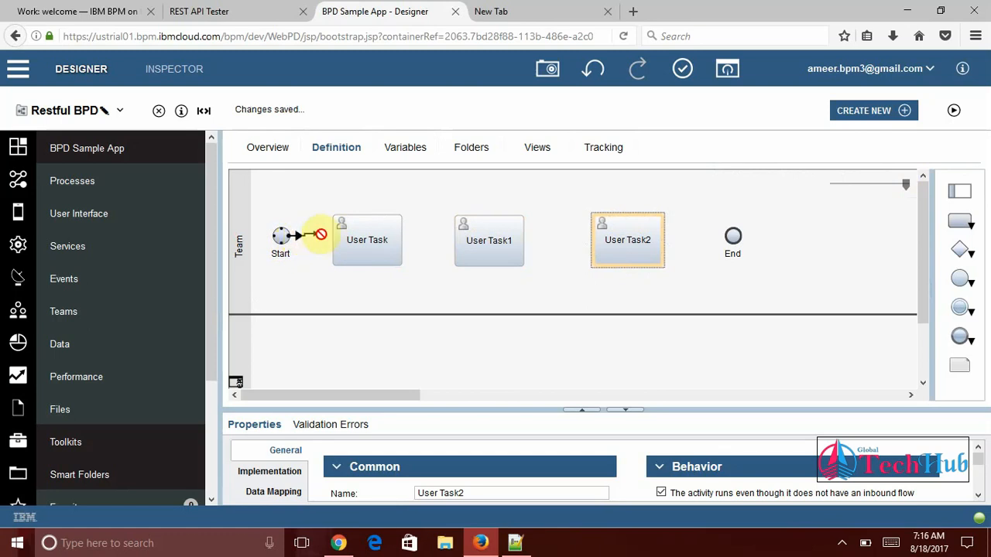
pyautogui.moveTo(292, 236); pyautogui.dragTo(367, 239)
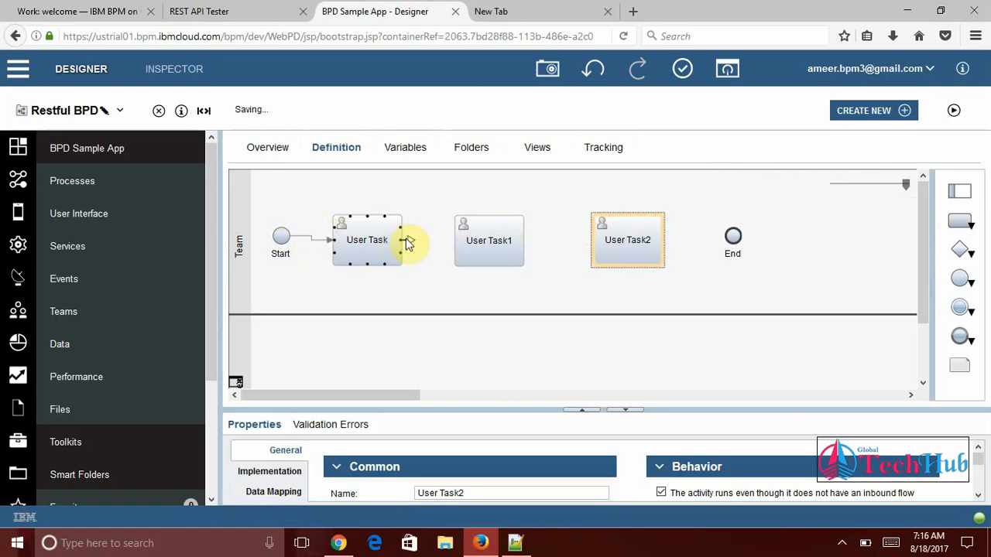
pyautogui.moveTo(403, 240); pyautogui.dragTo(460, 248)
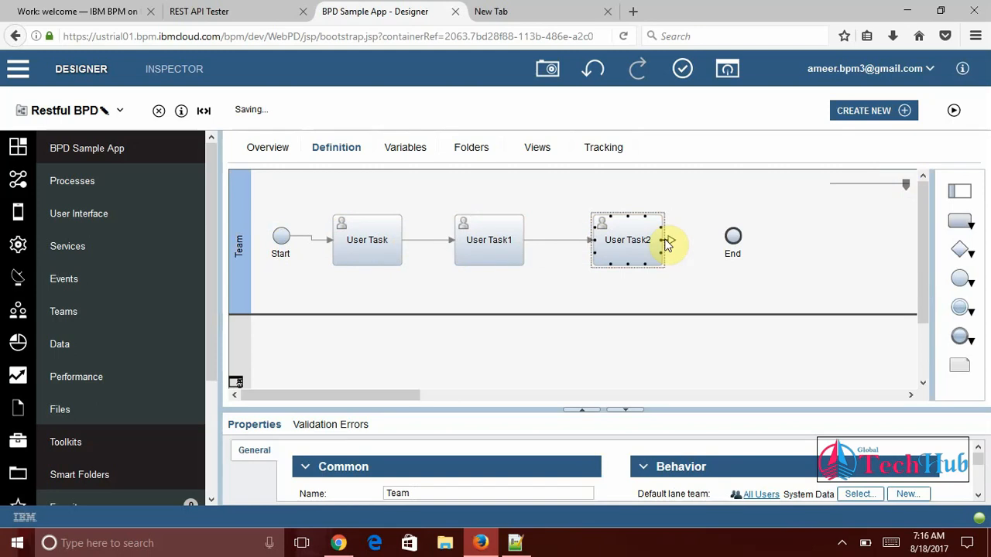
pyautogui.moveTo(664, 240); pyautogui.dragTo(731, 236)
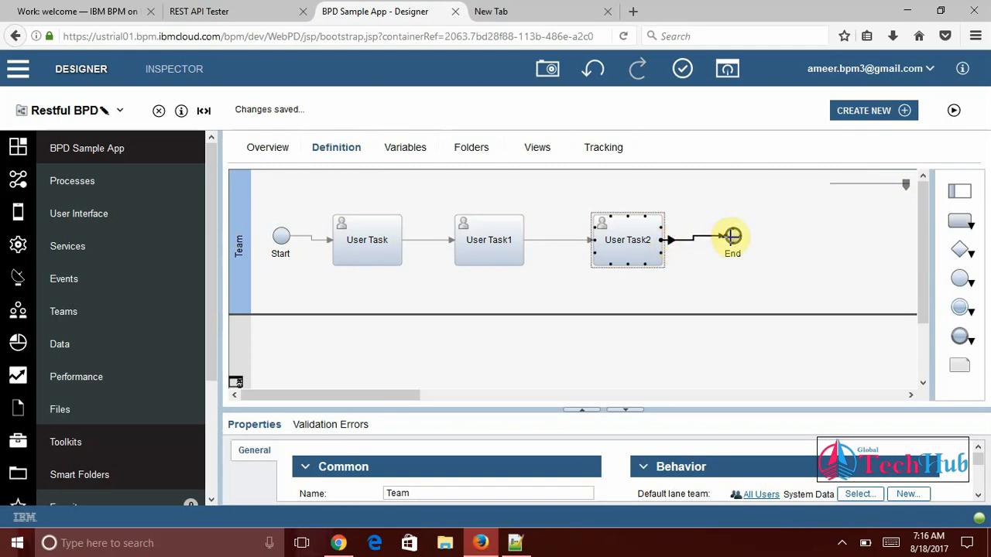
pyautogui.click(732, 239)
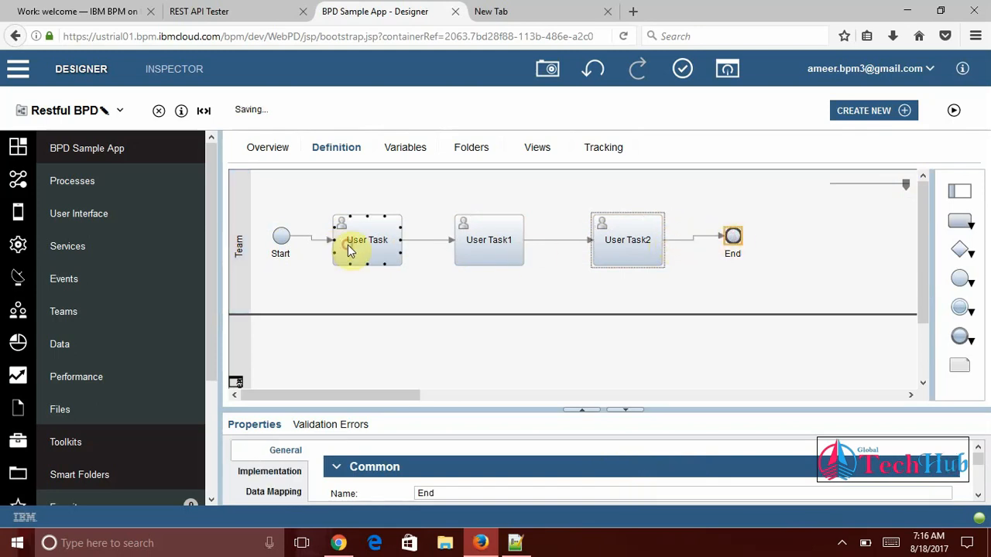
# Nudge User Task1 and User Task2 into line and begin renaming the first task to Log
pyautogui.click(367, 239)
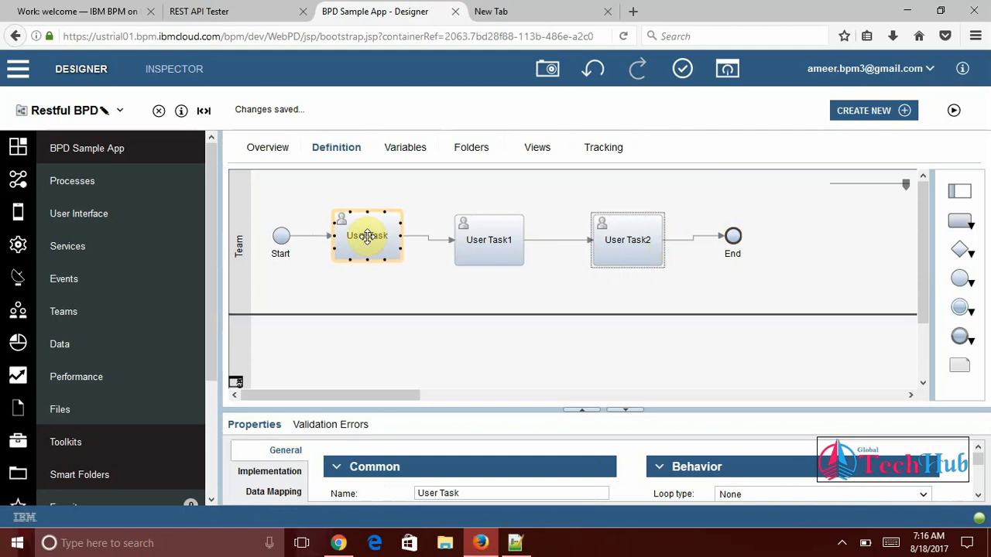
pyautogui.click(488, 240)
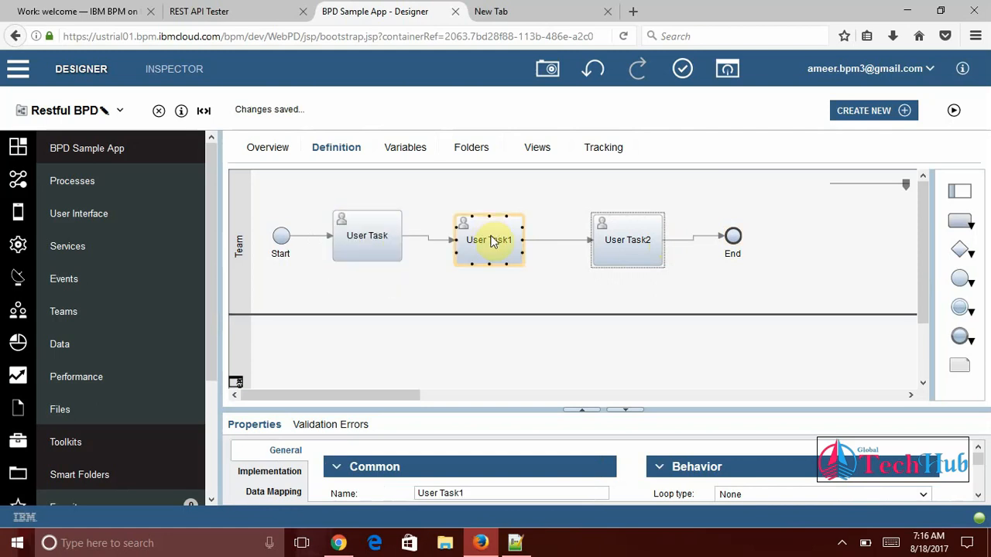
pyautogui.moveTo(489, 240); pyautogui.dragTo(492, 235)
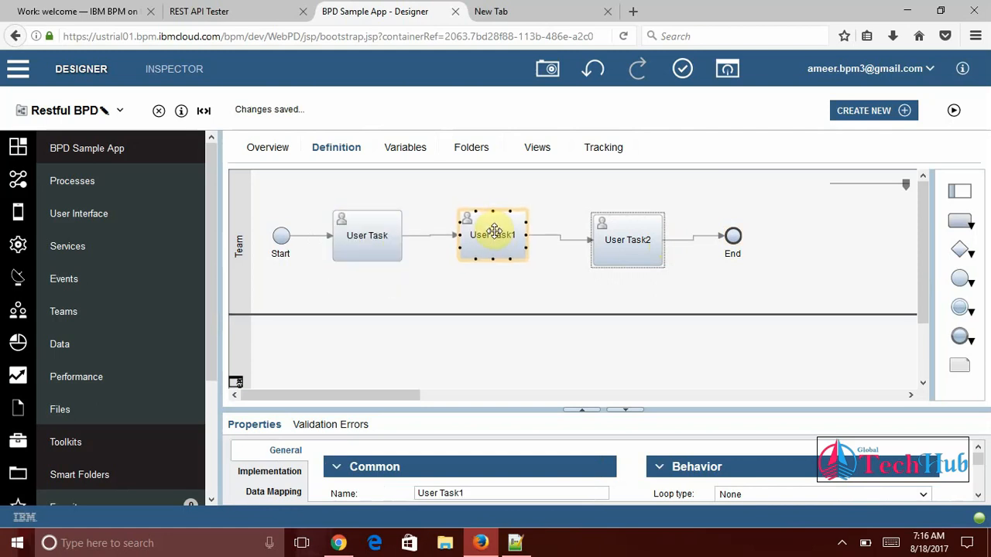
pyautogui.click(627, 240)
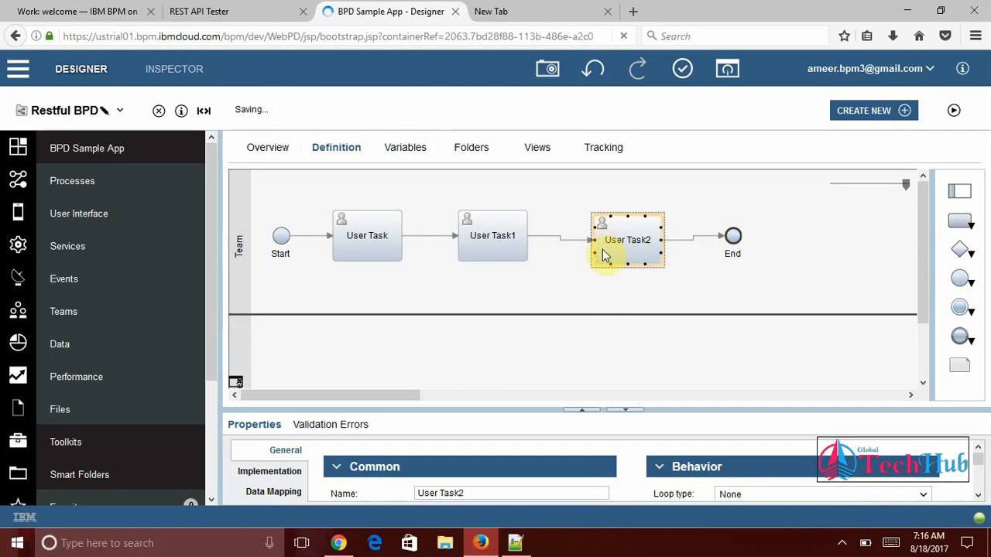
pyautogui.moveTo(627, 248); pyautogui.dragTo(629, 236)
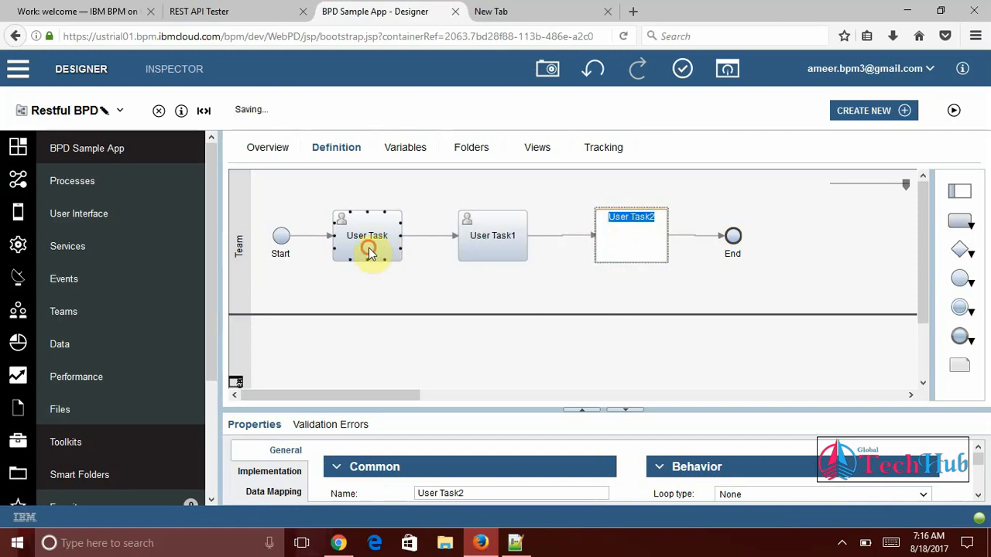
pyautogui.click(367, 235)
pyautogui.write('Lo')
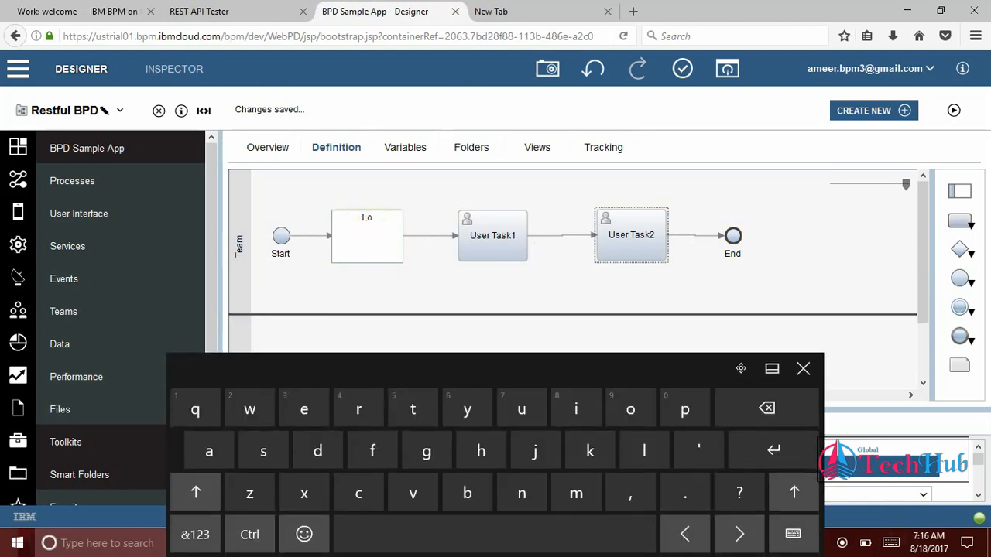
pyautogui.click(631, 235)
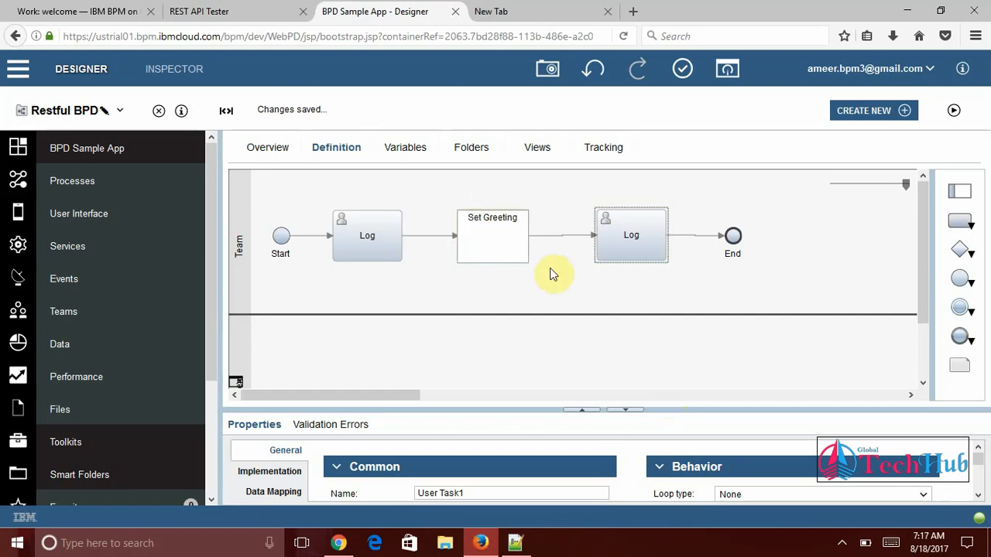
# Name the tasks Log, Set Greeting, Log and make the first Log a Script task
pyautogui.click(492, 236)
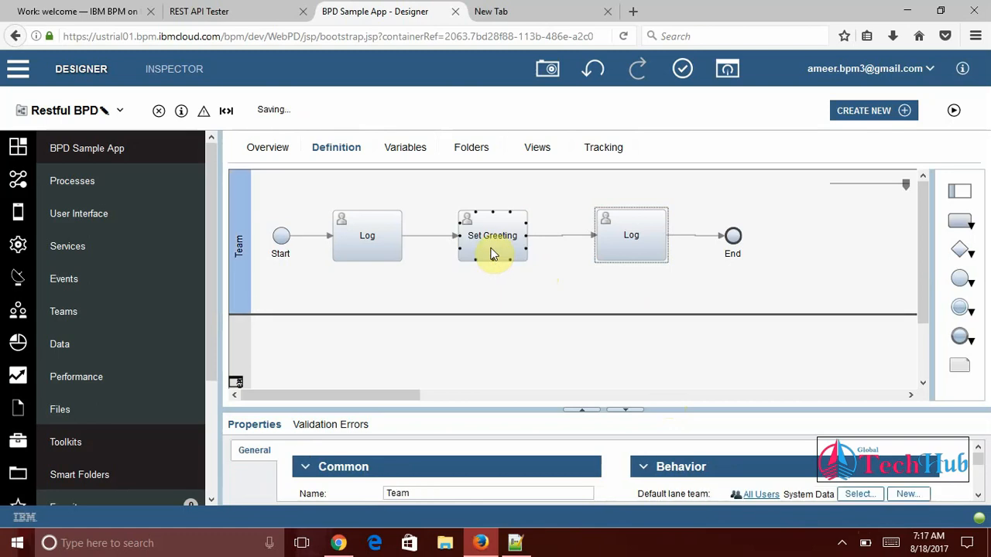
pyautogui.click(367, 236)
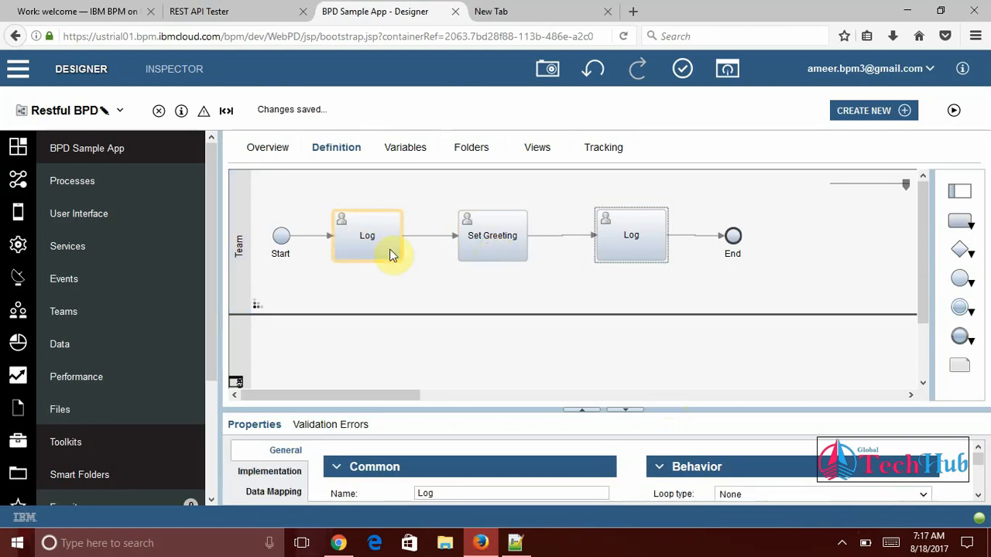
pyautogui.doubleClick(367, 235)
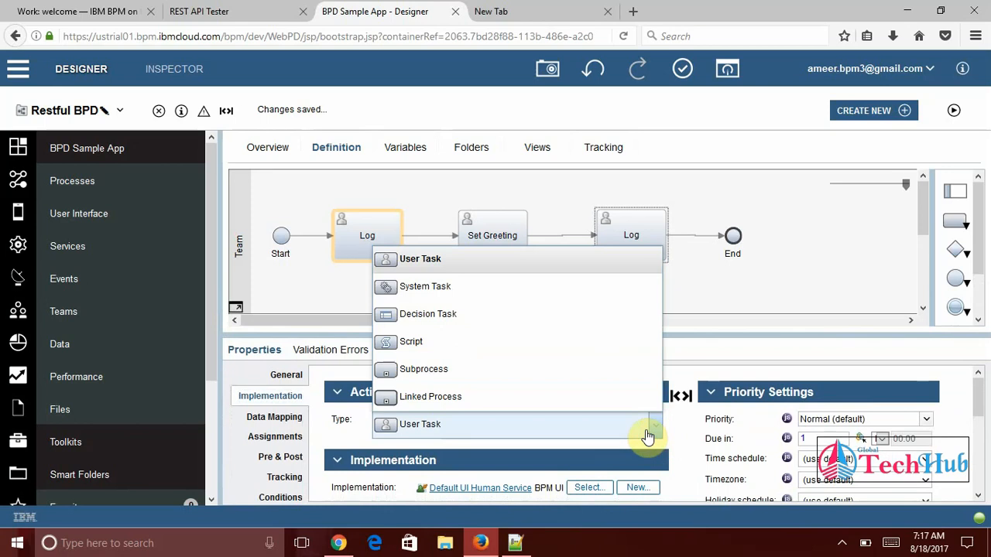
pyautogui.click(411, 341)
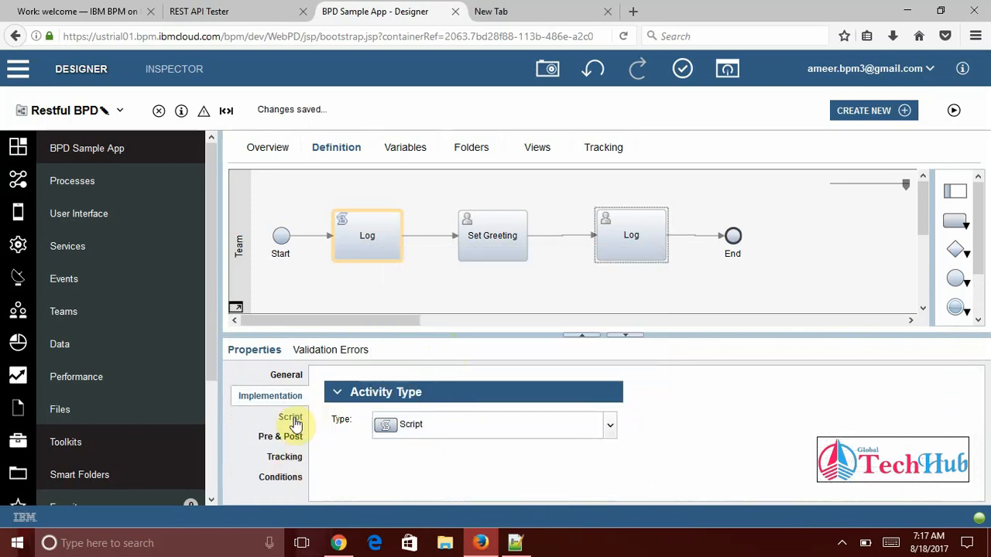
# Script the first Log task to log 'Entering into Restful BPD :: ' plus tw.local.name
pyautogui.click(289, 417)
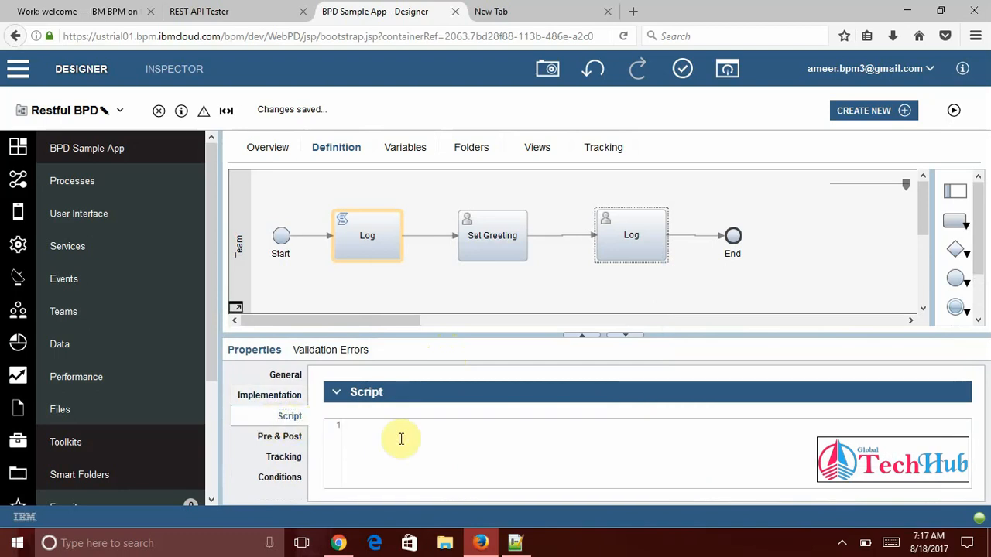
pyautogui.write('lo')
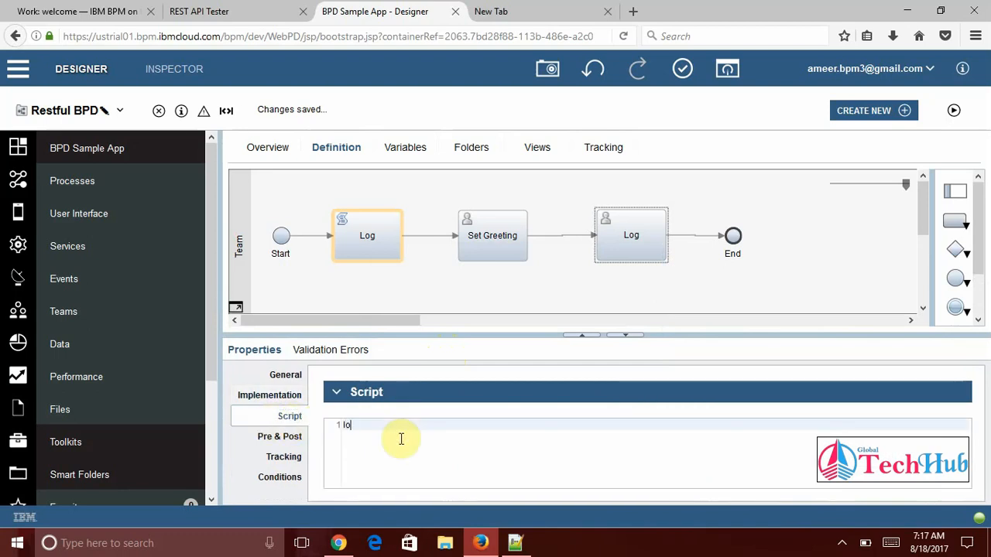
pyautogui.write('g')
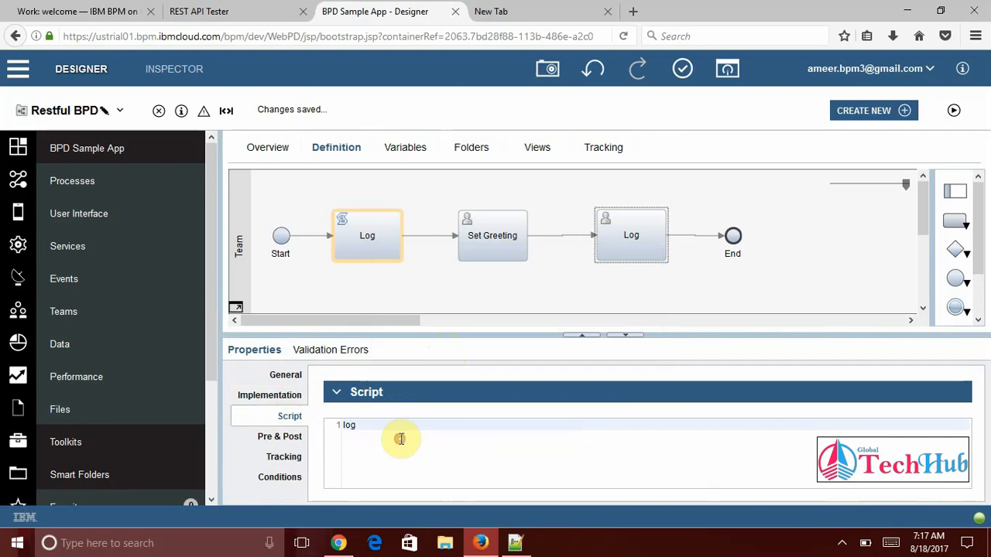
pyautogui.write('.in')
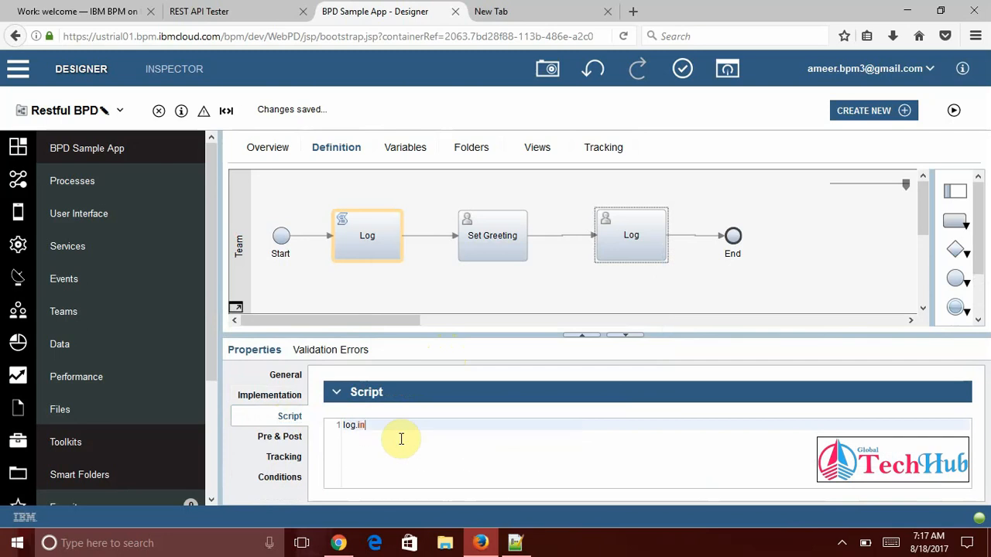
pyautogui.write('in')
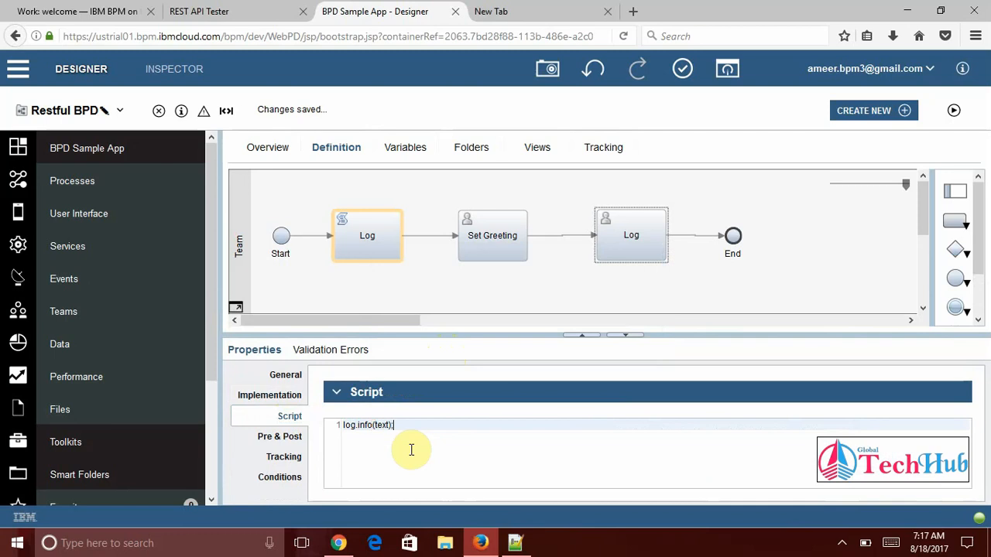
pyautogui.doubleClick(379, 425)
pyautogui.write('"Entering into Restful BPD ')
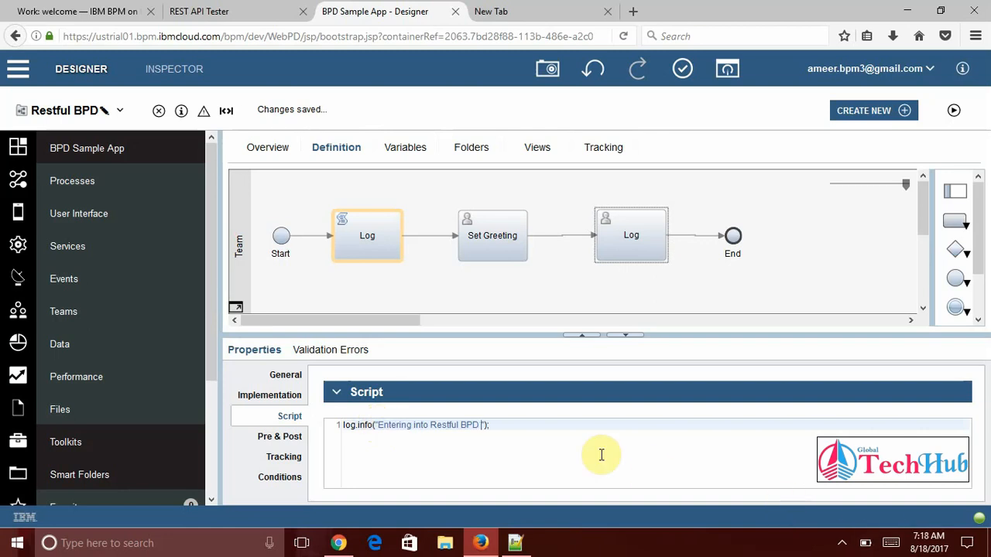
pyautogui.write(':::')
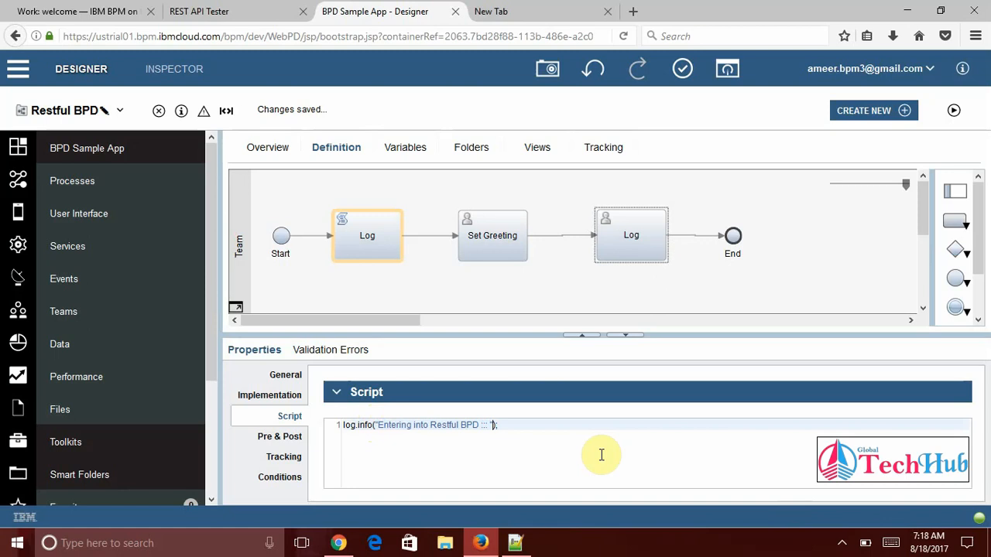
pyautogui.write('+')
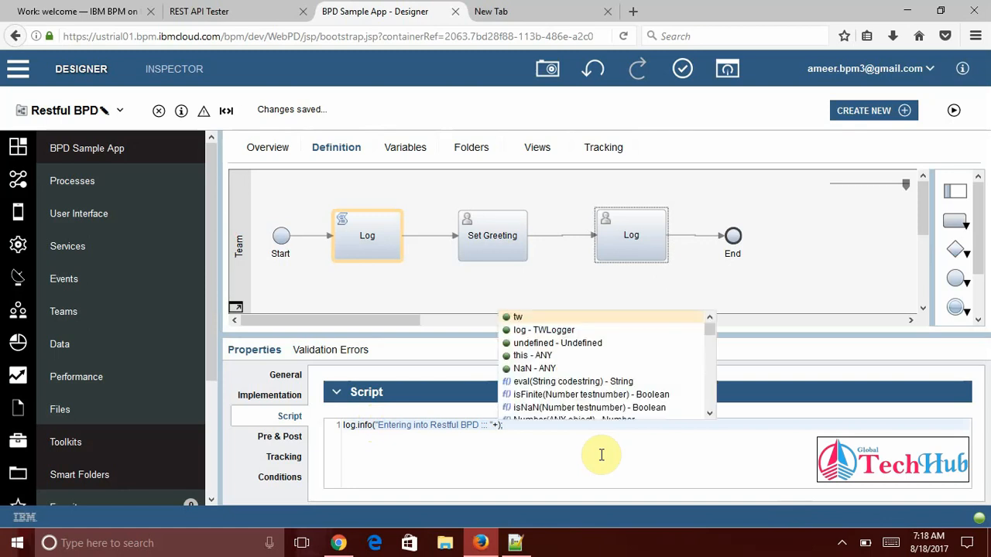
pyautogui.click(517, 316)
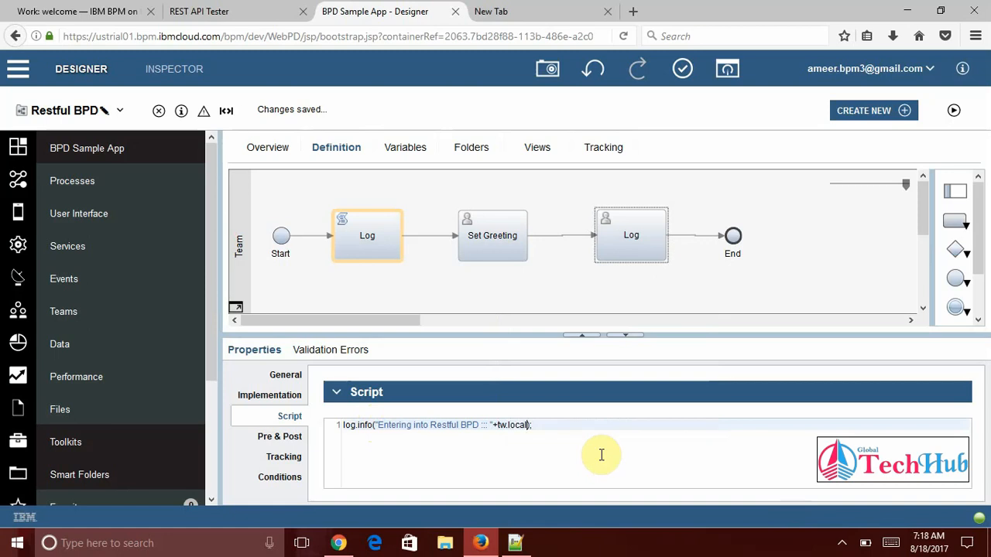
pyautogui.write('.n')
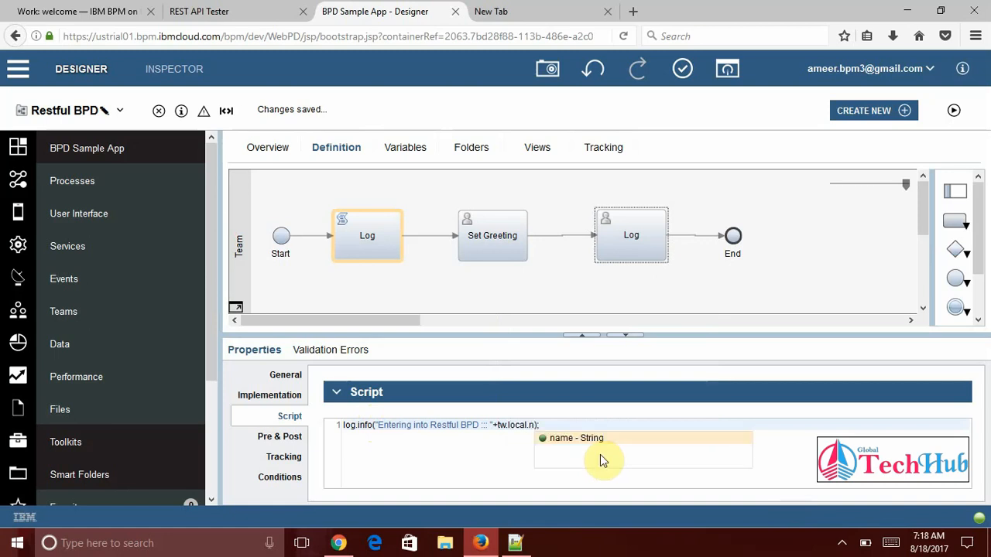
pyautogui.click(575, 437)
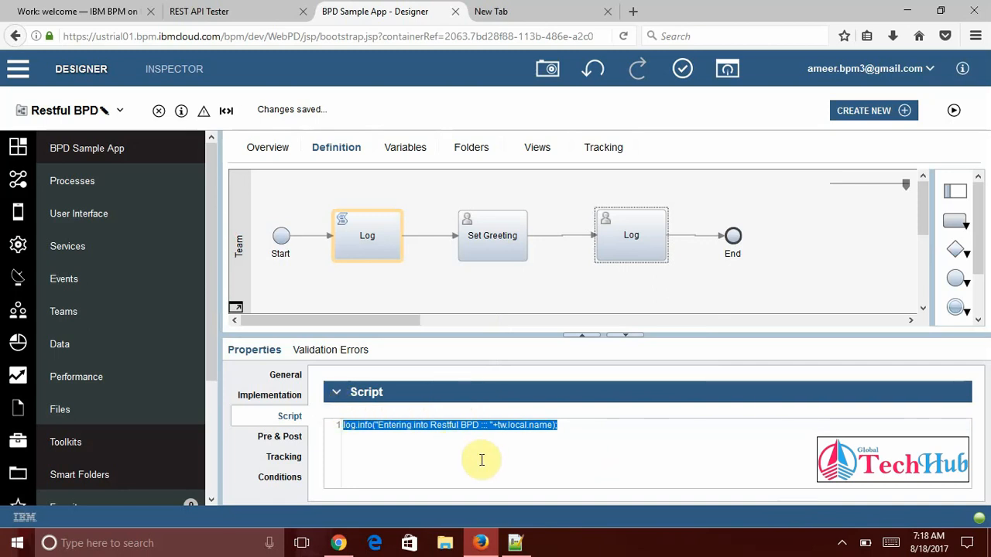
pyautogui.click(285, 375)
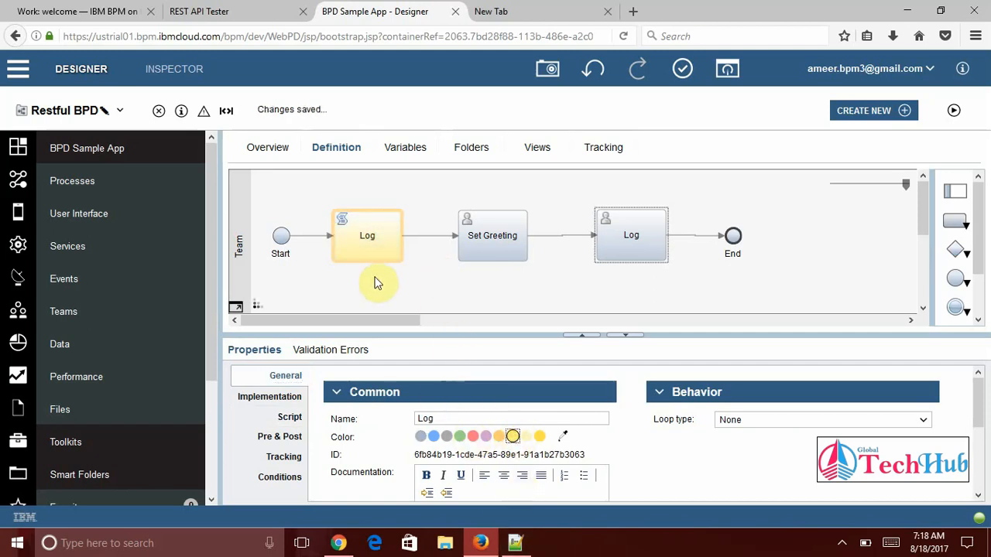
# Change the final Log activity's implementation type to Script
pyautogui.click(631, 235)
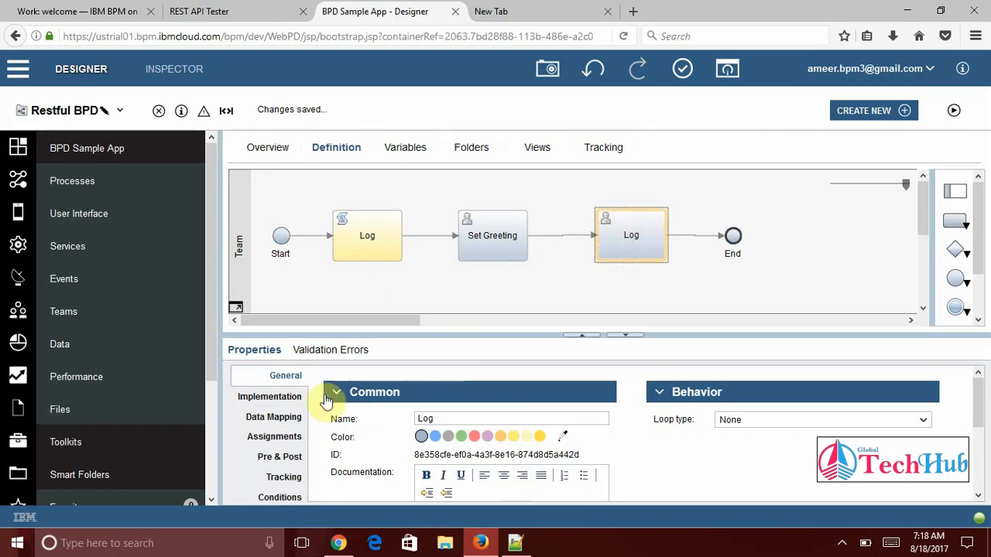
pyautogui.click(270, 395)
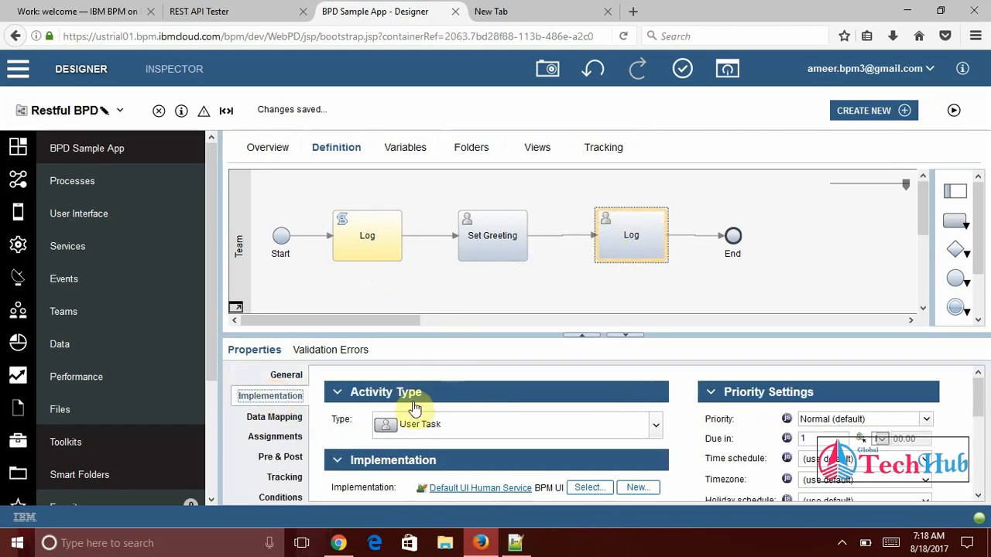
pyautogui.click(654, 424)
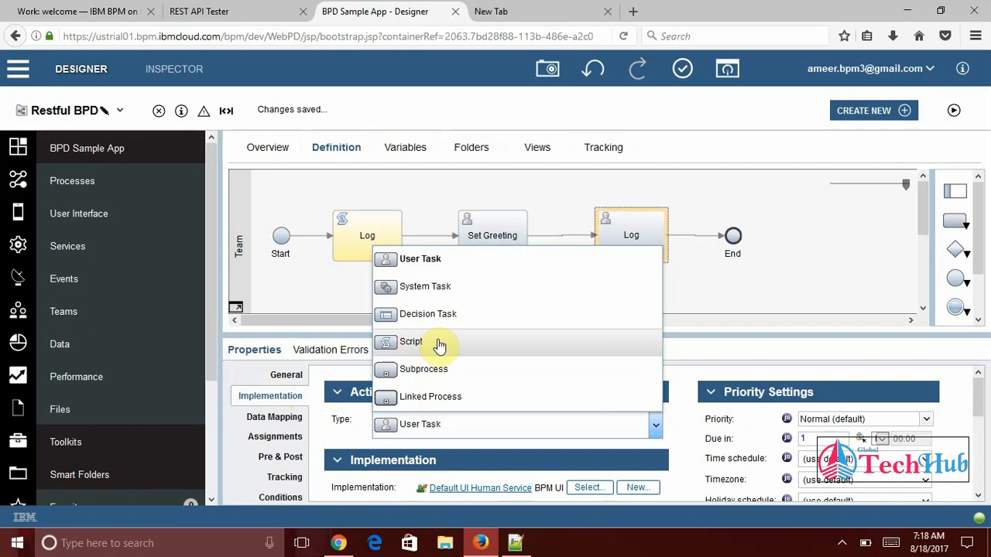
pyautogui.click(411, 341)
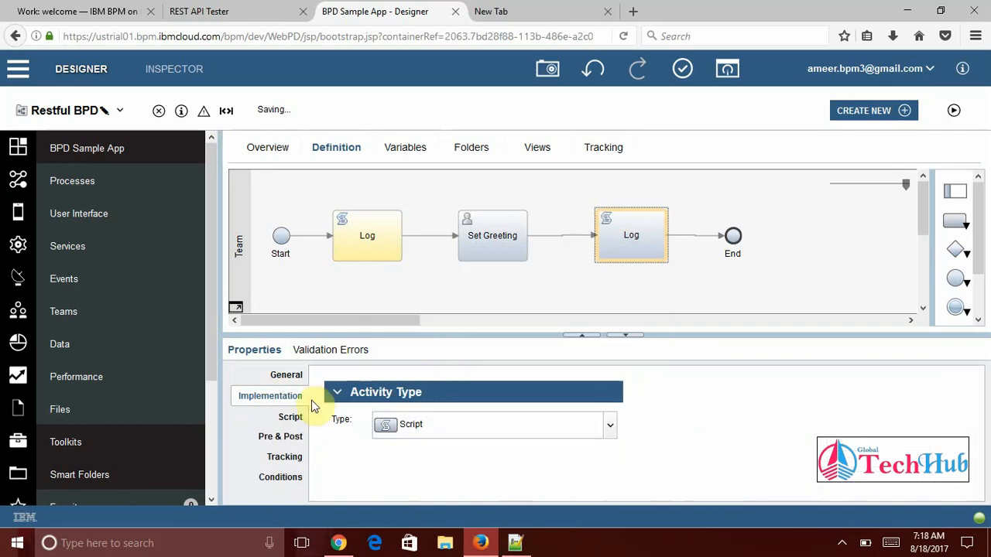
# Paste a log statement logging 'Exit from Restful BPD :: ' plus greeting, and colour it yellow
pyautogui.click(290, 415)
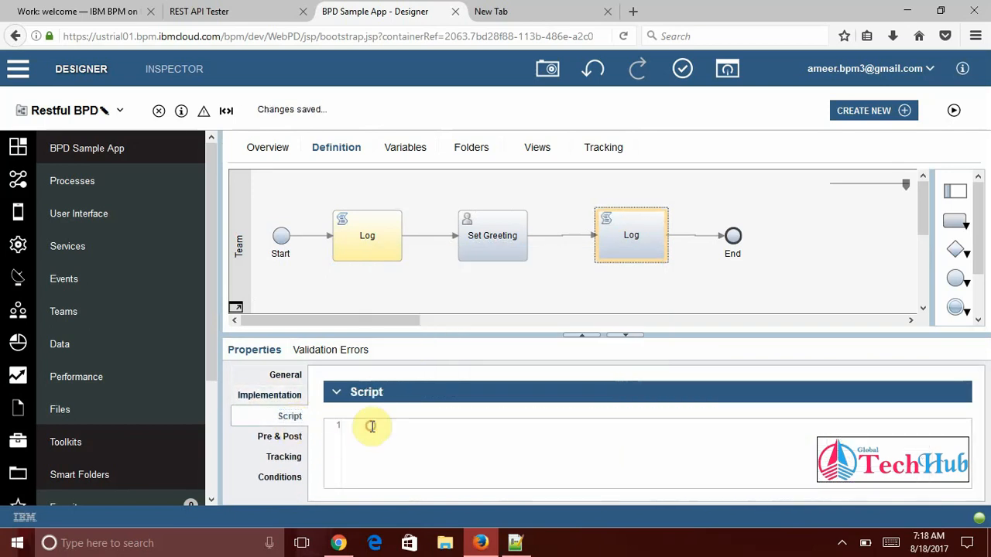
pyautogui.rightClick(372, 427)
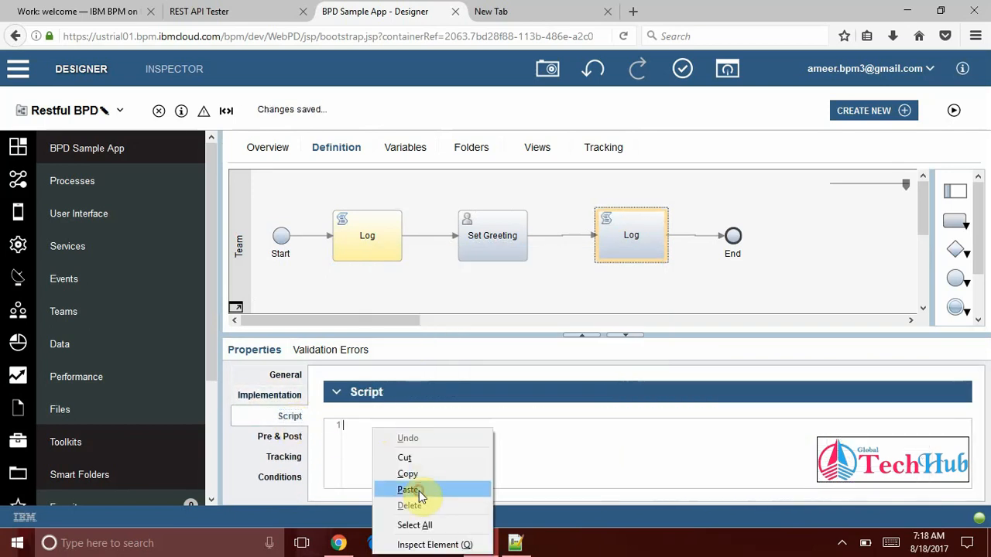
pyautogui.click(410, 489)
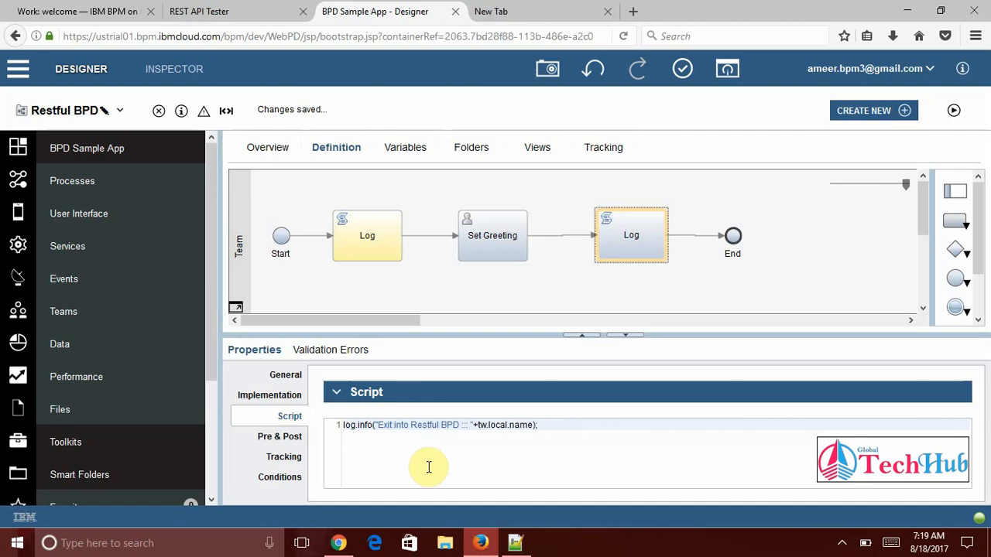
pyautogui.doubleClick(400, 425)
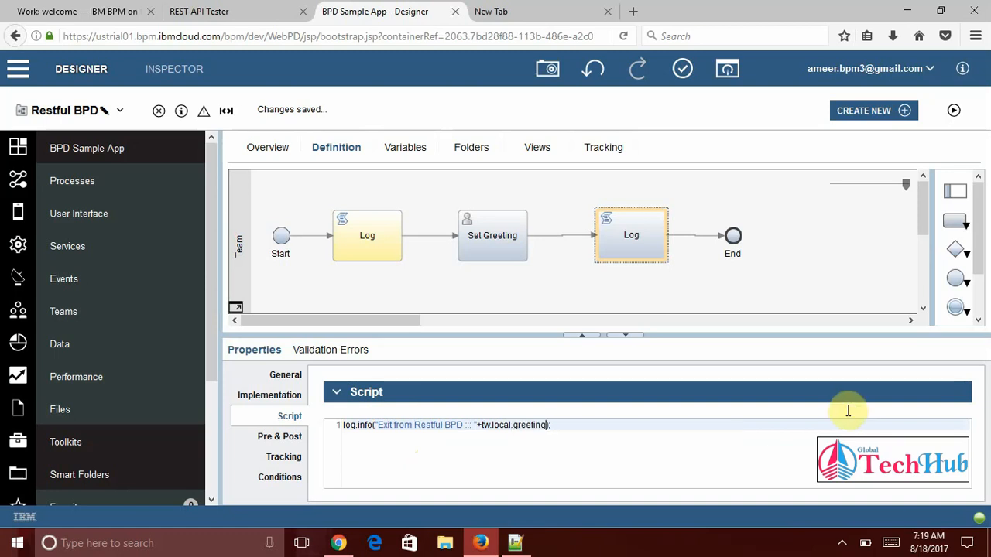
pyautogui.click(630, 235)
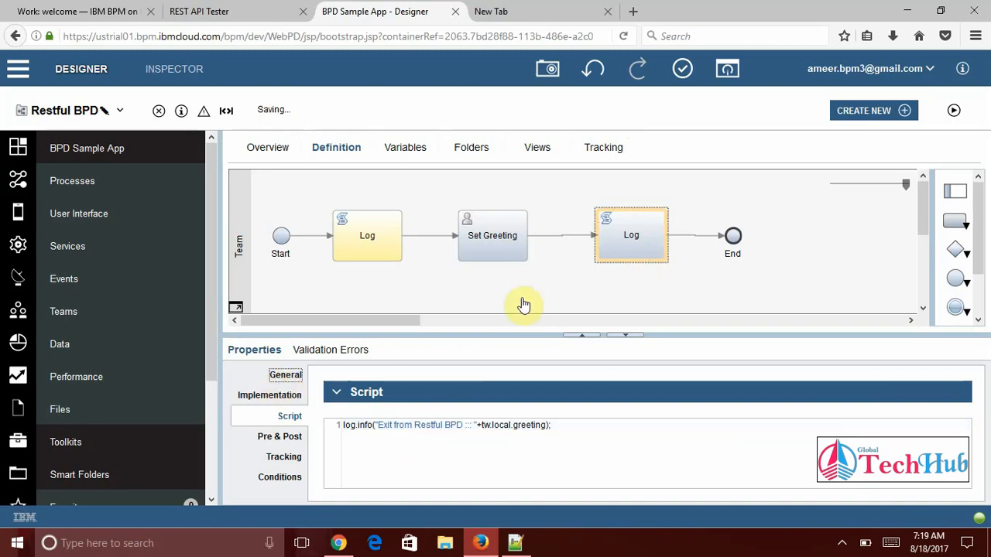
pyautogui.click(284, 375)
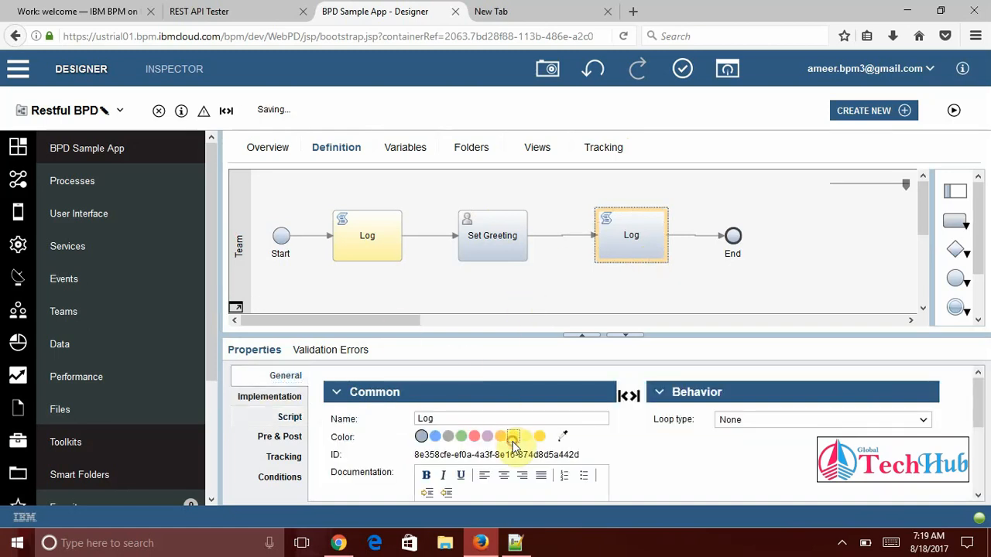
pyautogui.click(492, 235)
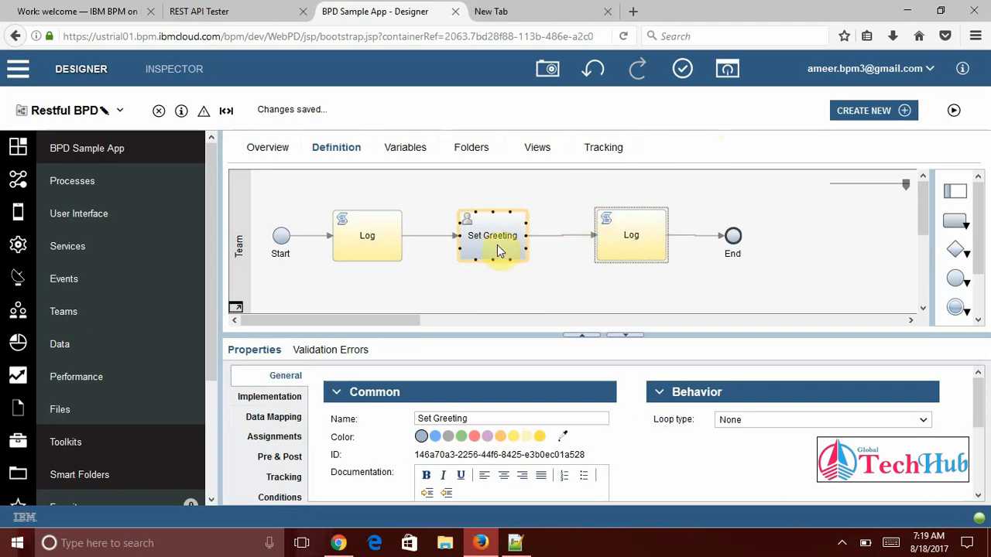
# Change the Set Greeting activity's implementation type to Script
pyautogui.click(269, 396)
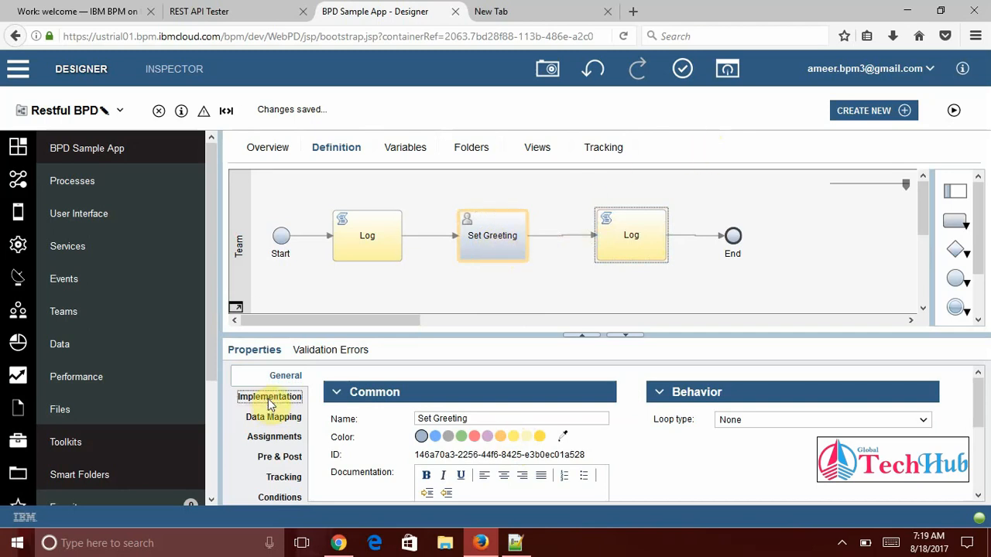
pyautogui.click(596, 425)
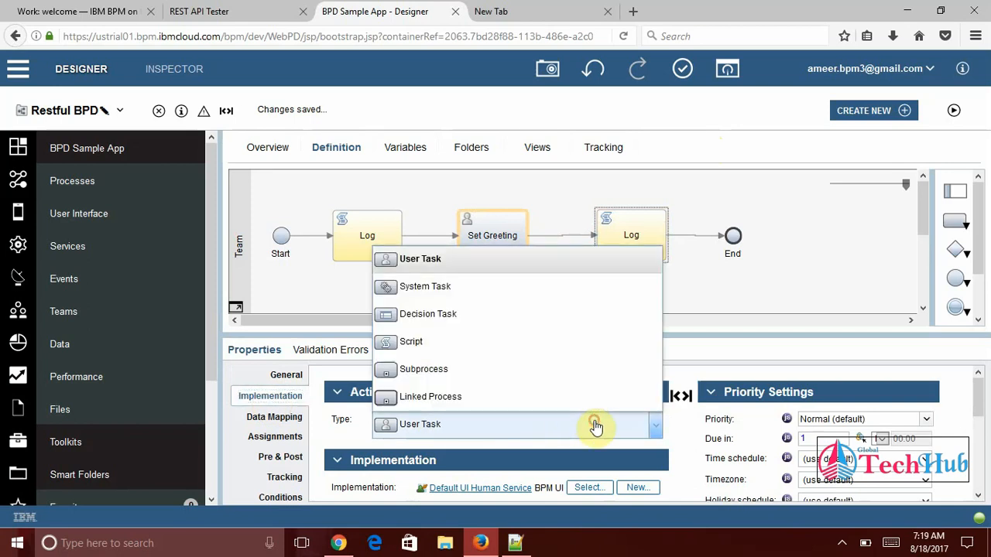
pyautogui.click(411, 341)
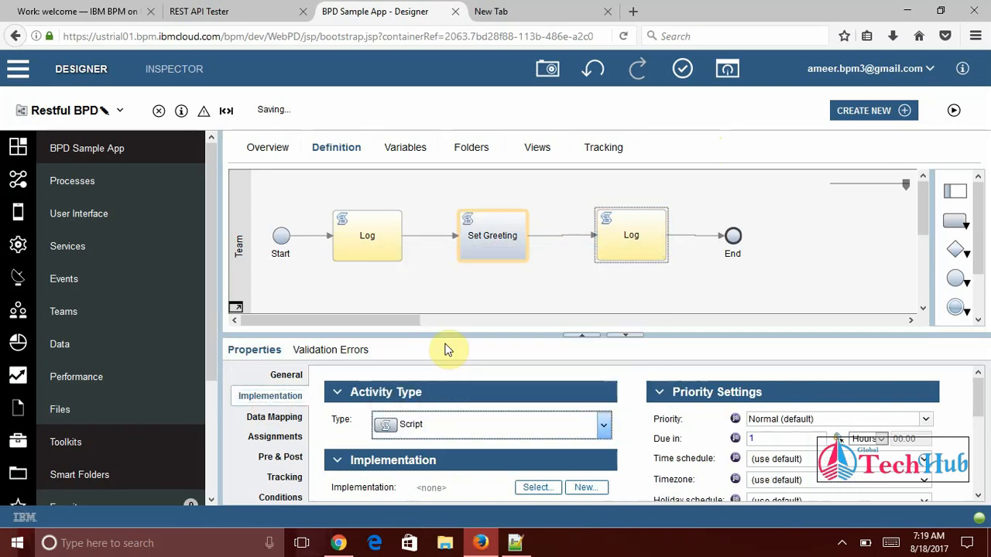
# Write the Set Greeting script tw.local.greeting = "Hello, " + tw.local.name
pyautogui.click(274, 416)
pyautogui.write('tw')
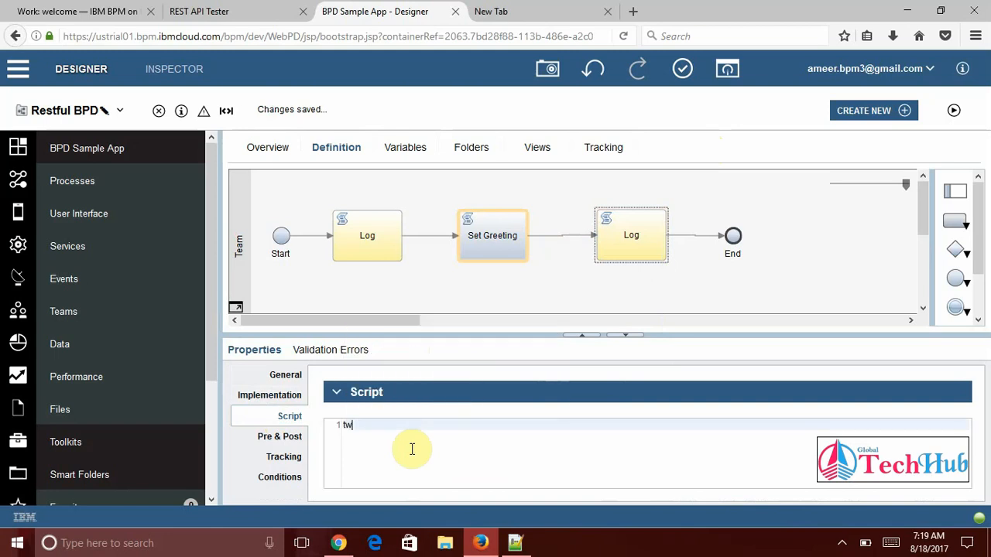
pyautogui.write('.local.')
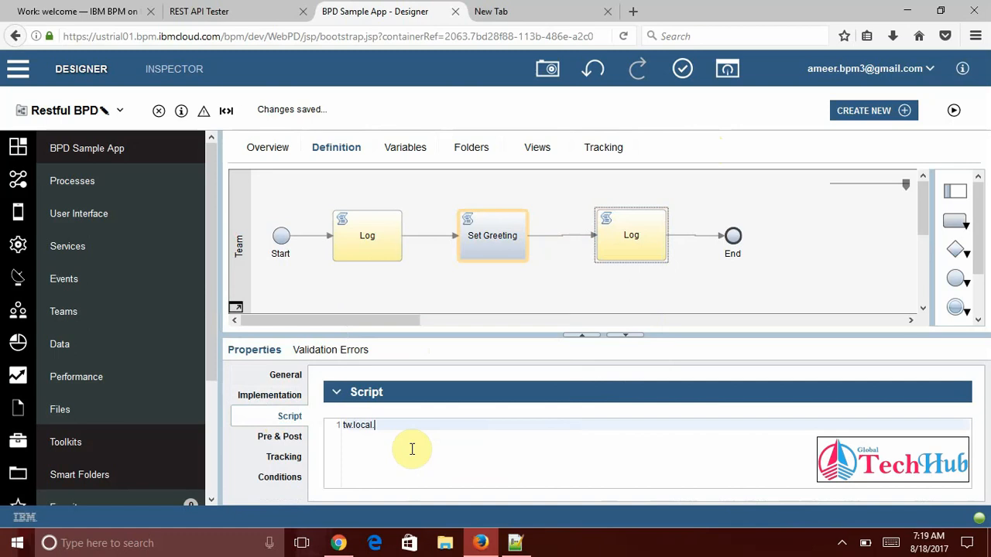
pyautogui.write('greeting')
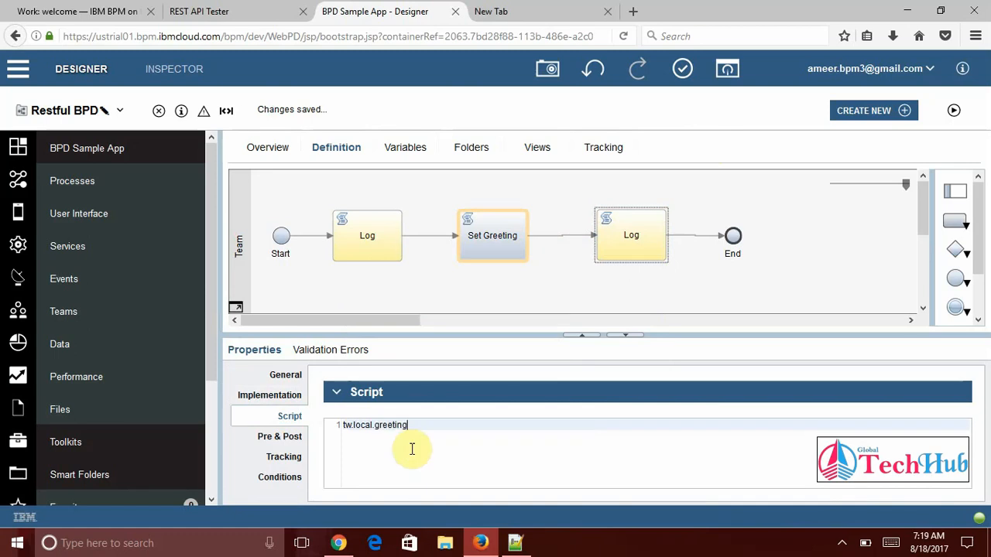
pyautogui.write('=')
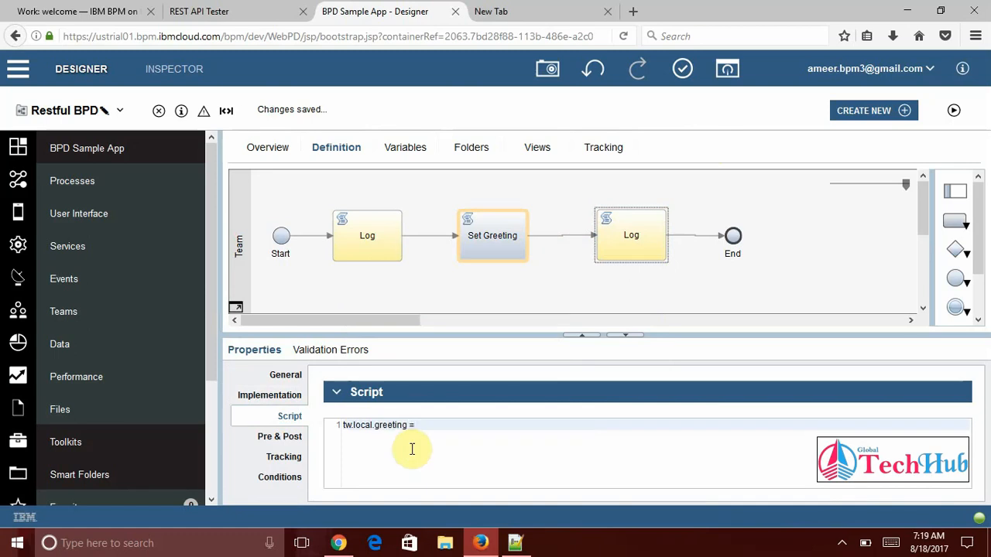
pyautogui.write('"Hell"')
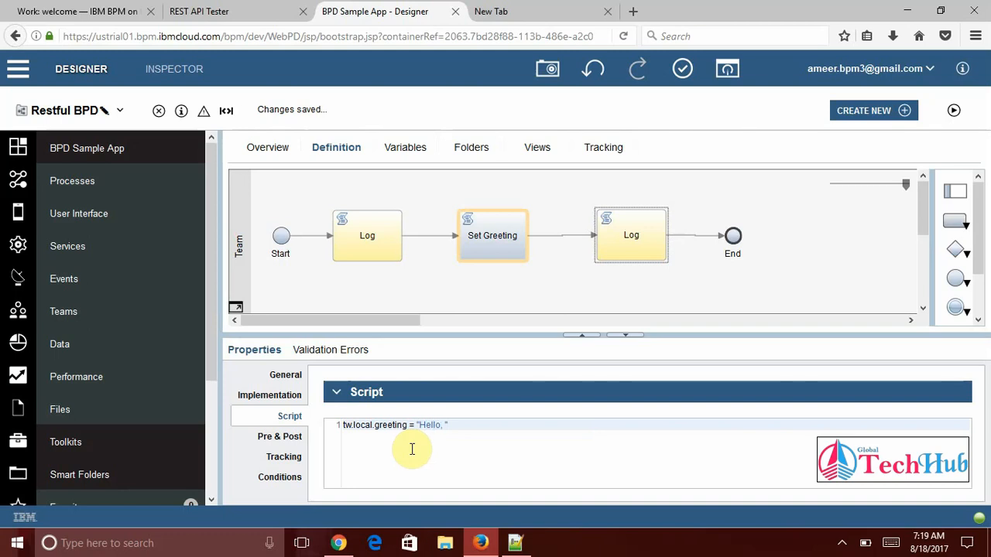
pyautogui.write('+')
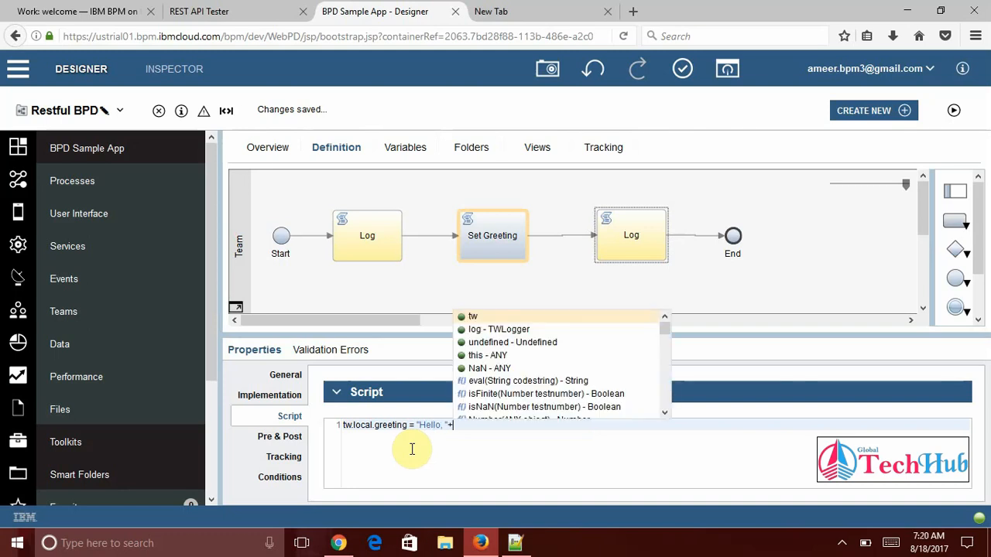
pyautogui.write('tw.local.')
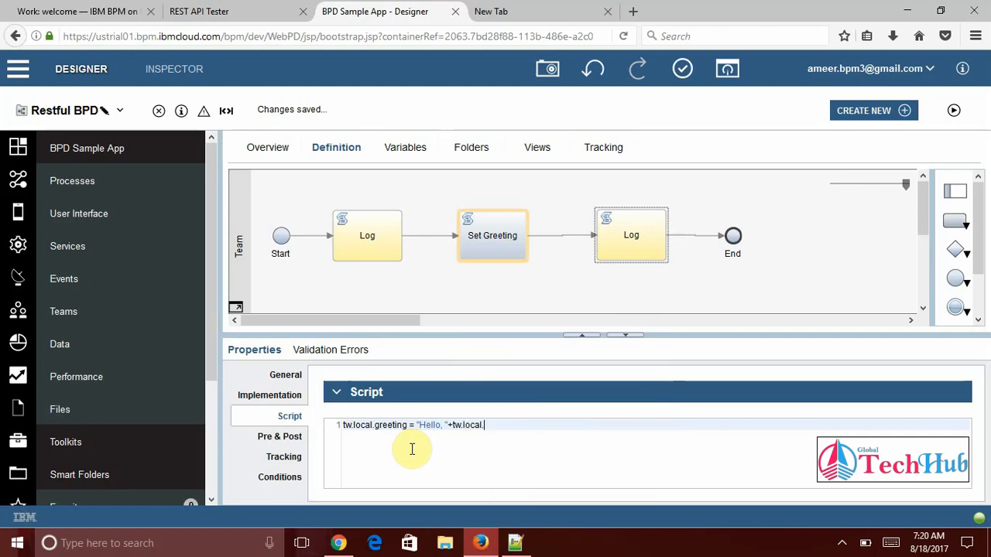
pyautogui.write('name')
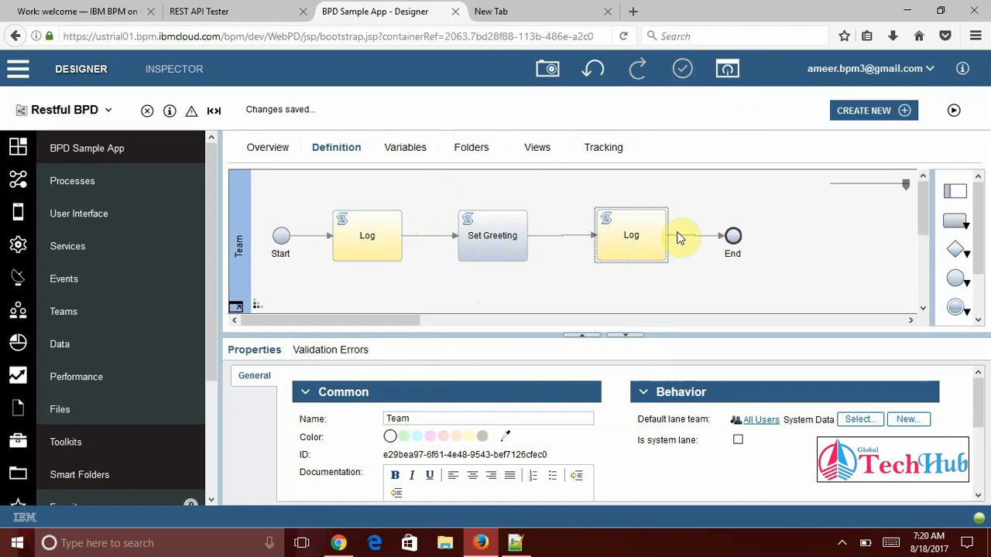
# Default the name variable to Akshaj, run Restful BPD, and view its instance data
pyautogui.click(367, 236)
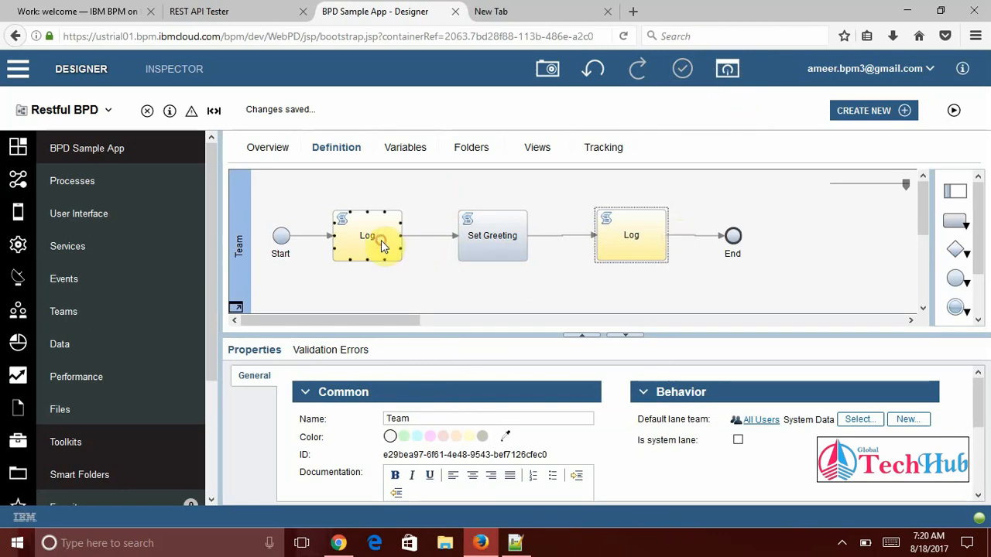
pyautogui.click(367, 235)
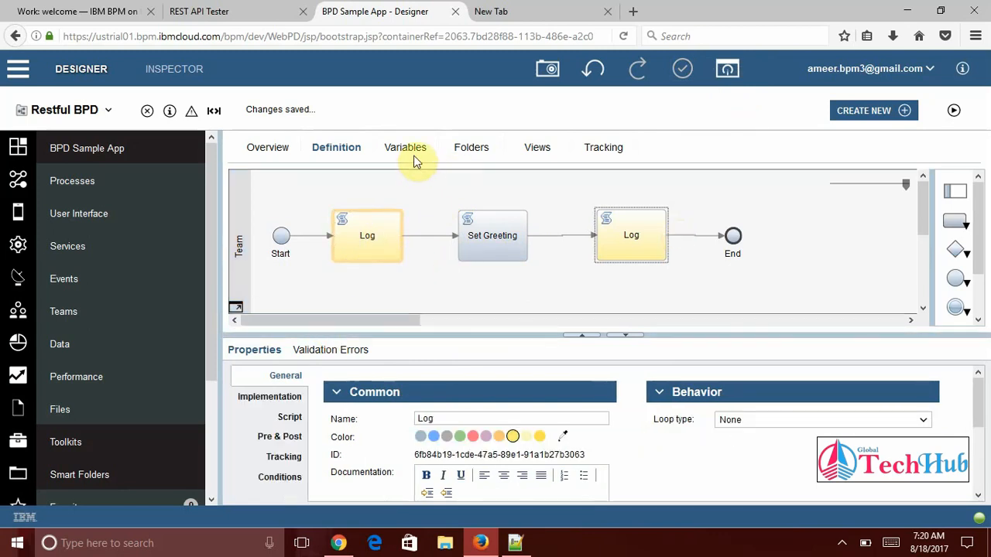
pyautogui.click(405, 147)
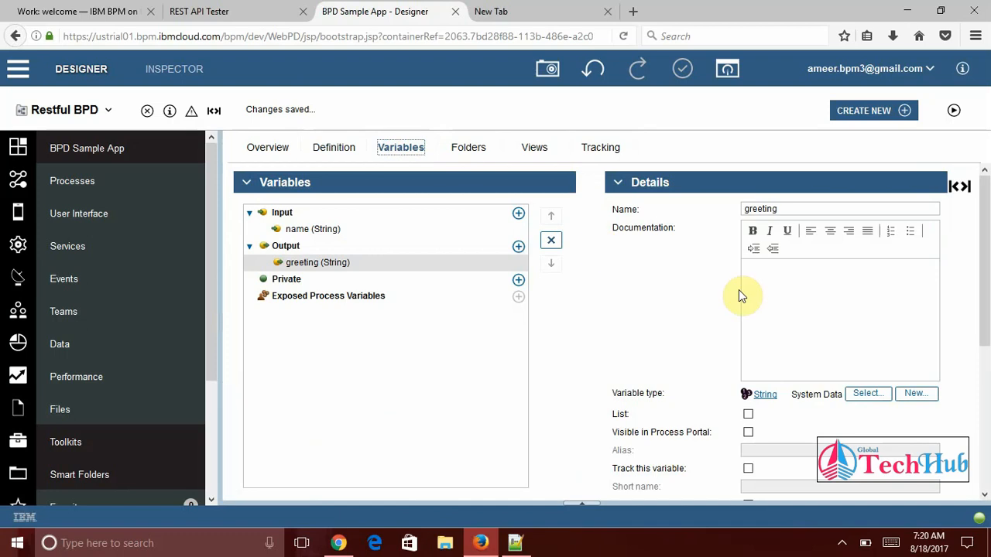
pyautogui.click(312, 228)
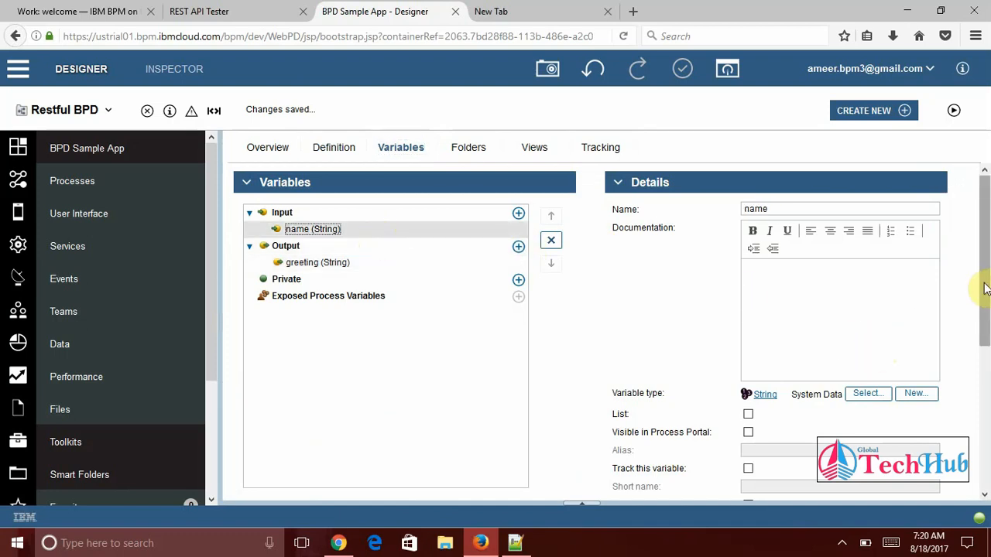
pyautogui.scroll(-3)
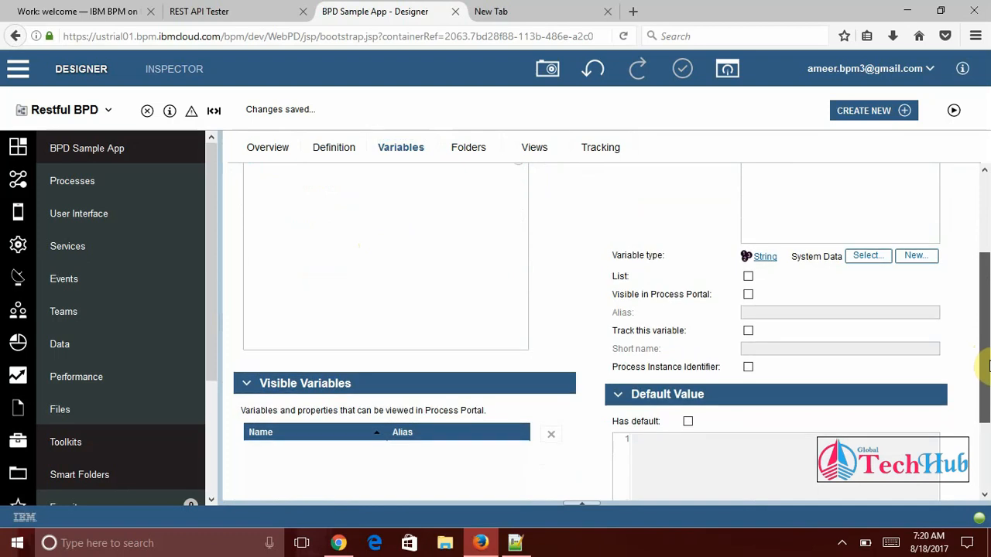
pyautogui.scroll(-3)
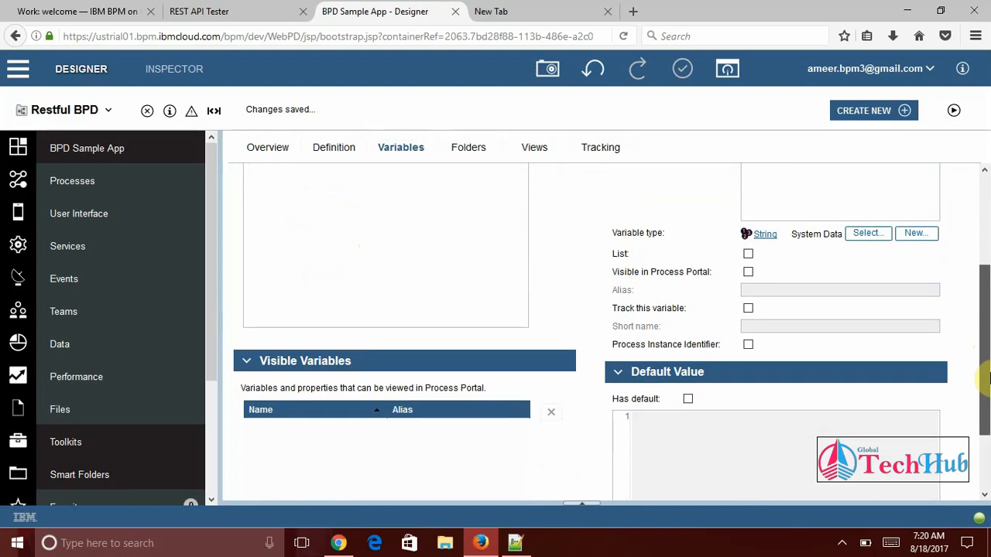
pyautogui.click(687, 398)
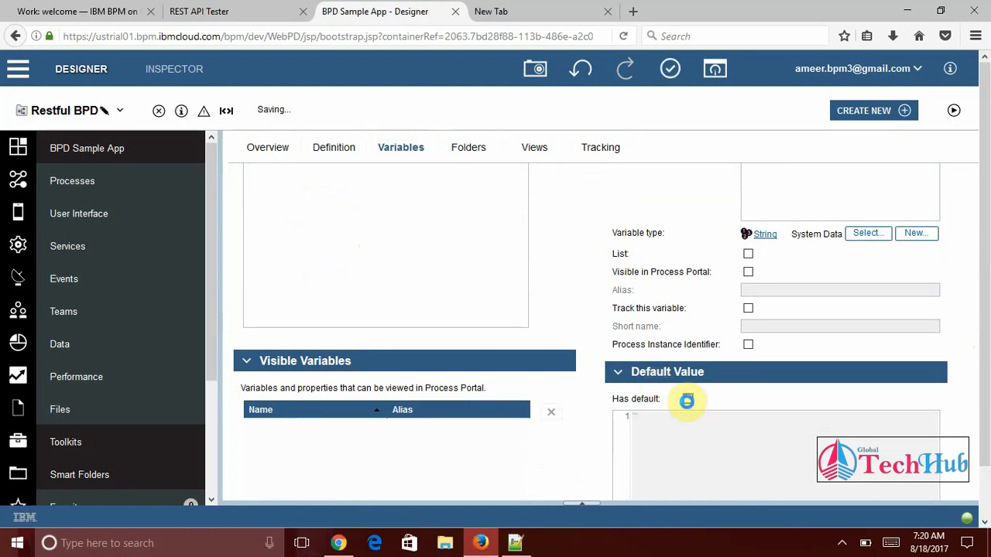
pyautogui.click(687, 398)
pyautogui.write('"Akshaj"')
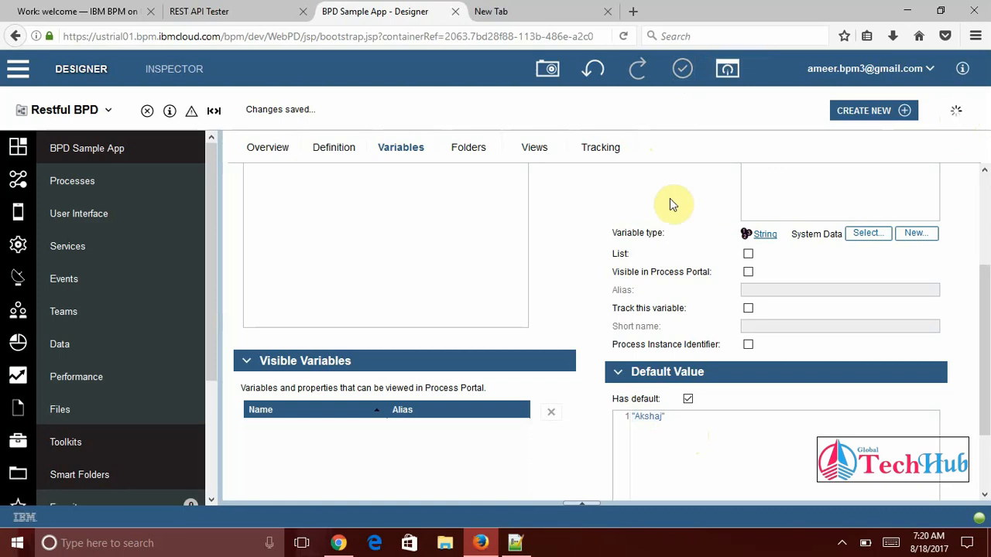
pyautogui.moveTo(946, 146)
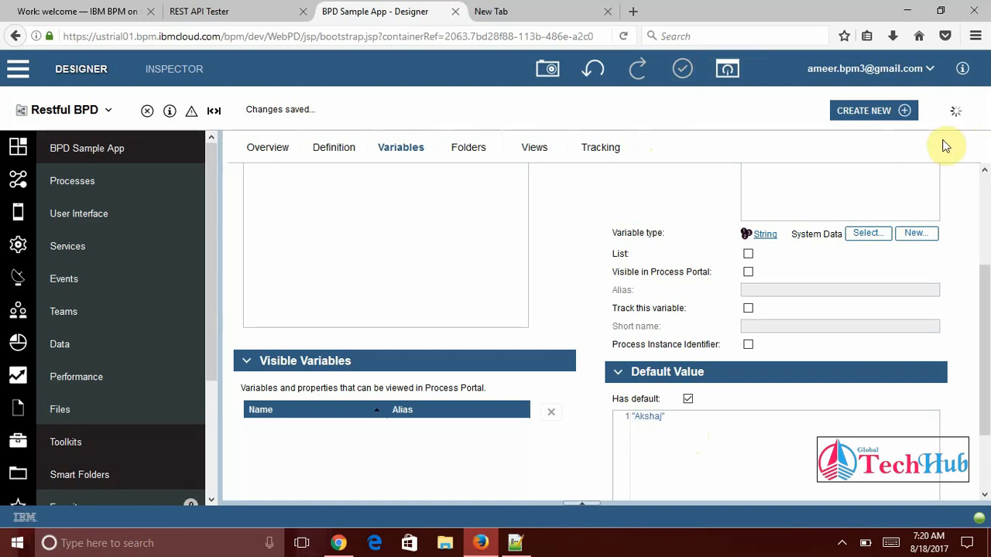
pyautogui.click(173, 69)
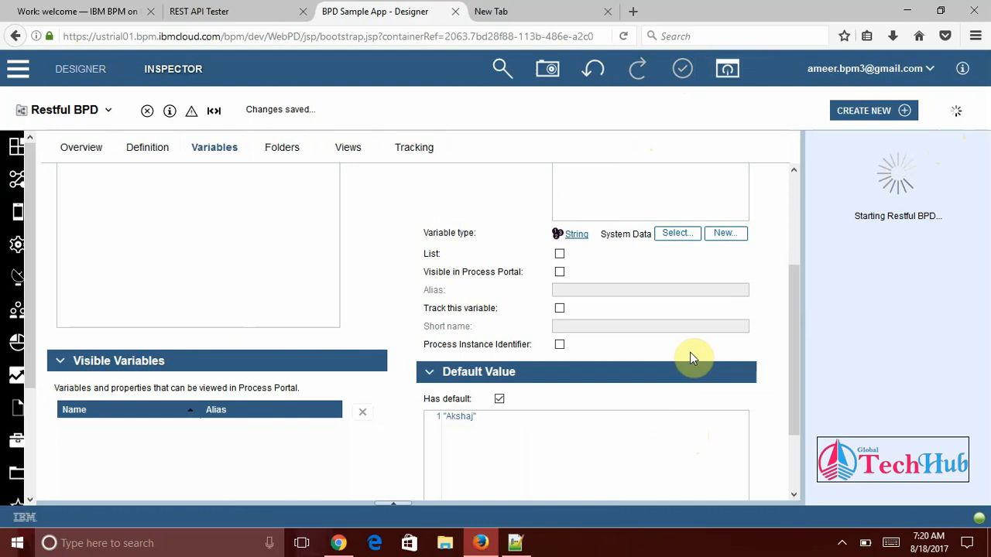
pyautogui.moveTo(840, 346)
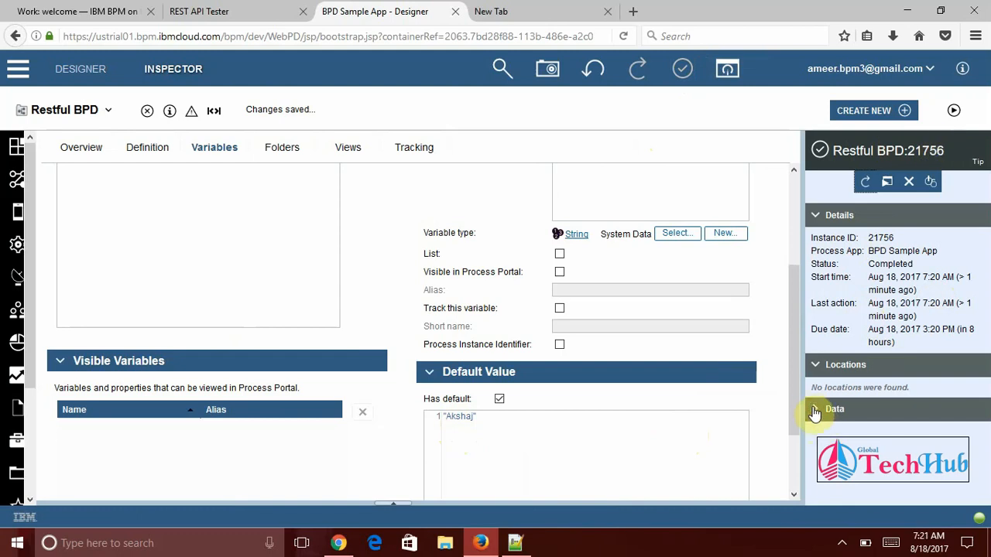
pyautogui.click(834, 408)
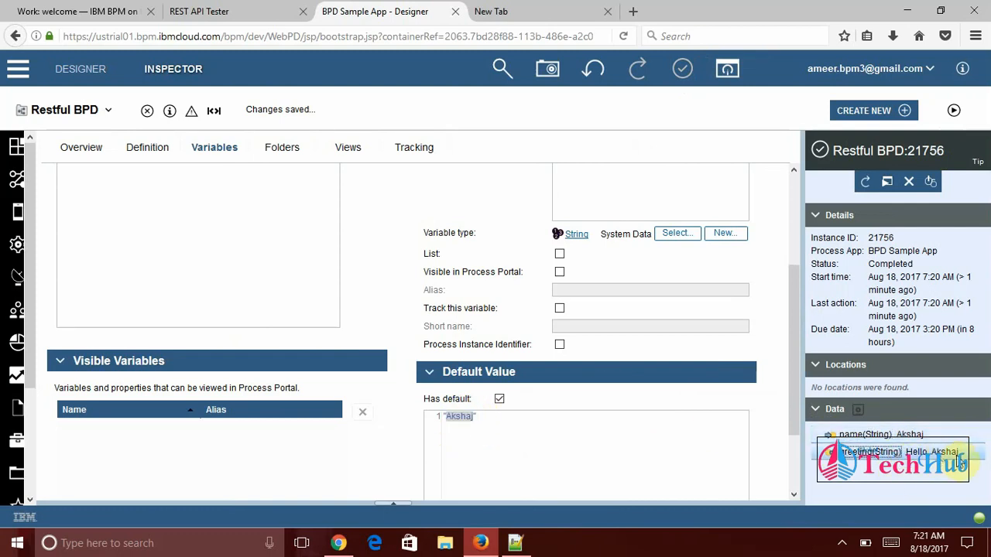
pyautogui.moveTo(906, 434)
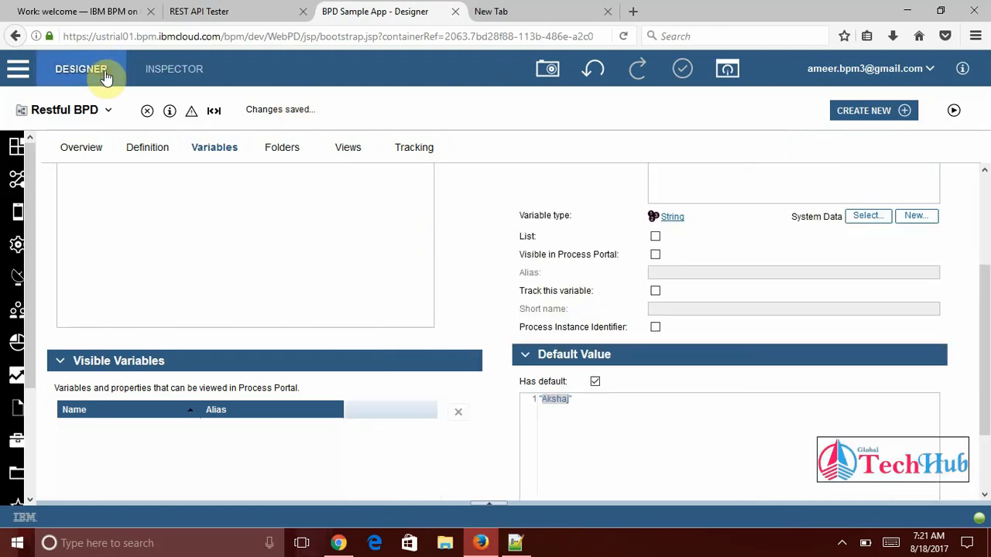
pyautogui.moveTo(232, 242)
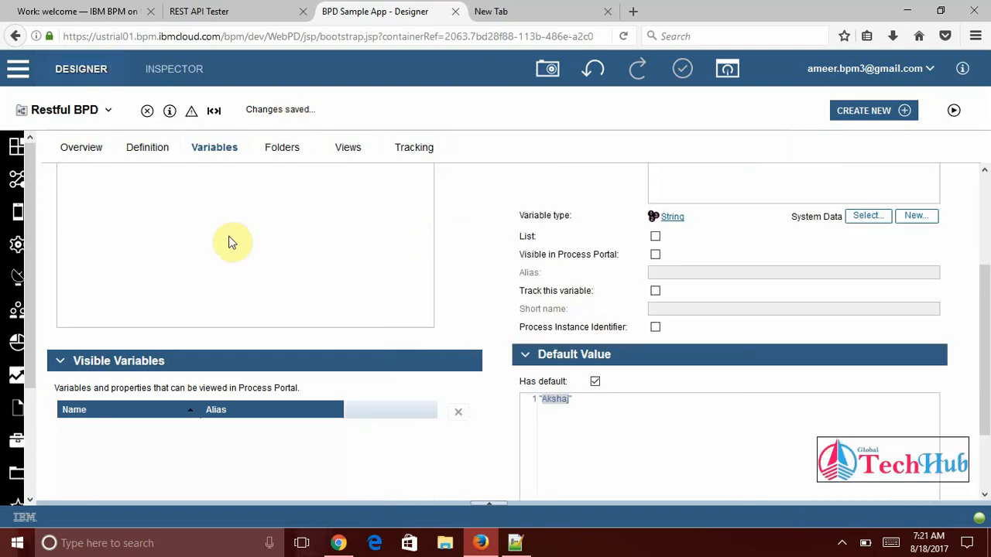
pyautogui.moveTo(259, 236)
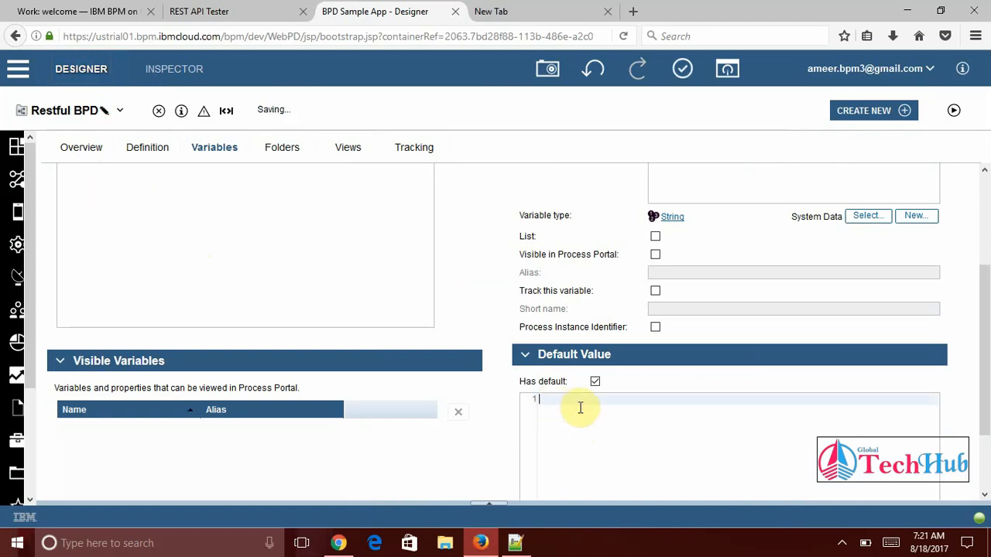
# Turn off the name variable's Akshaj default value
pyautogui.click(595, 381)
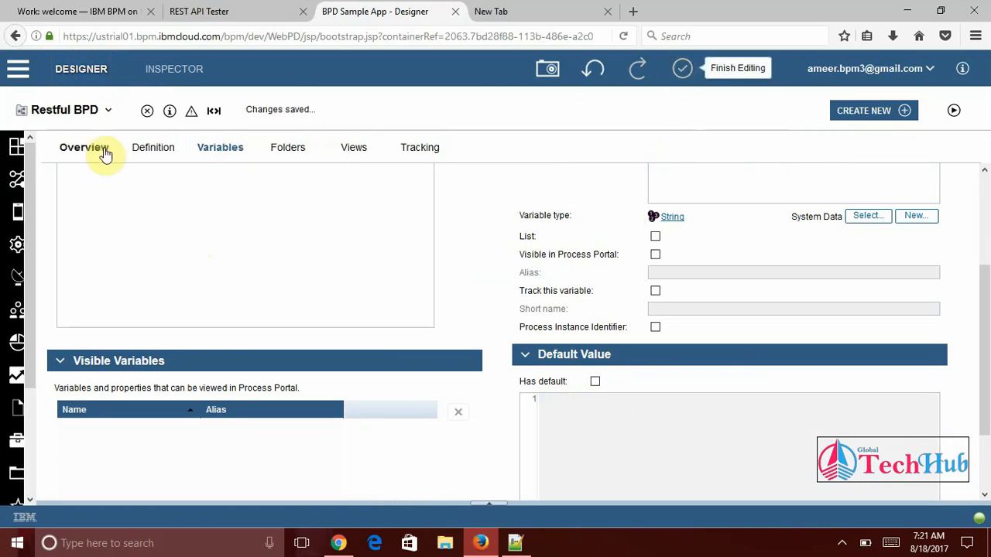
# Expose Restful BPD to start for All Users in the Overview settings
pyautogui.click(83, 147)
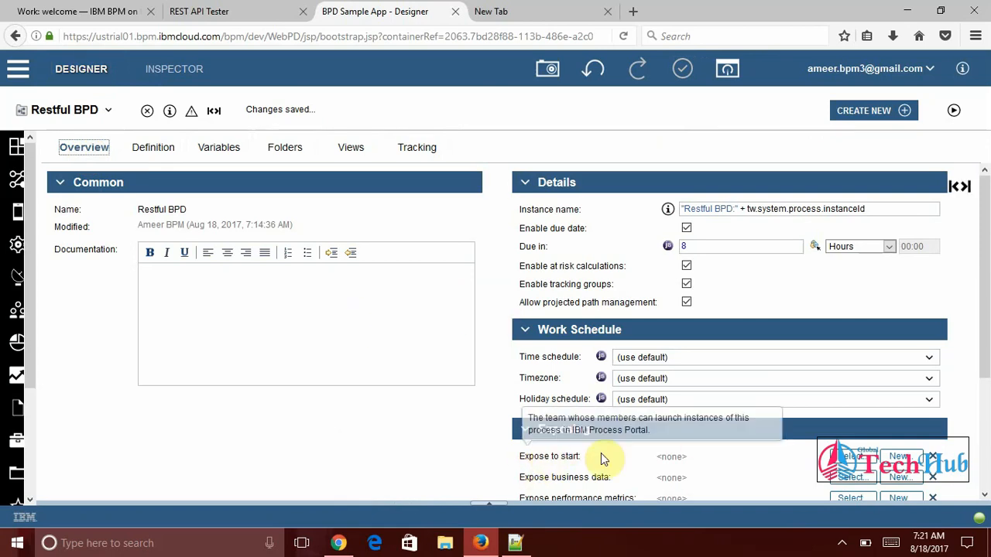
pyautogui.moveTo(745, 464)
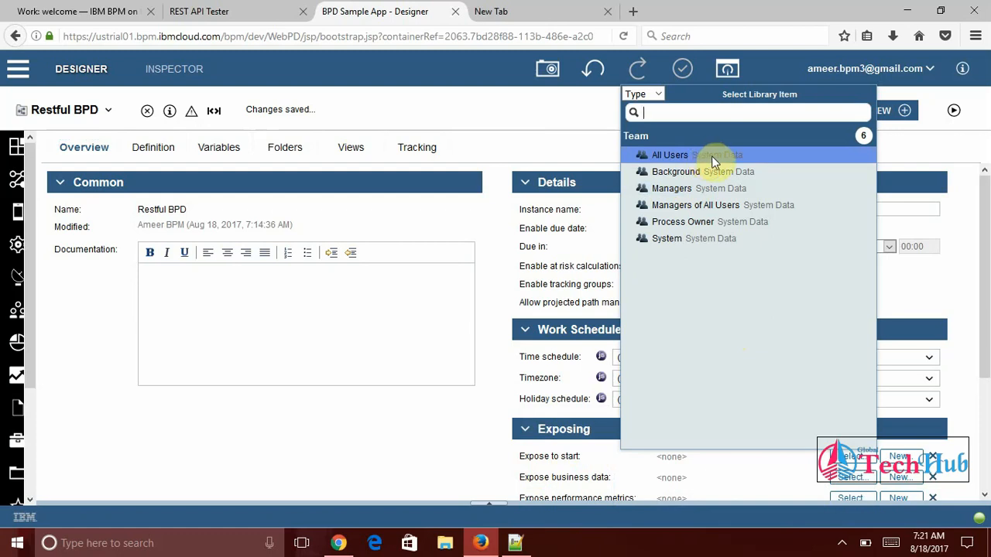
pyautogui.moveTo(704, 162)
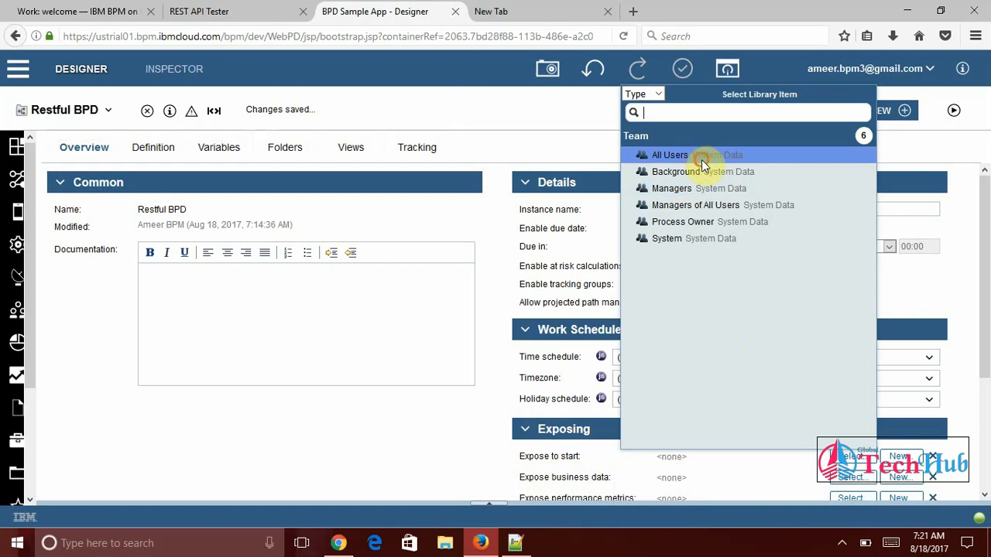
pyautogui.click(669, 154)
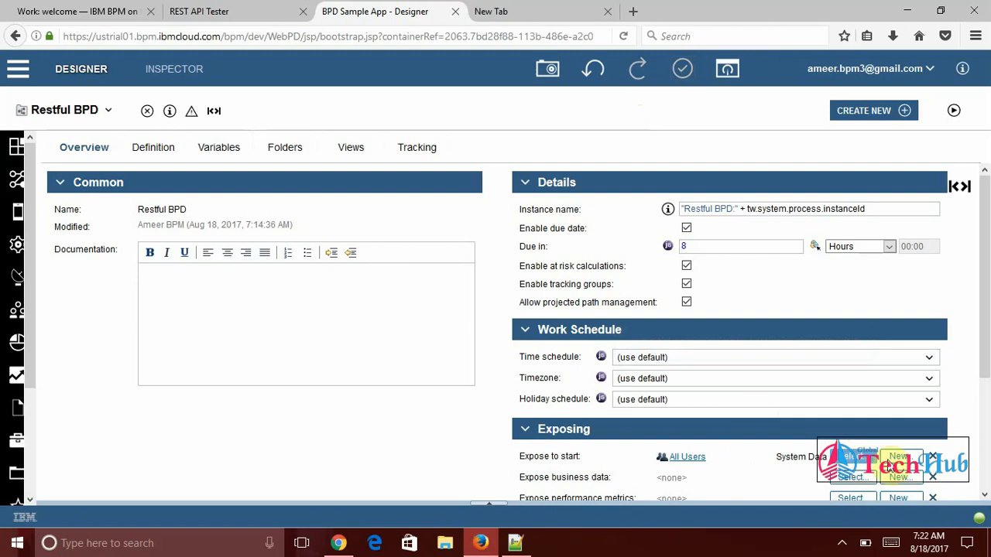
pyautogui.moveTo(601, 398)
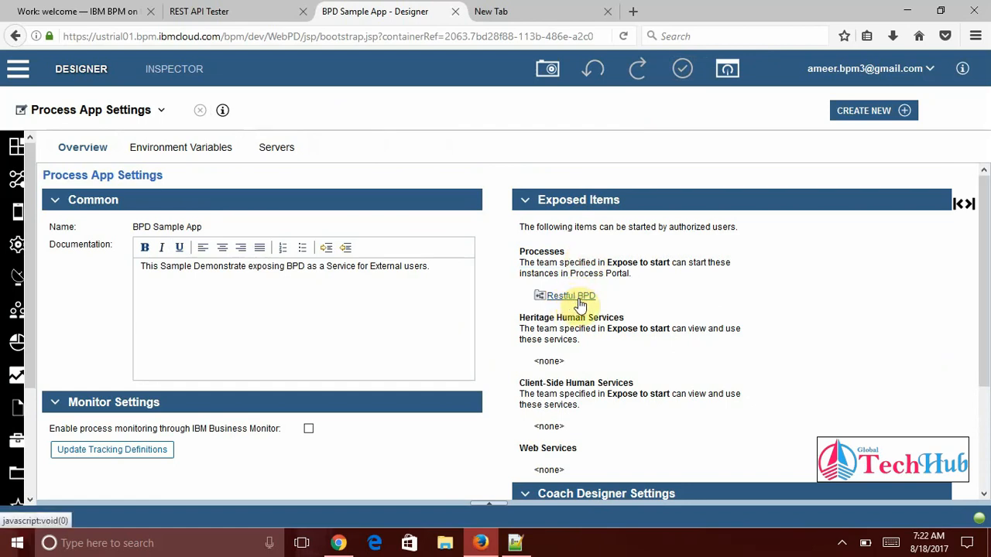
pyautogui.moveTo(629, 294)
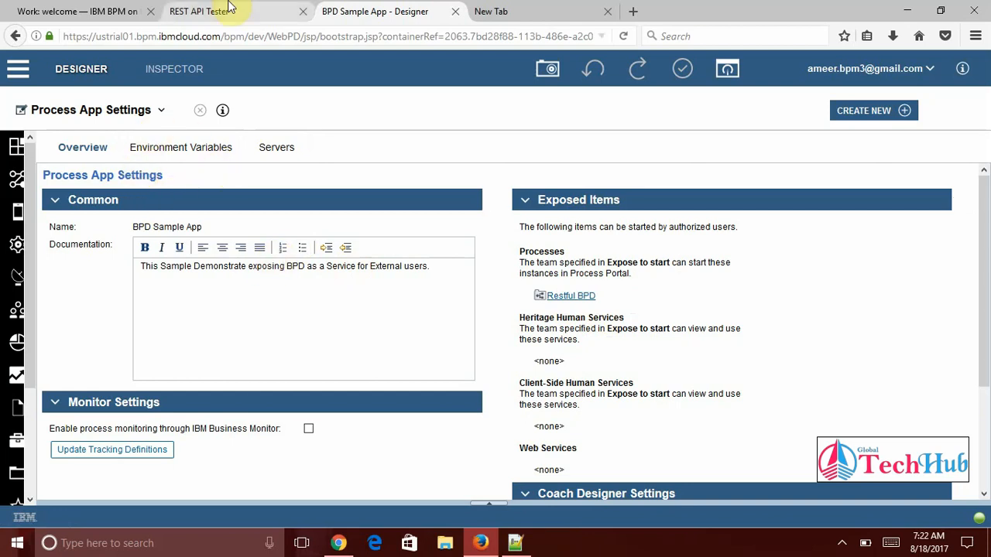
pyautogui.click(199, 11)
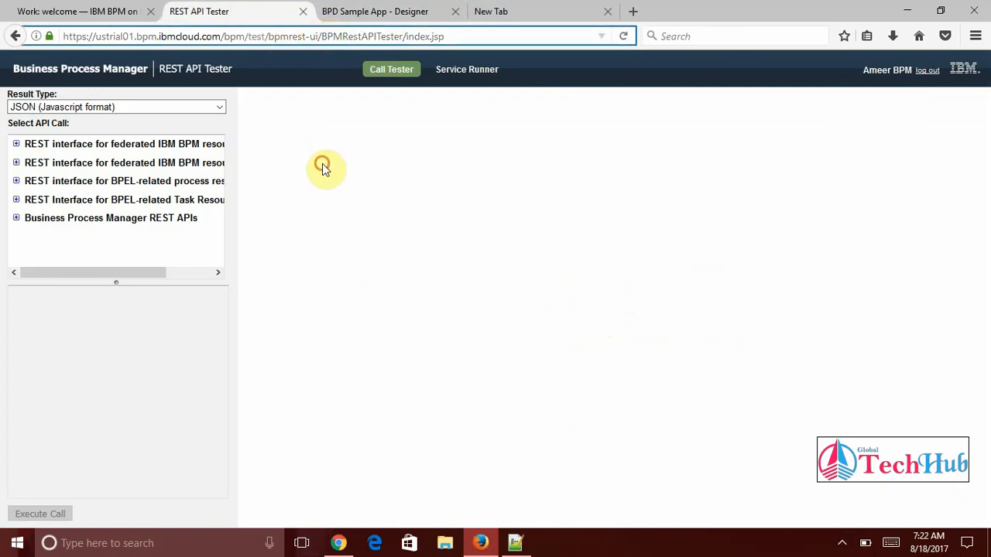
pyautogui.moveTo(282, 93)
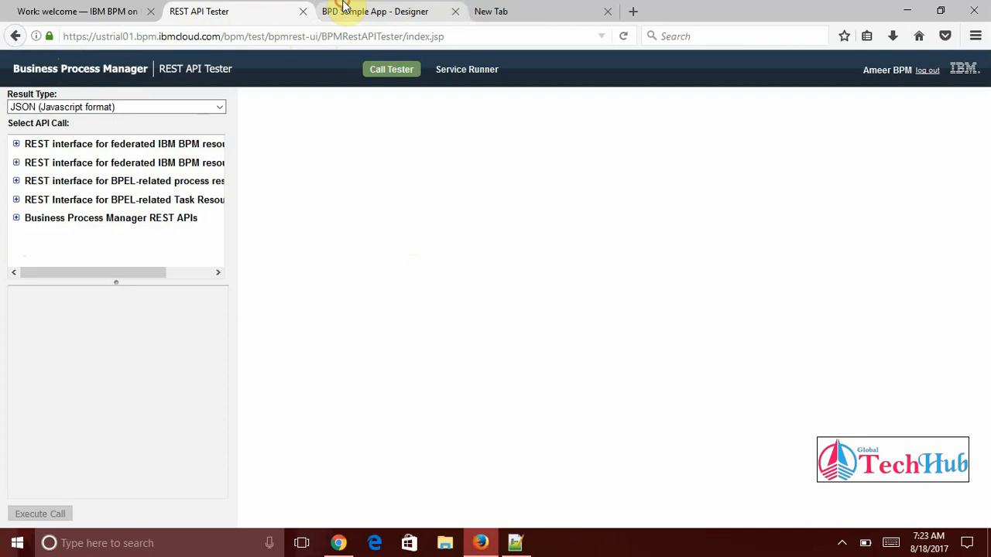
pyautogui.click(376, 10)
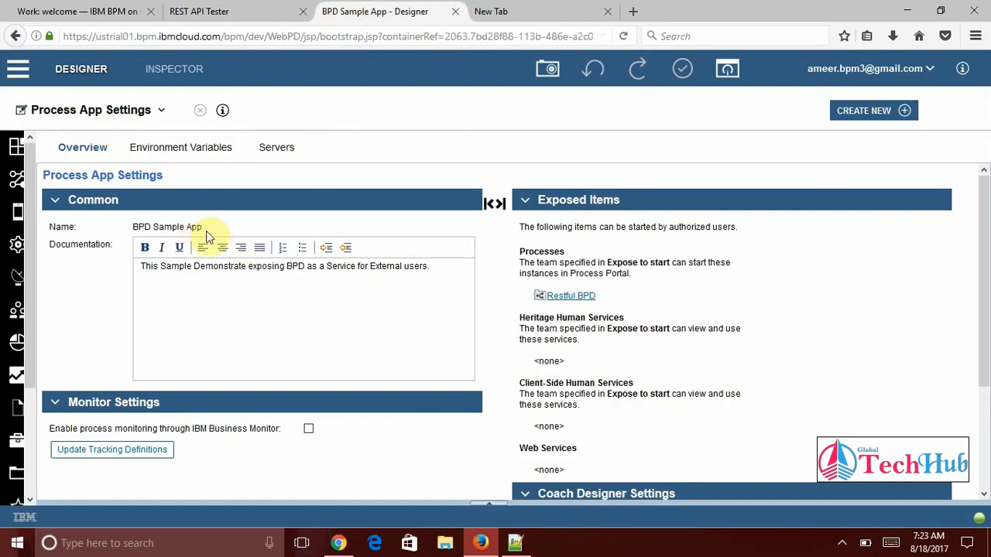
# Create a process app snapshot named 'BPD Sample App 1.0' and dismiss the confirmation
pyautogui.doubleClick(167, 226)
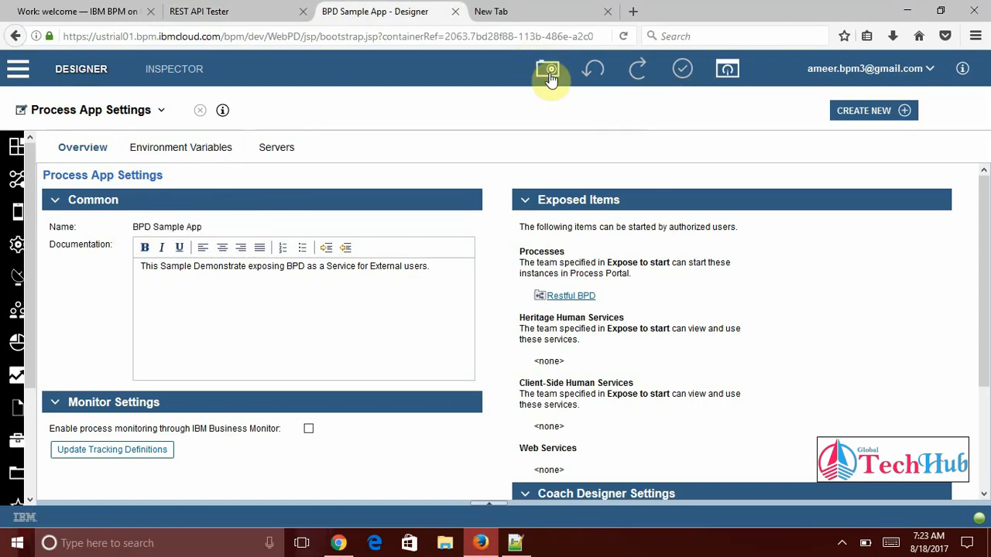
pyautogui.click(548, 68)
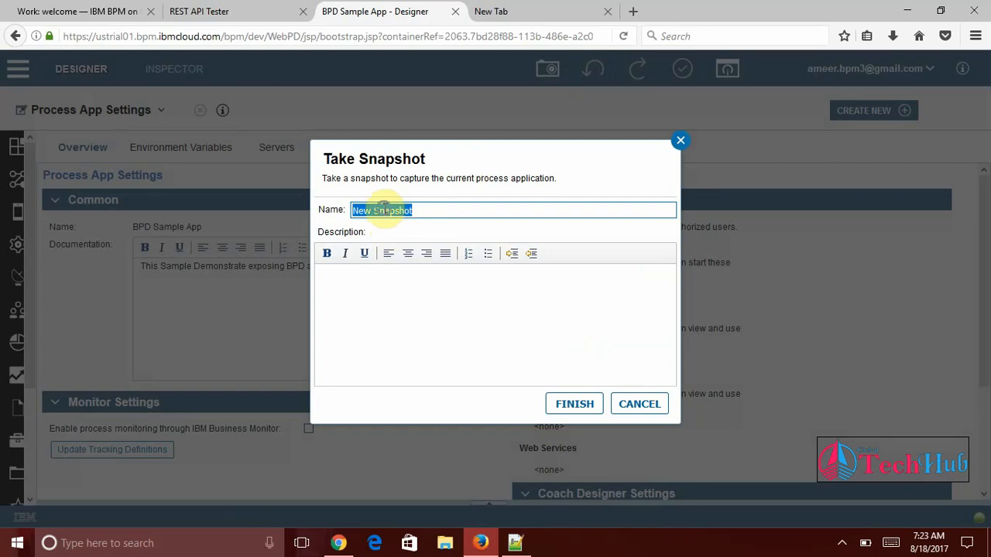
pyautogui.write('BPD Sample App 1.0')
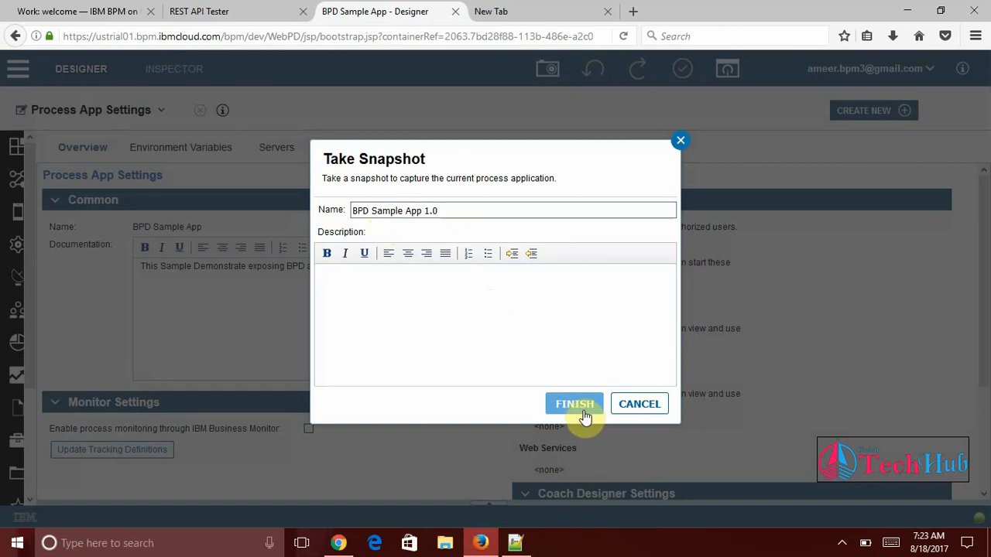
pyautogui.click(574, 403)
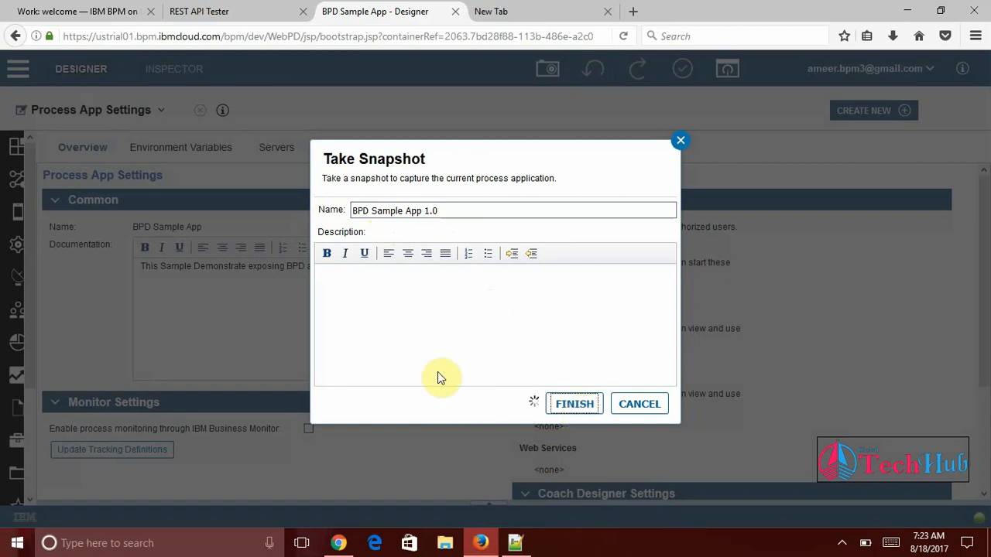
pyautogui.click(573, 403)
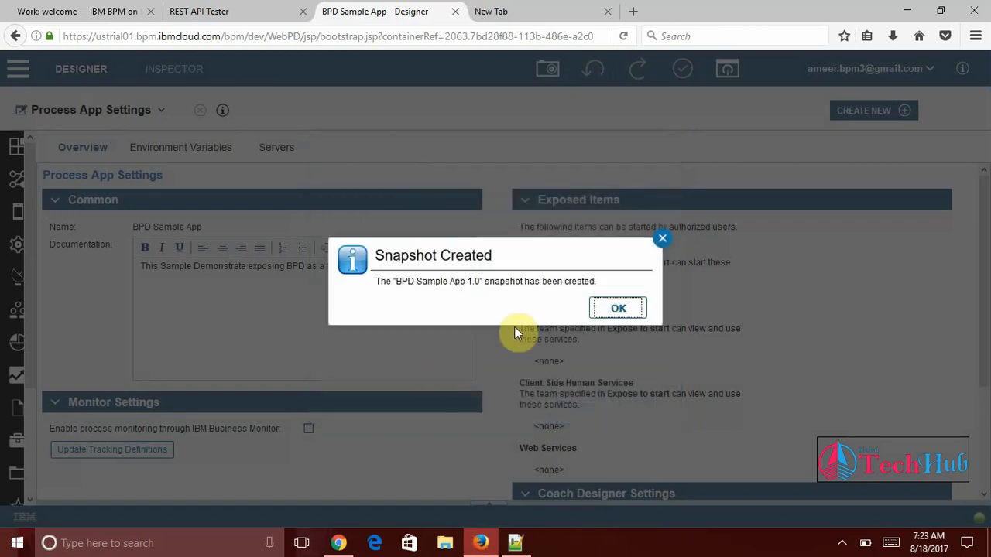
pyautogui.click(617, 307)
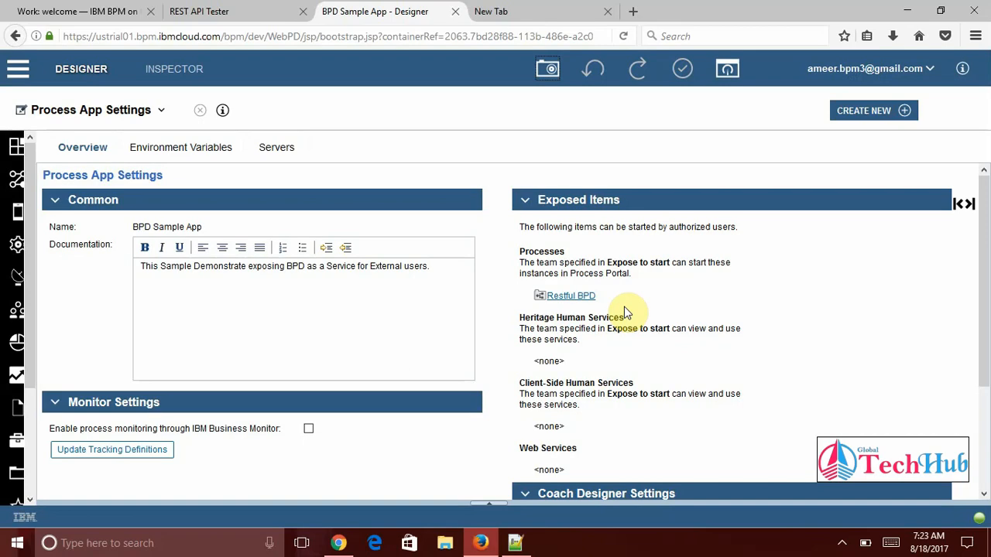
pyautogui.moveTo(728, 68)
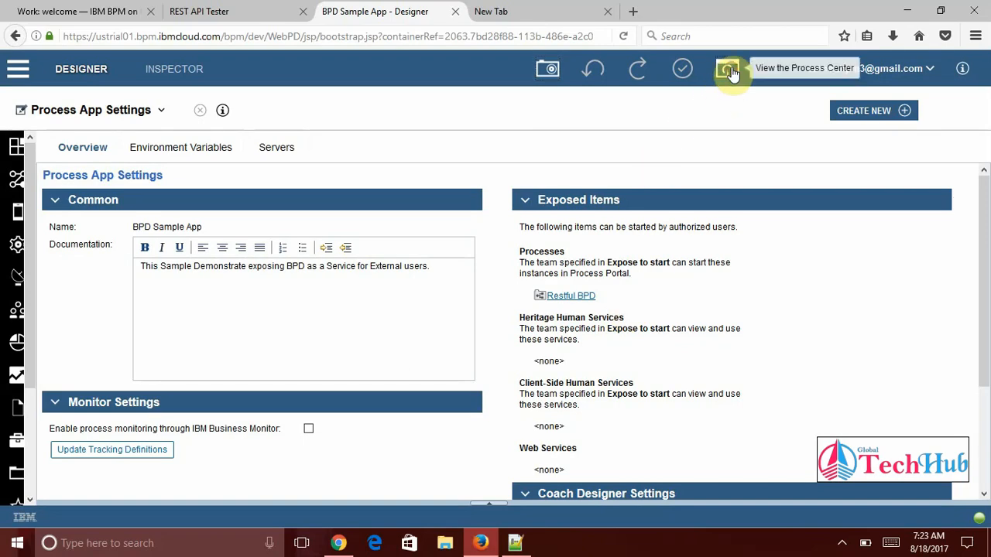
# Open BPD Sample App's snapshots in Process Center and begin installing BPD Sample App 1.0
pyautogui.click(726, 69)
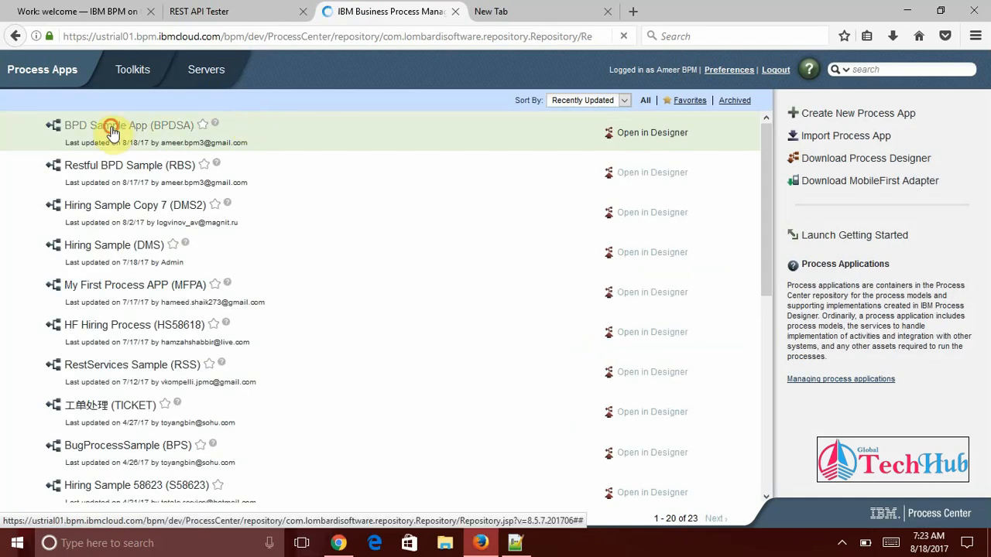
pyautogui.click(105, 125)
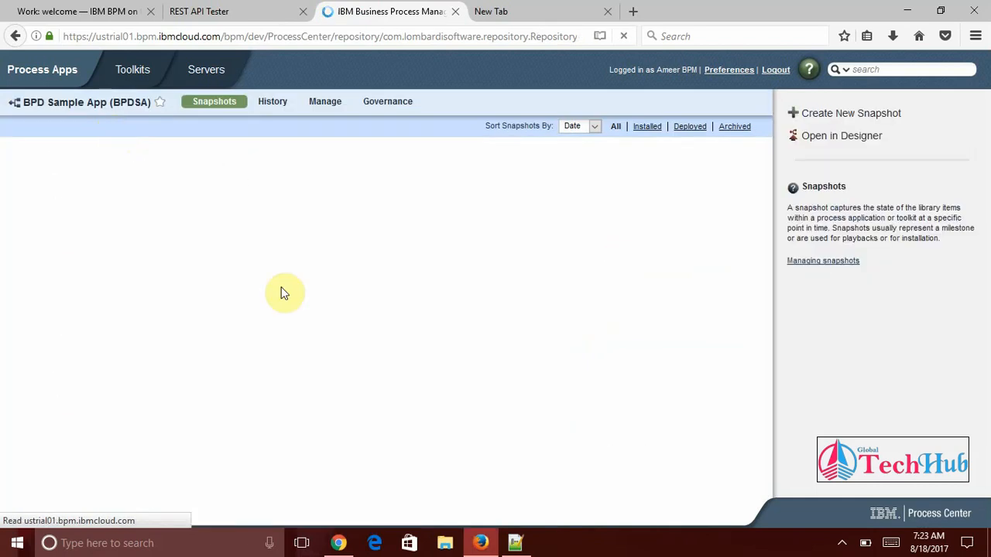
pyautogui.click(214, 101)
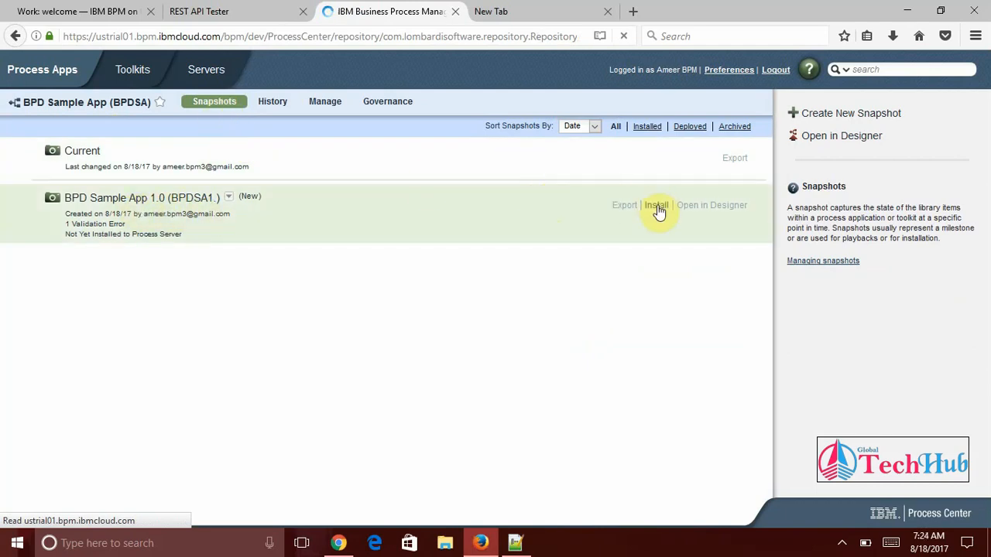
pyautogui.click(655, 205)
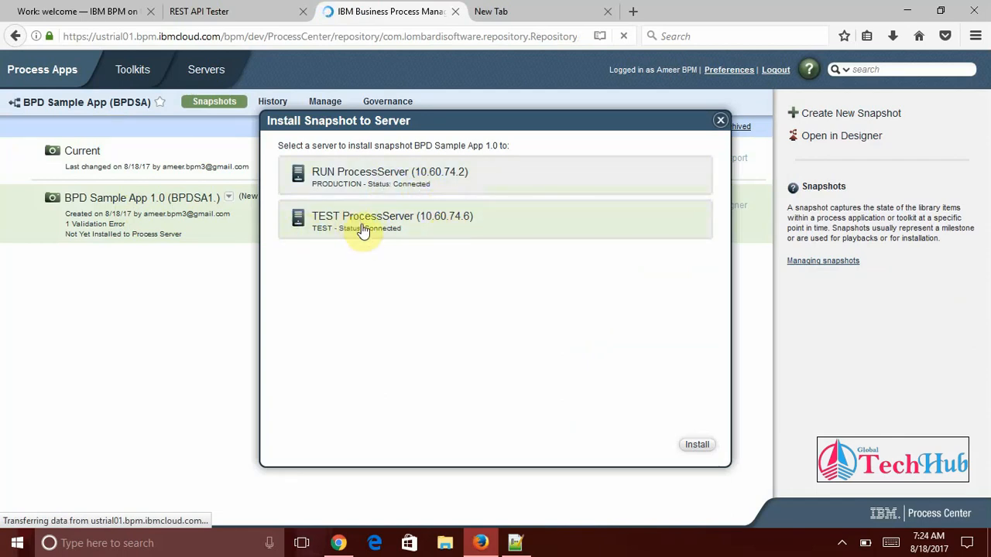
pyautogui.moveTo(534, 230)
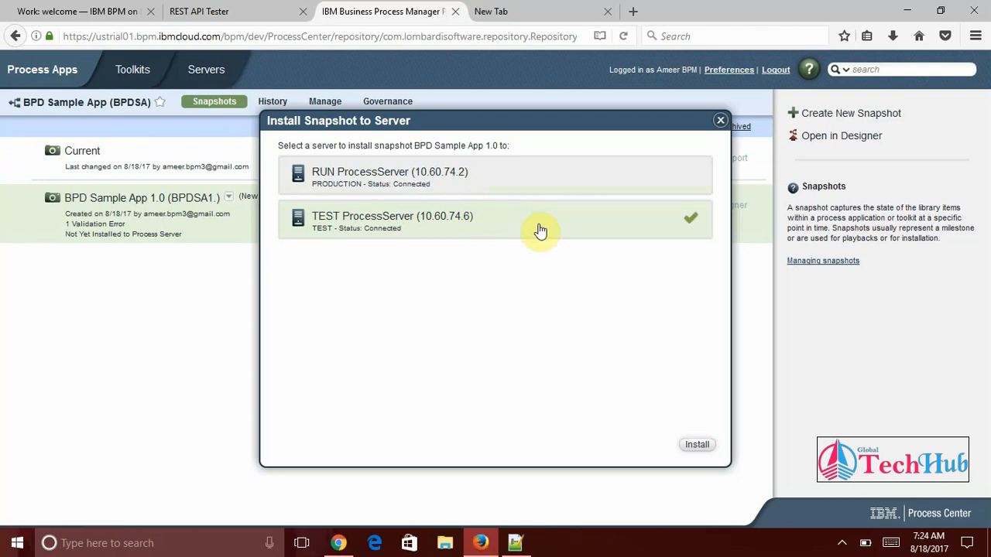
pyautogui.moveTo(686, 426)
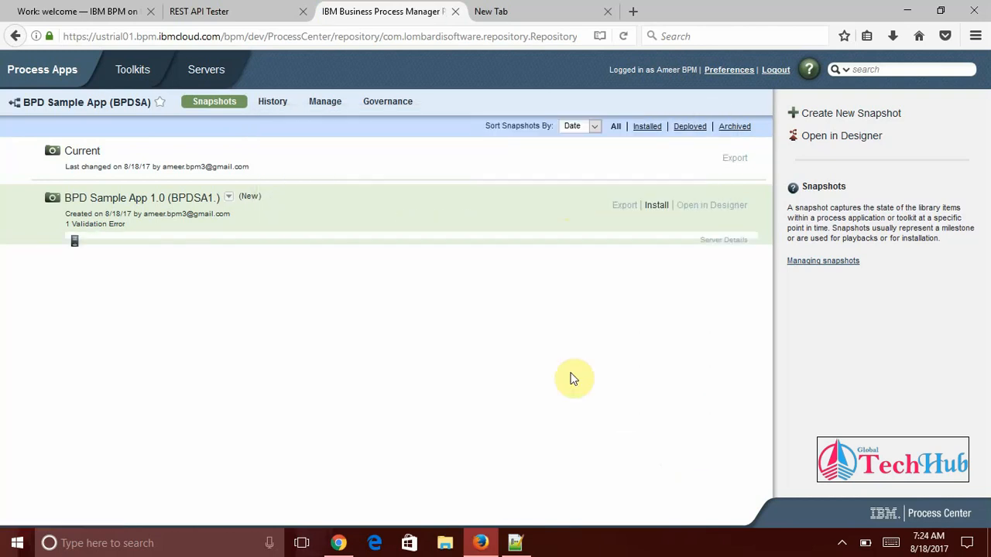
# Show the BPD Sample App 1.0 installation details and refresh progress repeatedly
pyautogui.click(655, 204)
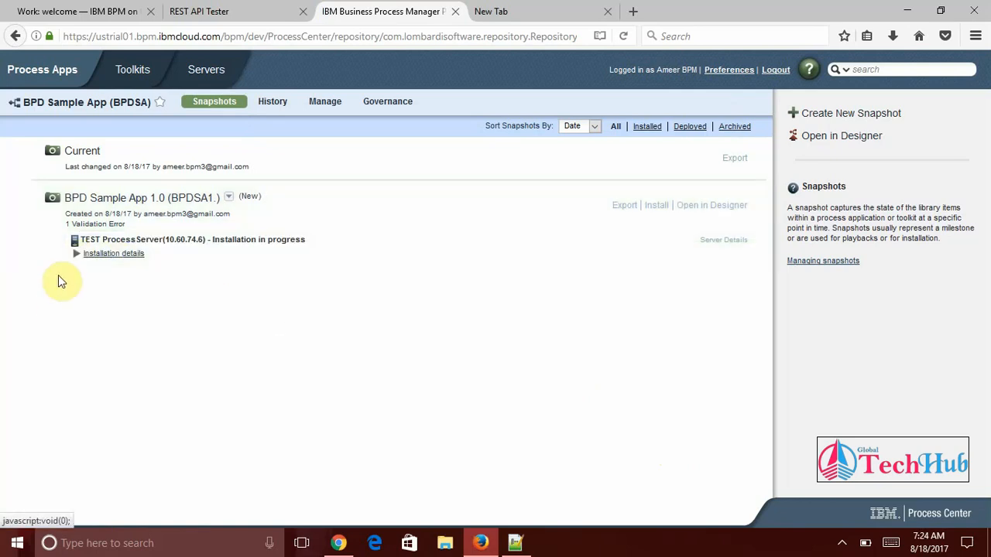
pyautogui.click(113, 253)
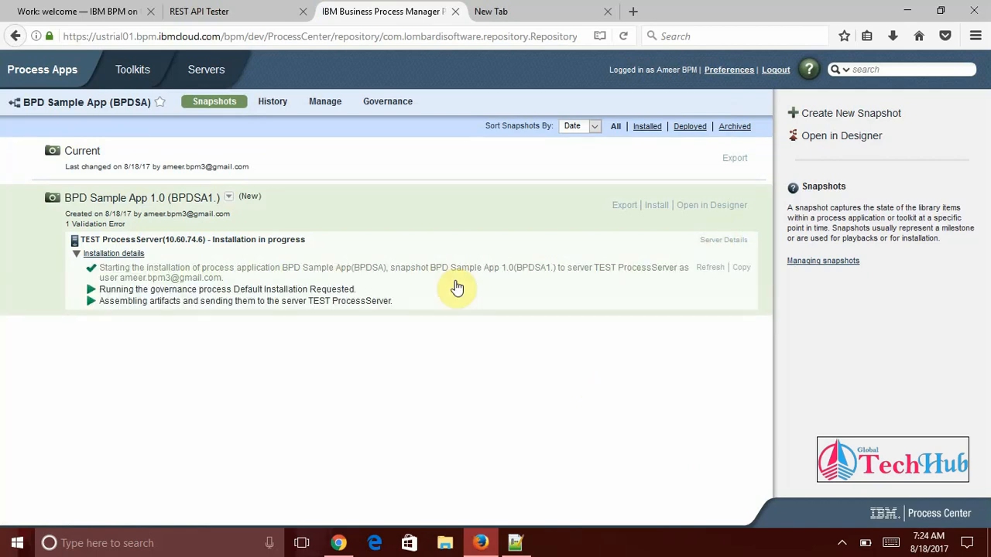
pyautogui.moveTo(710, 267)
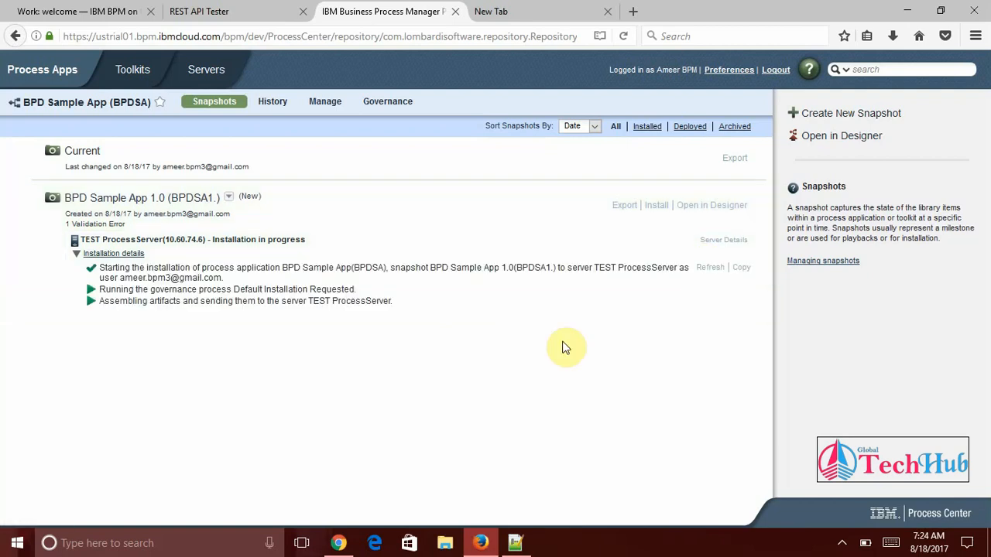
pyautogui.moveTo(385, 325)
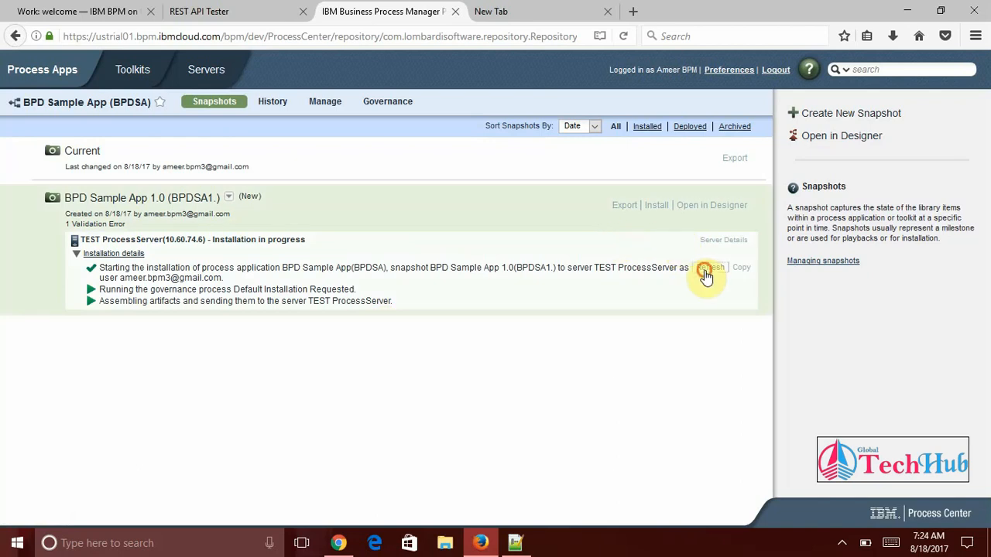
pyautogui.click(711, 267)
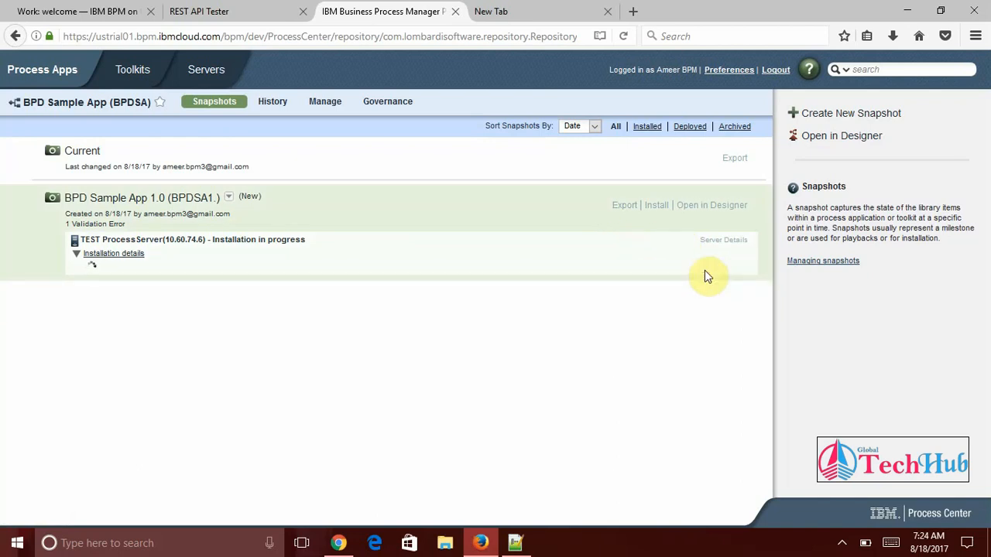
pyautogui.click(710, 267)
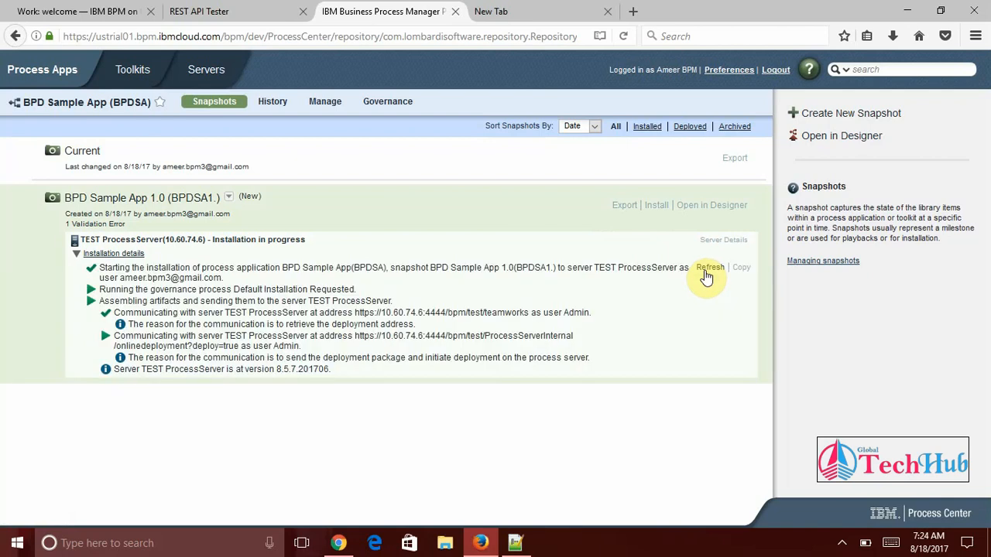
pyautogui.click(710, 267)
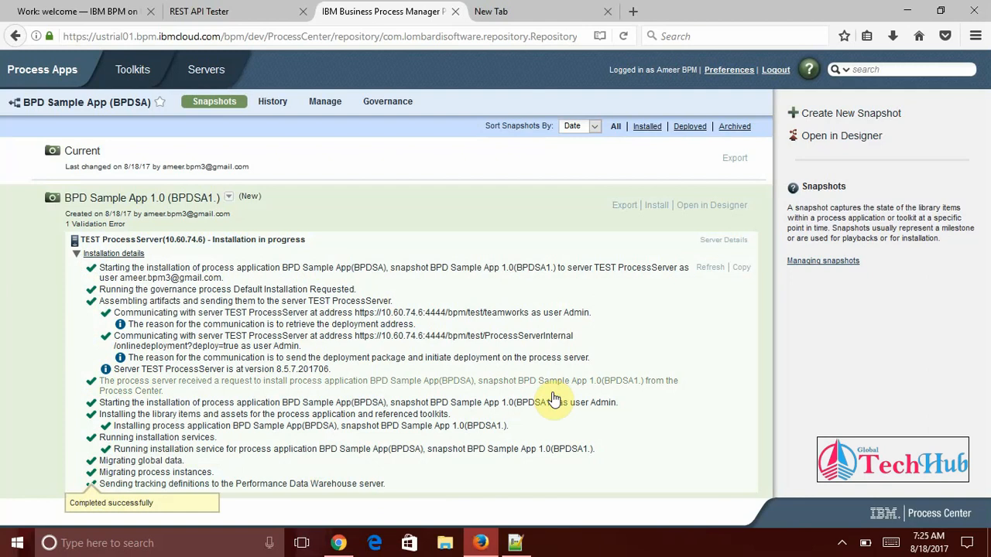
# Run the Process API's Exposed Processes call in the REST API Tester
pyautogui.click(199, 11)
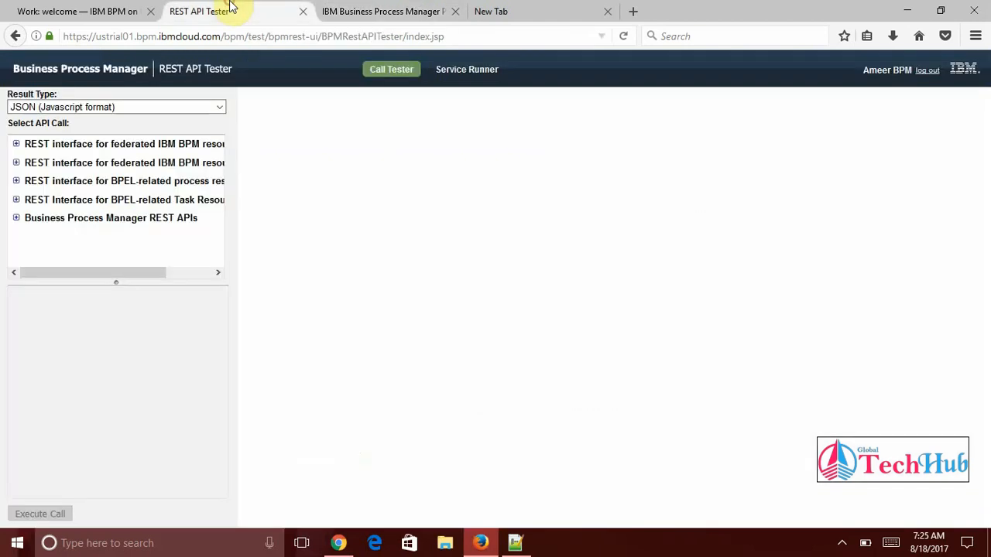
pyautogui.moveTo(21, 242)
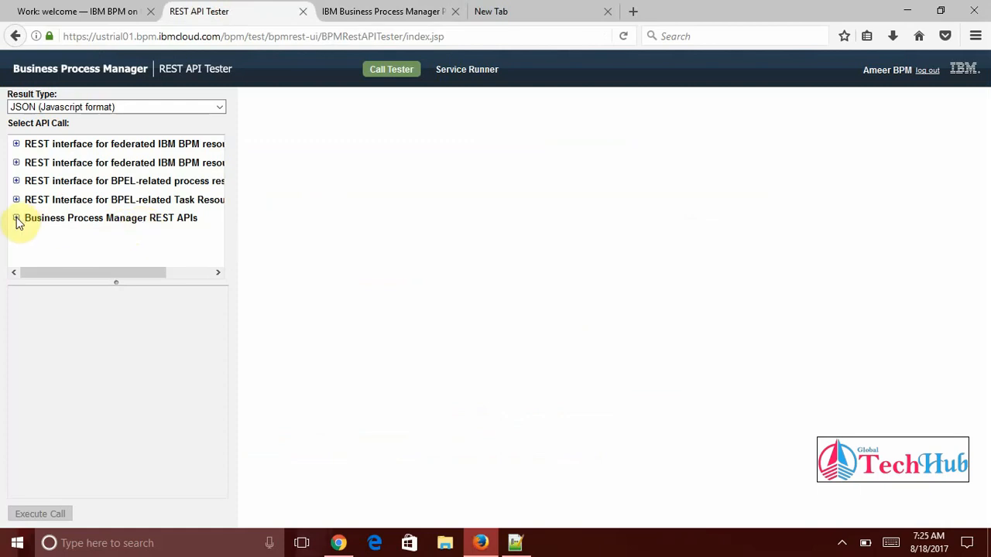
pyautogui.click(17, 217)
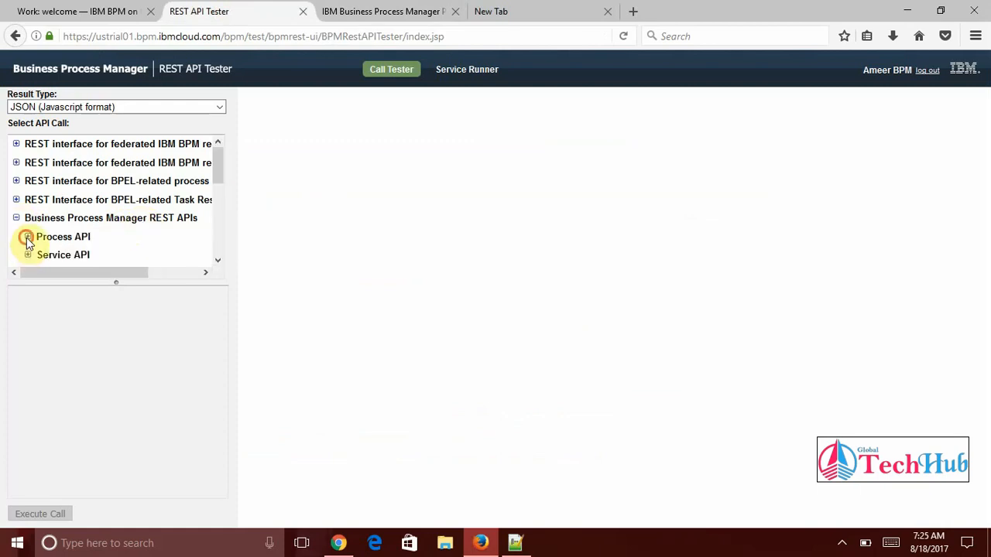
pyautogui.click(27, 237)
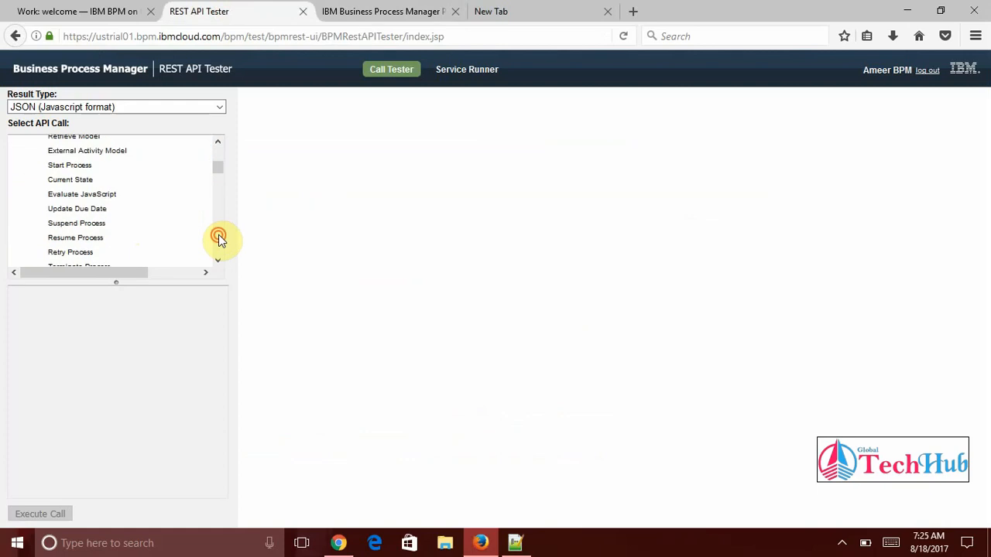
pyautogui.scroll(-3)
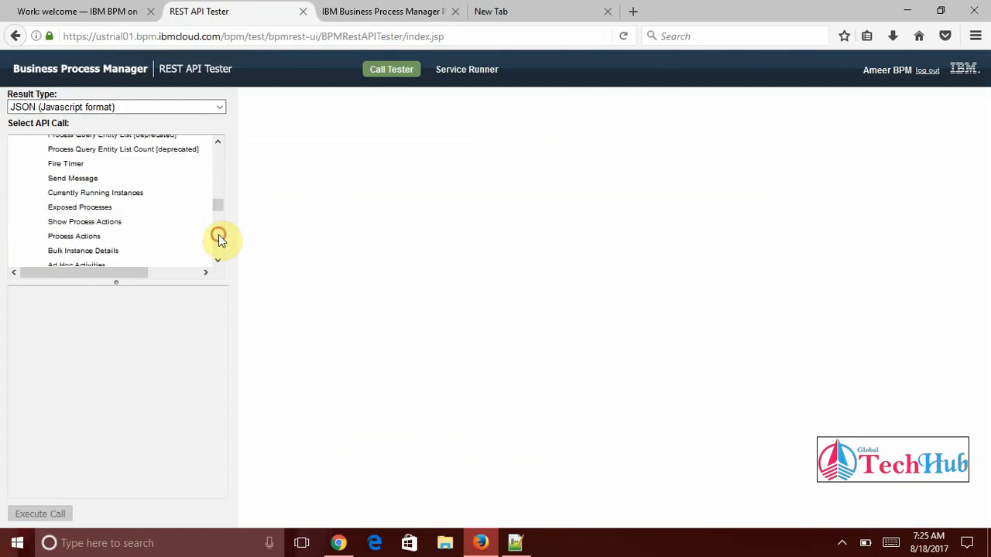
pyautogui.scroll(-3)
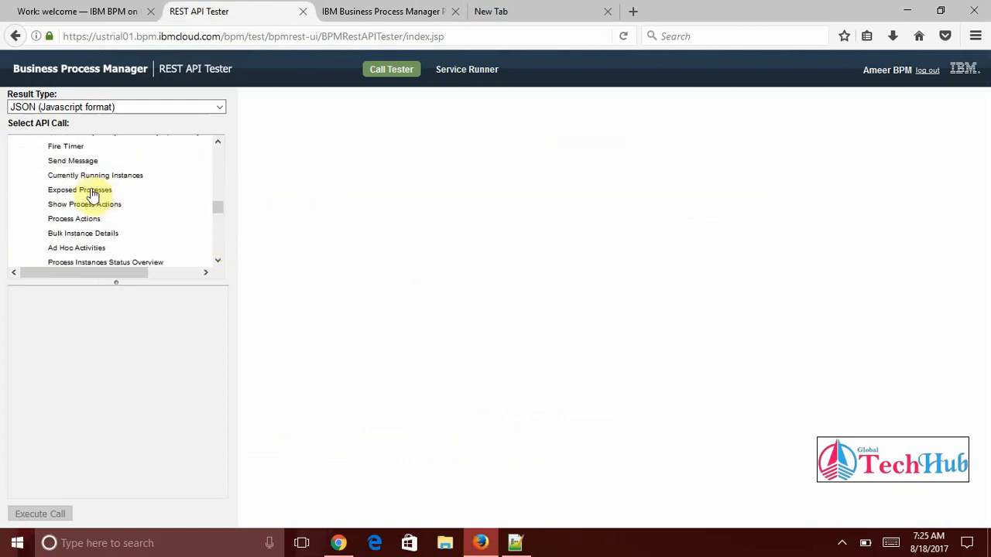
pyautogui.click(79, 190)
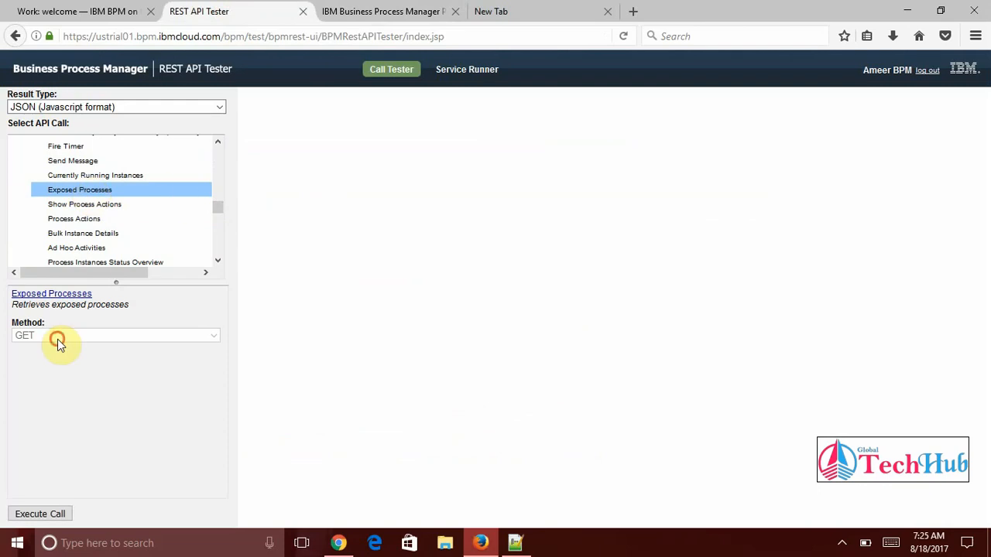
pyautogui.click(39, 514)
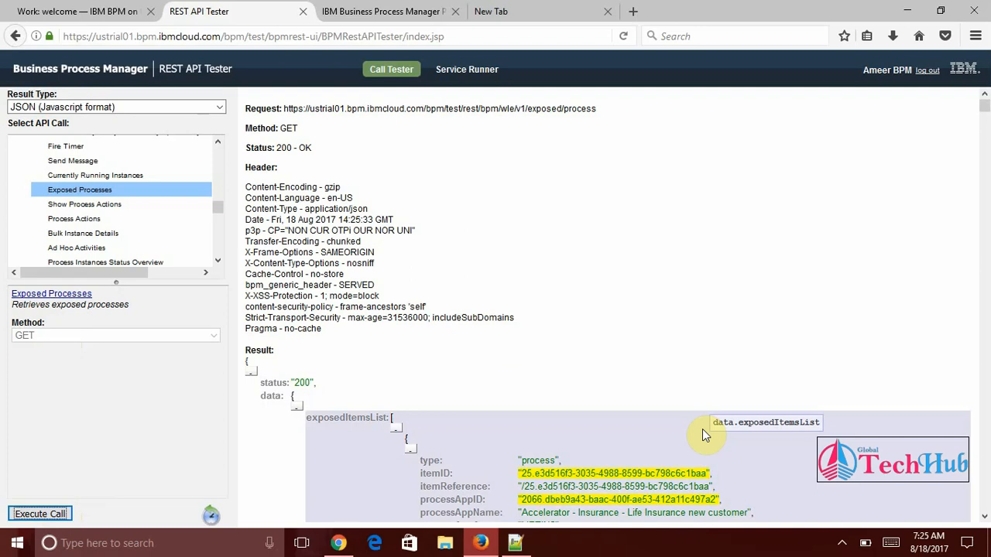
pyautogui.moveTo(760, 337)
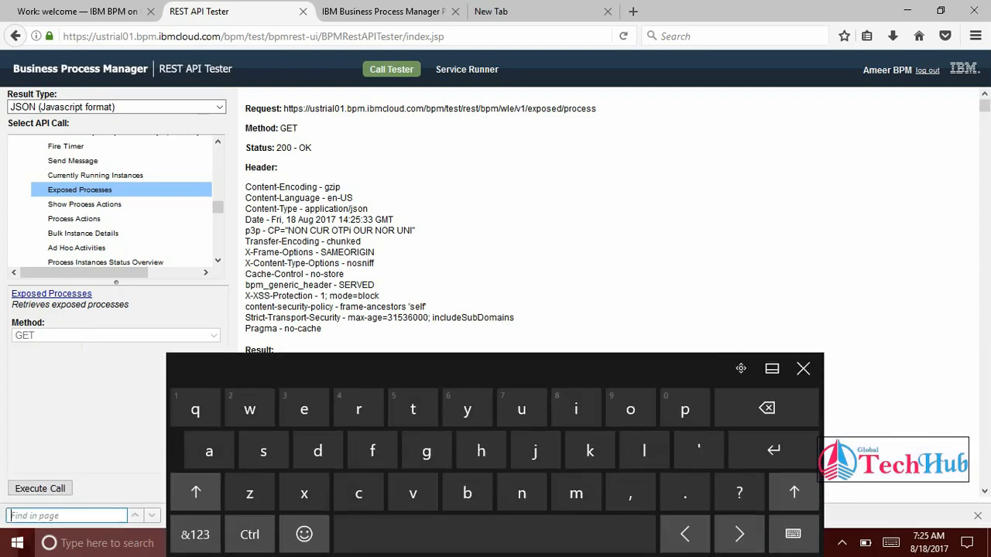
# Search the results for the BPD Sample App 1.0 entry, then bring up Notepad++
pyautogui.write('BPD Sample App')
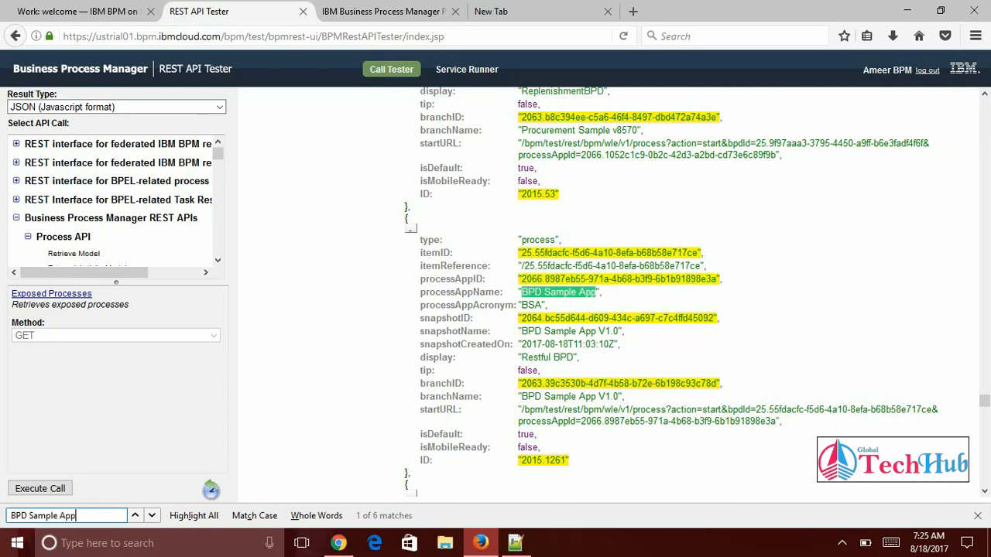
pyautogui.click(135, 515)
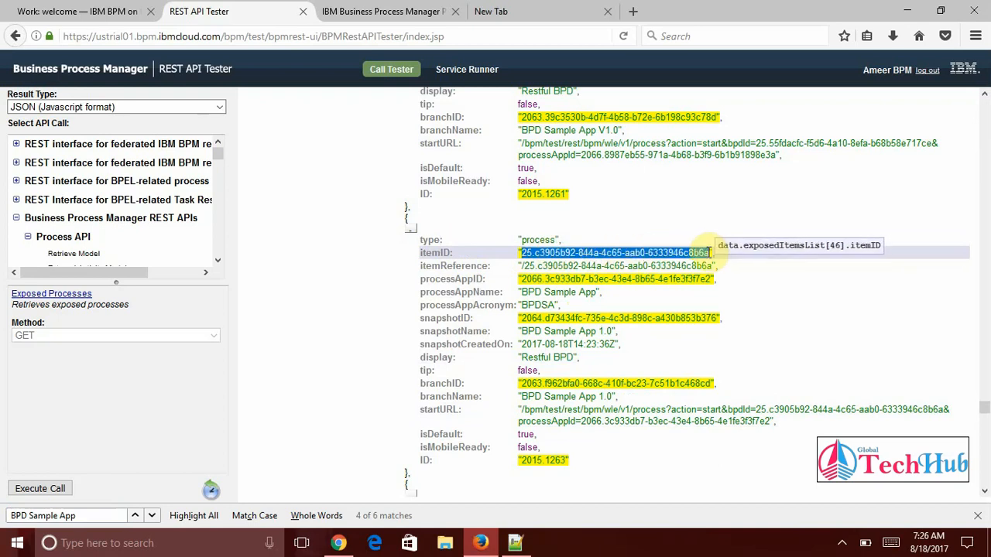
pyautogui.click(514, 542)
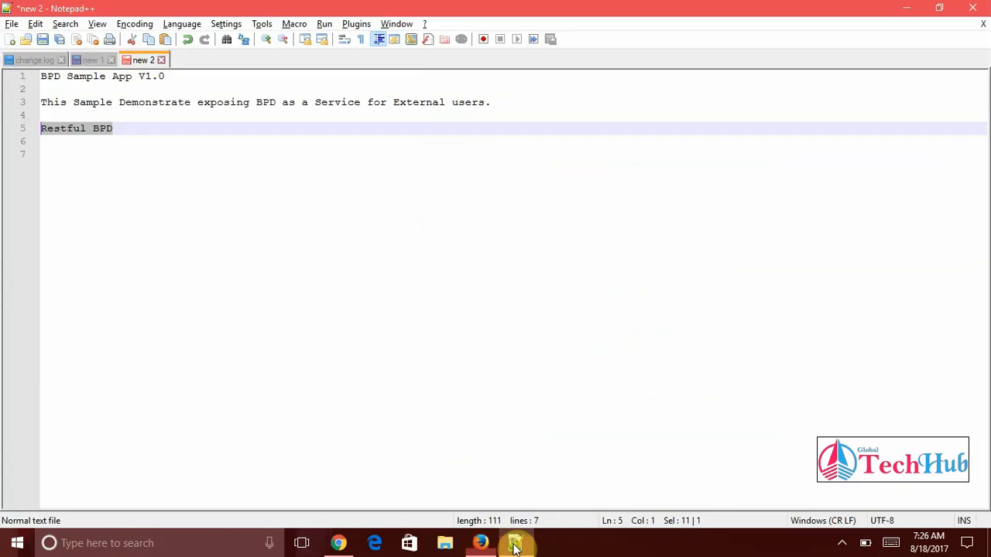
# Start a new Notepad++ tab and copy the entry's snapshot ID from the API results
pyautogui.click(11, 39)
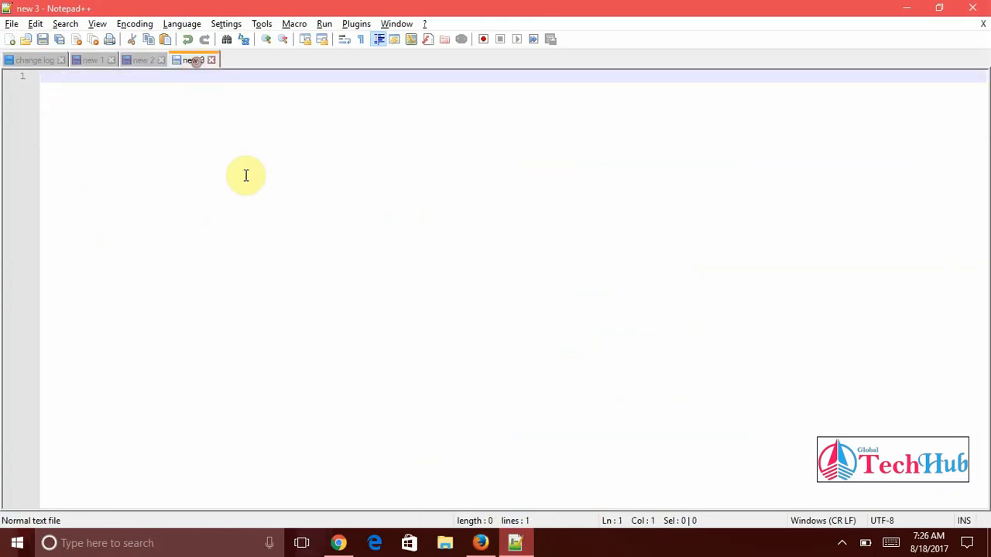
pyautogui.click(279, 217)
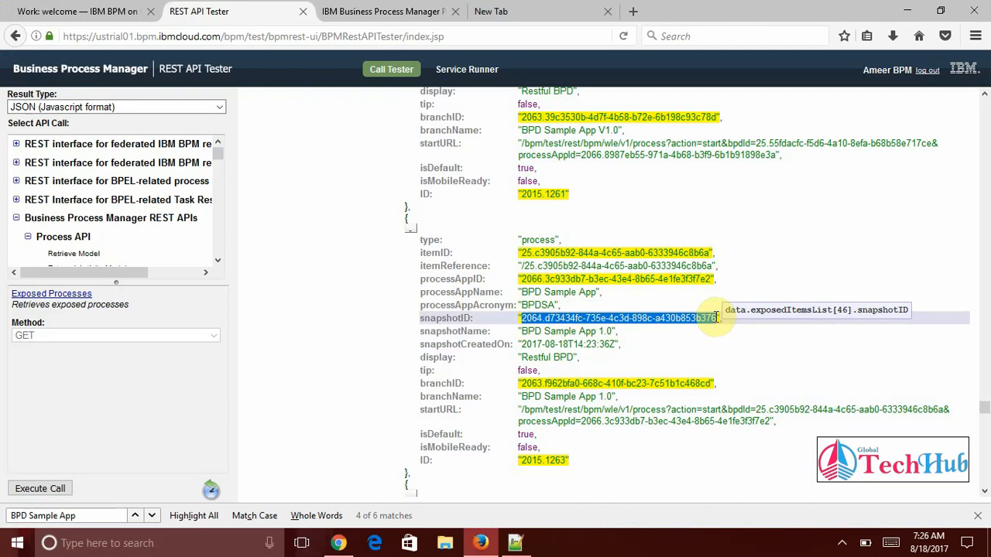
pyautogui.rightClick(286, 170)
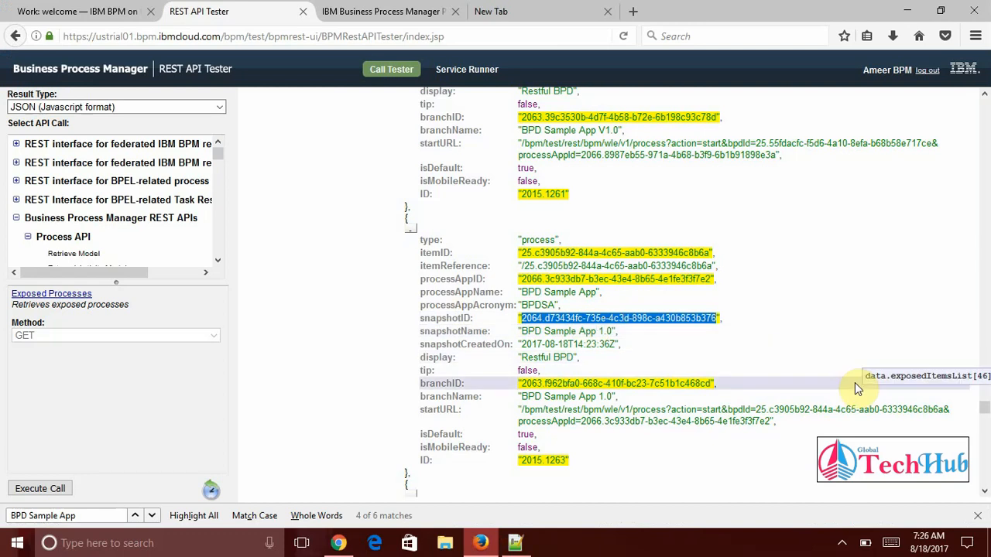
pyautogui.moveTo(716, 384)
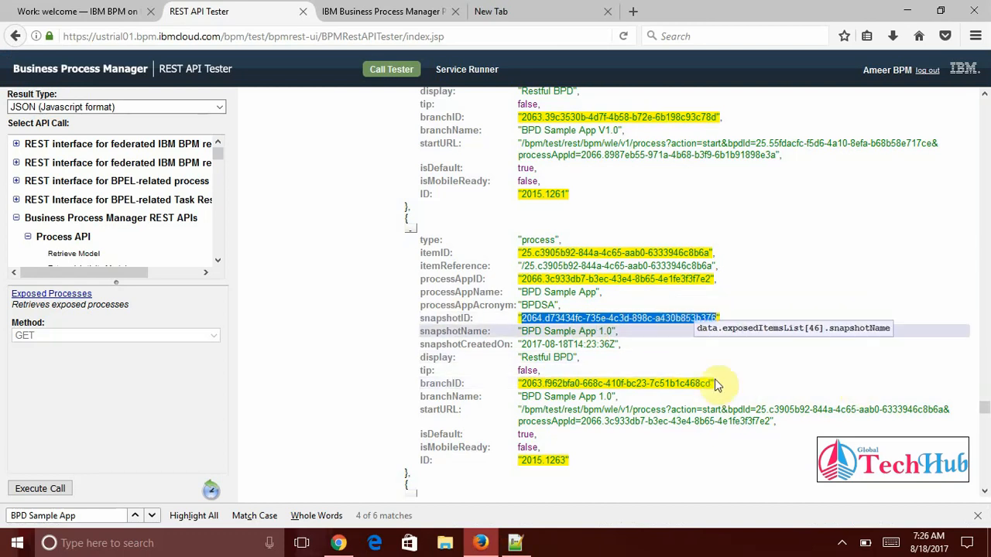
pyautogui.moveTo(466, 250)
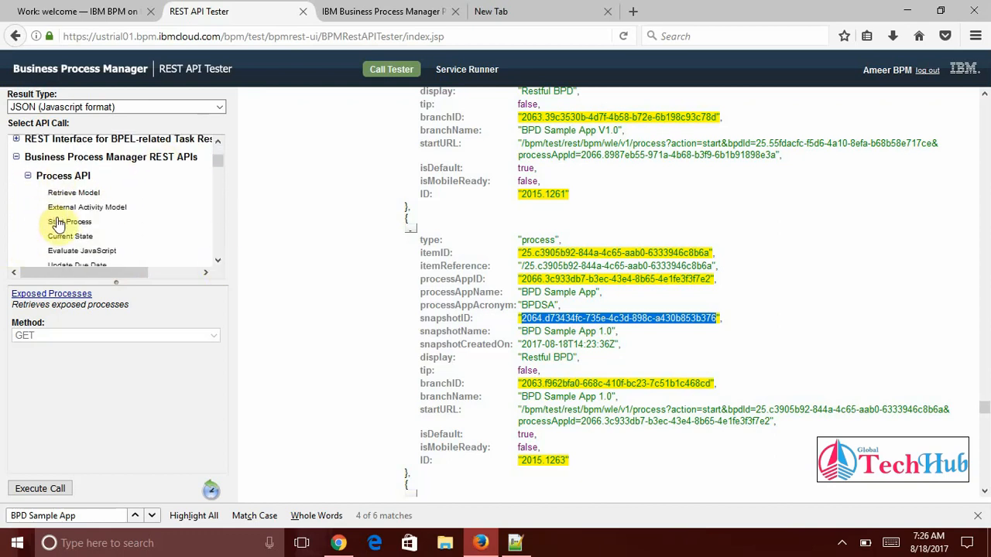
# Select Start Process with BPD ID 25.c3905b92-844a-4c65-aab0-6333946c8b6a and snapshot ID 2064.d73434fc-735e-4c3d-898c-a430b853b376
pyautogui.click(69, 222)
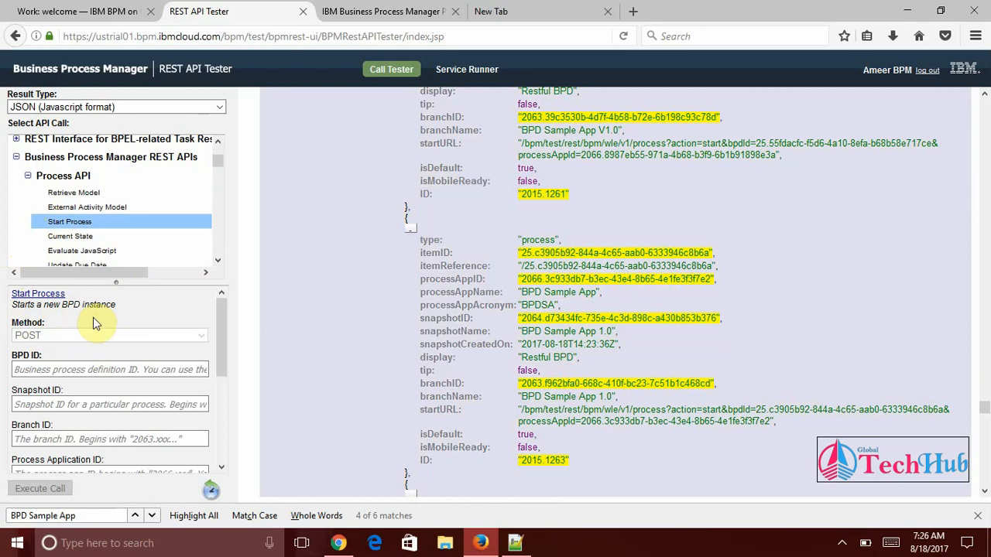
pyautogui.click(110, 369)
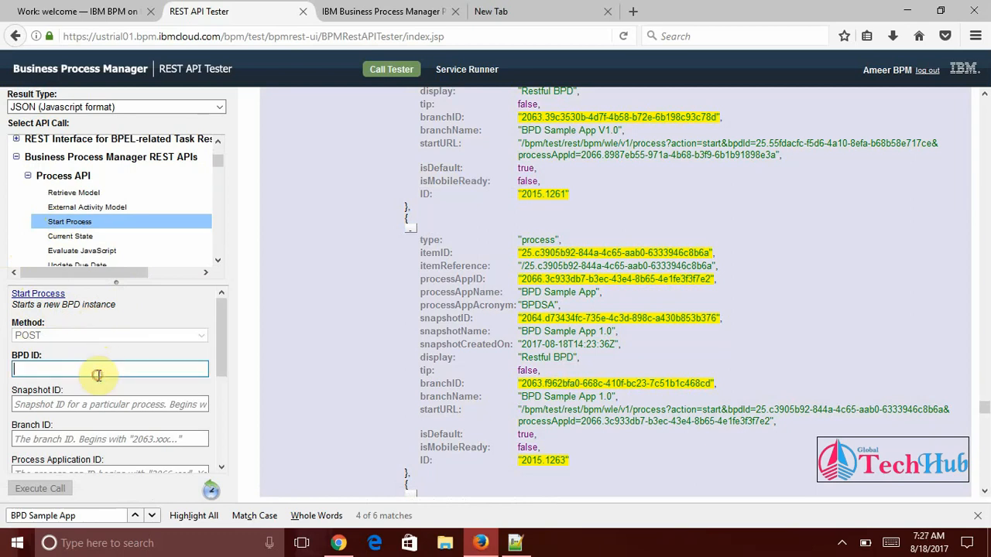
pyautogui.moveTo(503, 344)
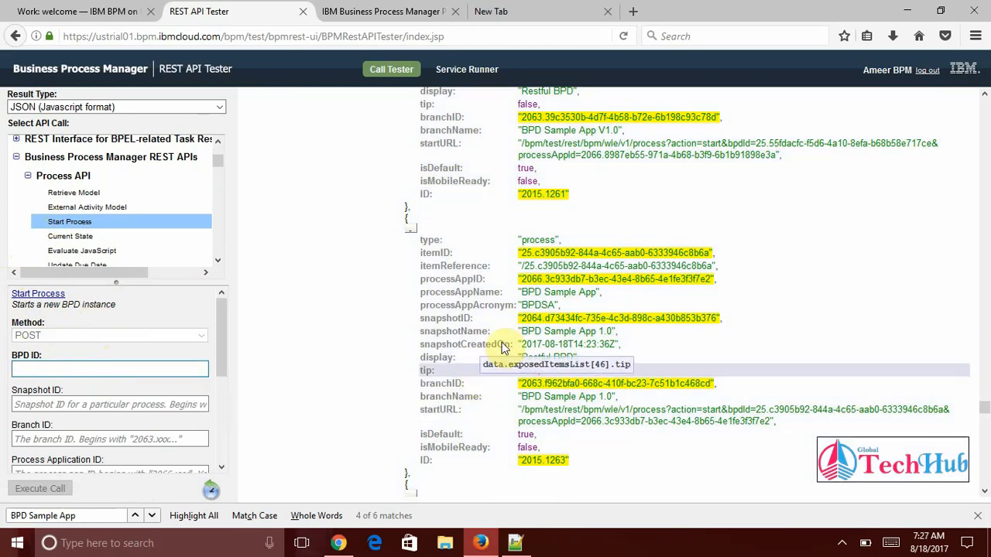
pyautogui.press('alt+tab')
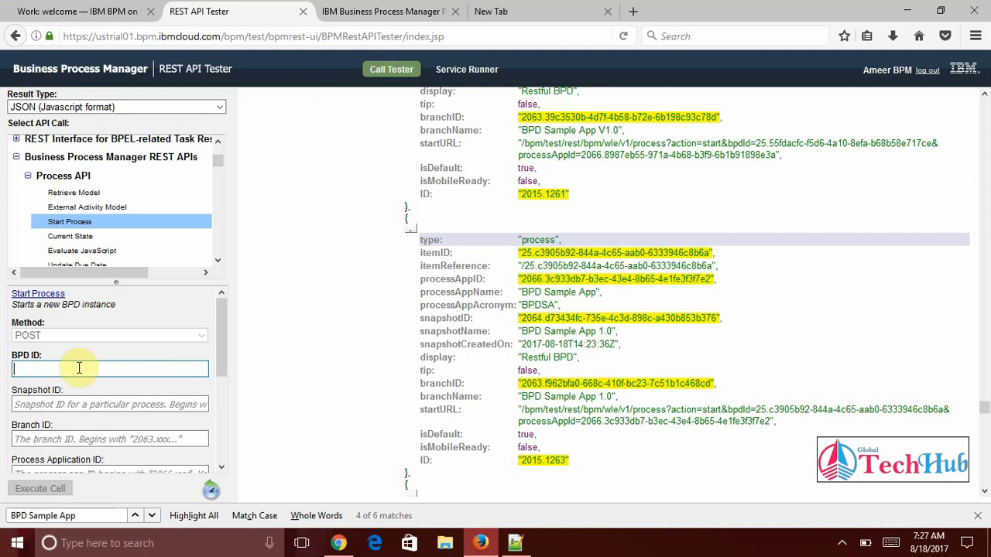
pyautogui.write('25.c3905b92-844a-4c65-aab0-6333946c8b6a')
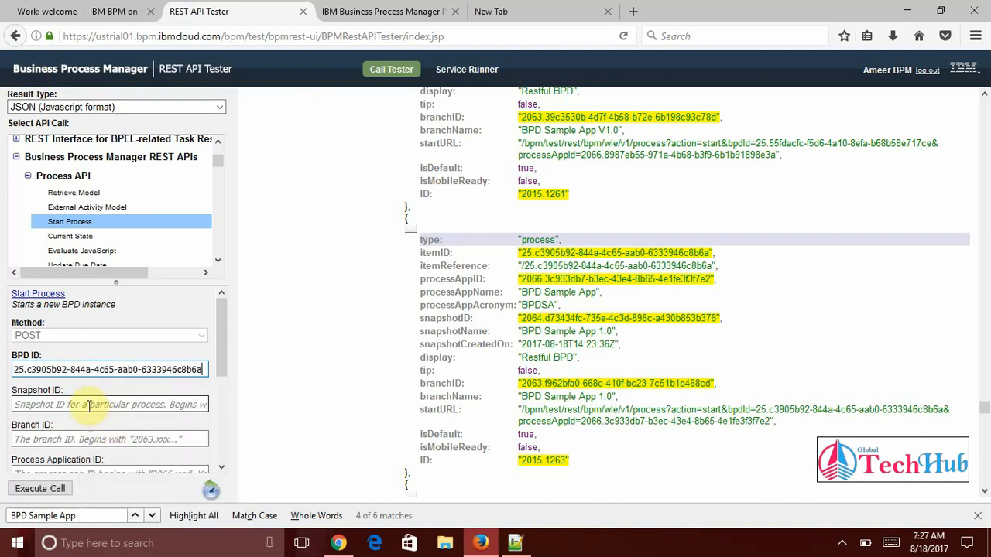
pyautogui.click(514, 543)
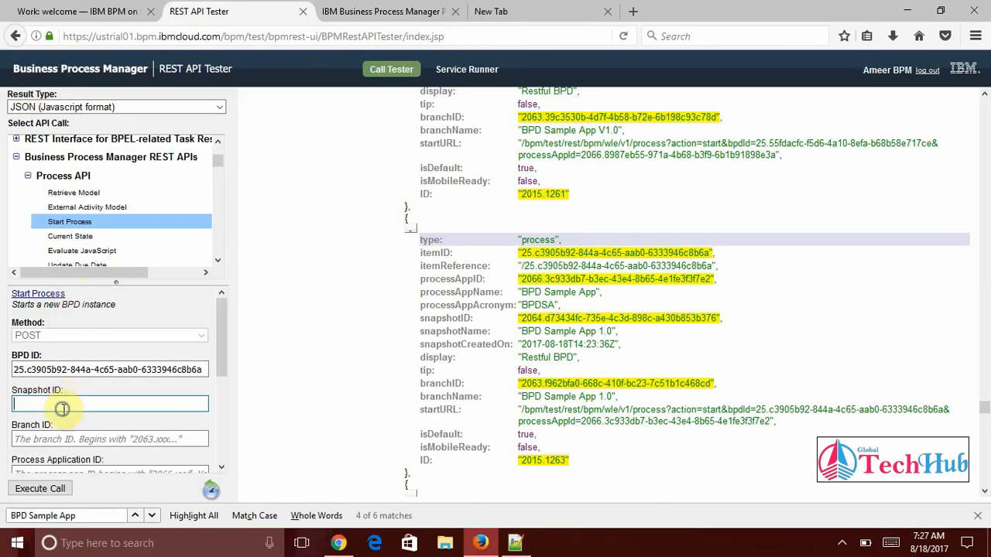
pyautogui.write('2064.d73434fc-735e-4c3d-898c-a430b853b376')
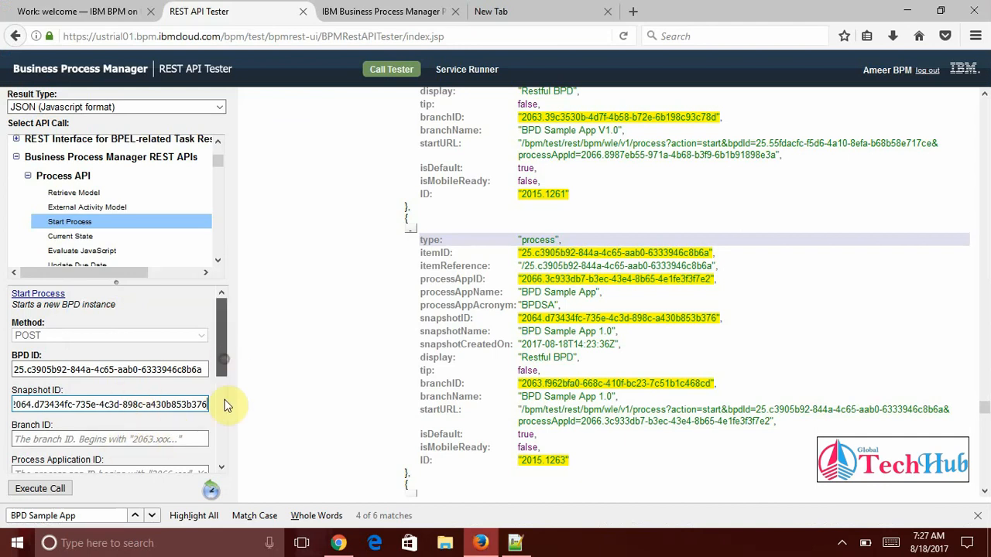
# Set the parameters to {"name":"Akshaj"} and request only the data part
pyautogui.scroll(-3)
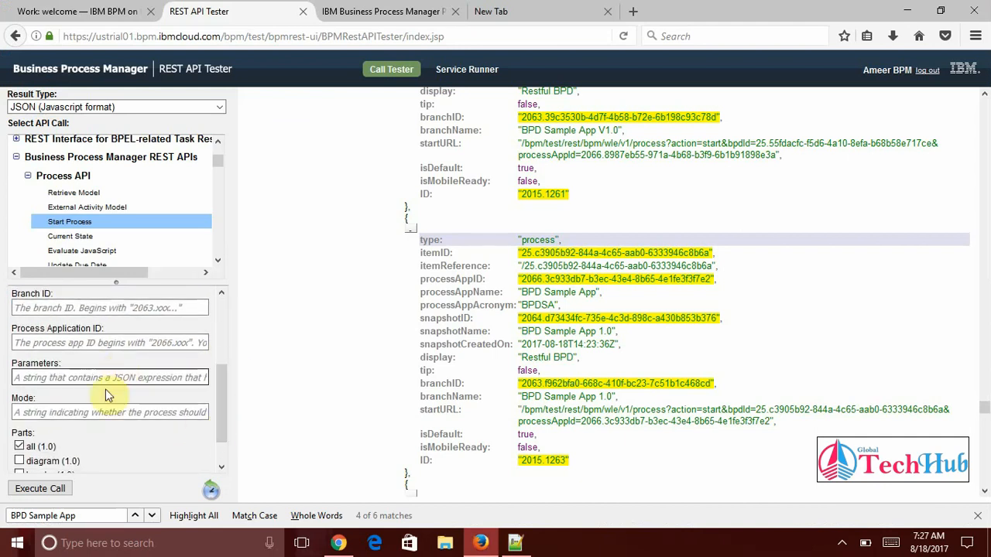
pyautogui.click(109, 377)
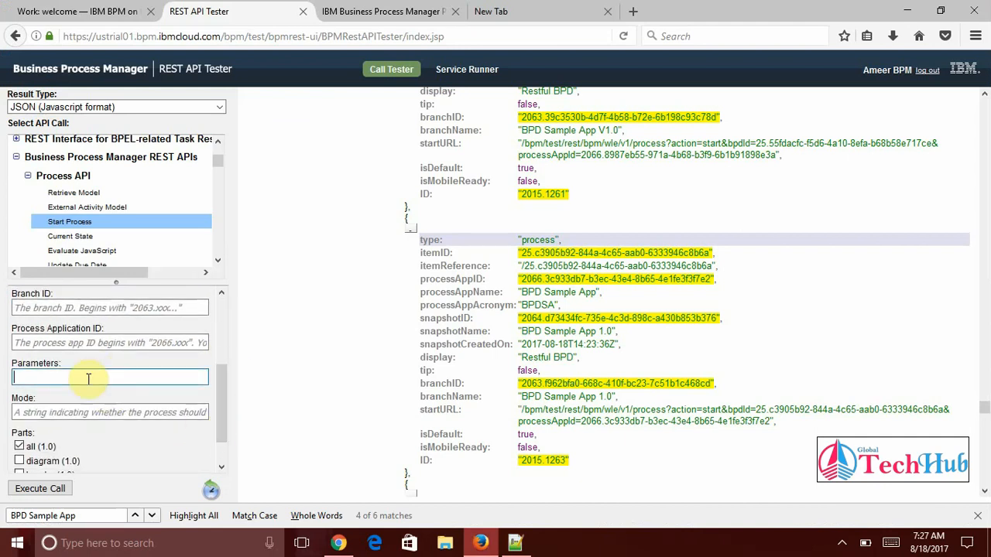
pyautogui.write('{"')
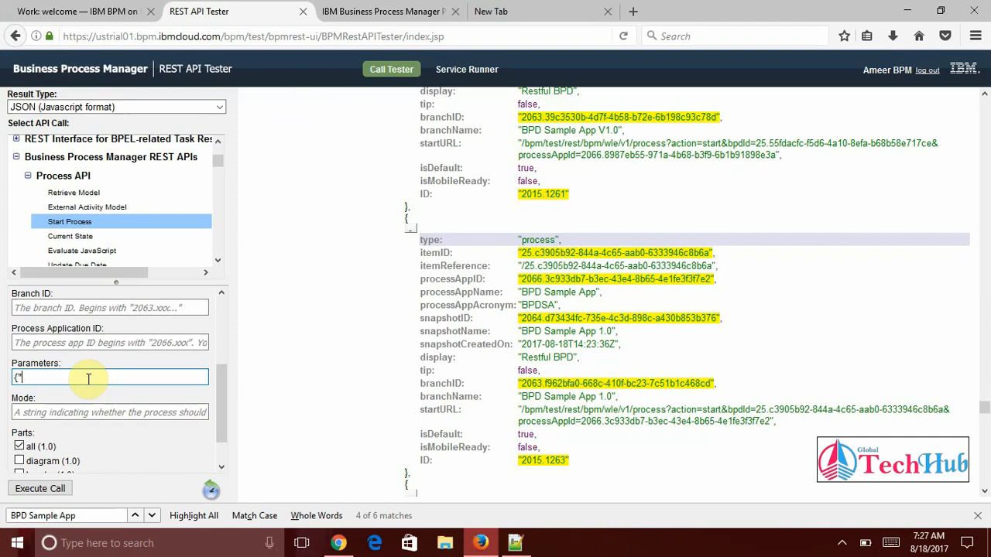
pyautogui.write('nam')
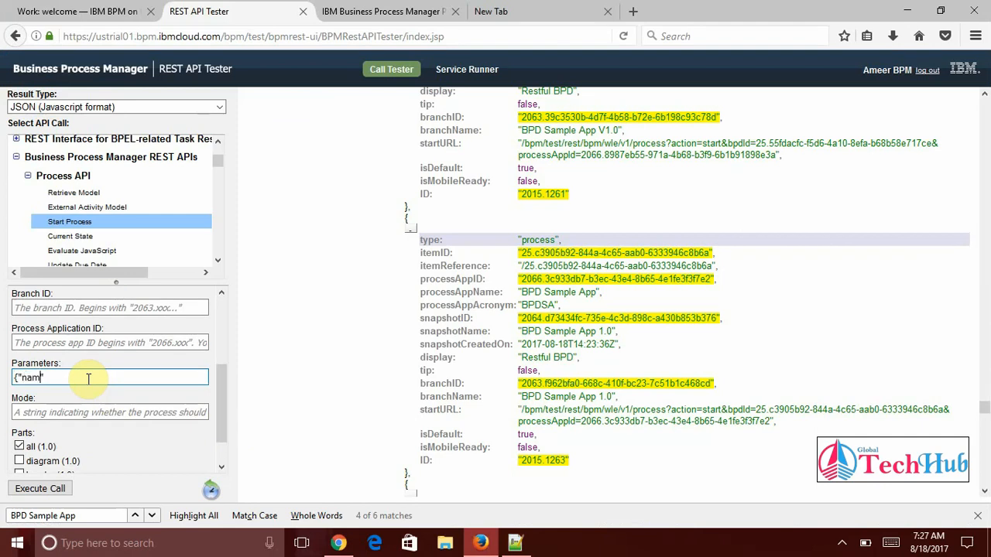
pyautogui.write('e":')
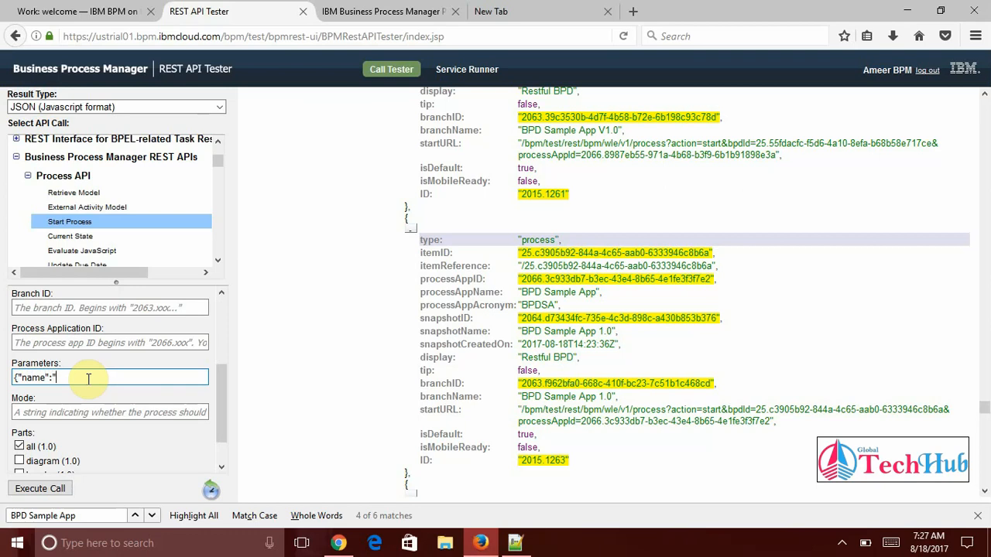
pyautogui.write('A')
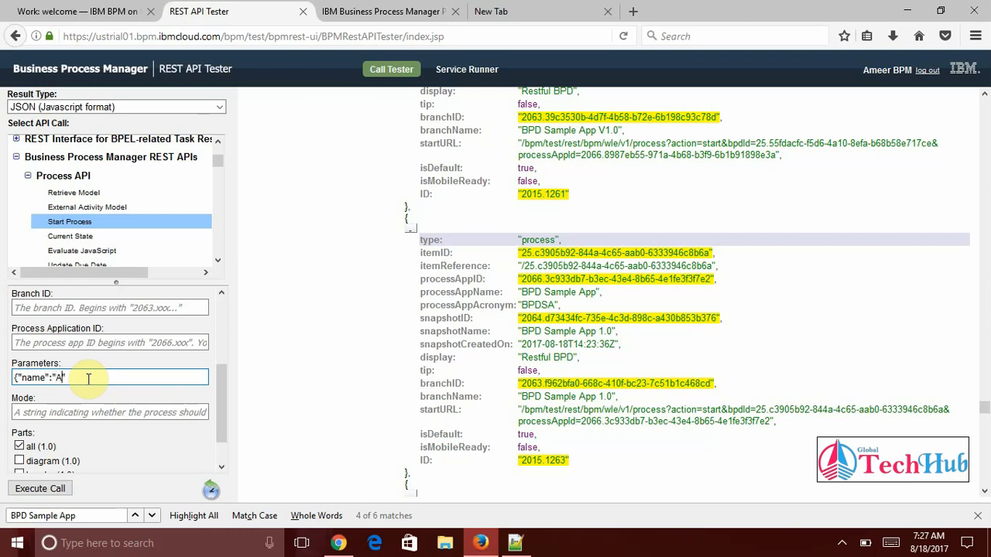
pyautogui.write('kshay')
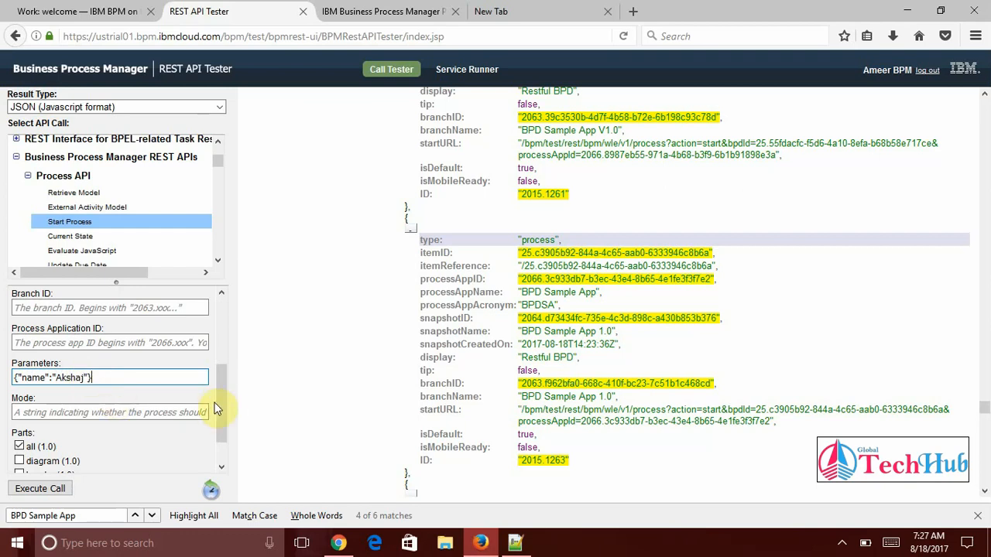
pyautogui.scroll(-3)
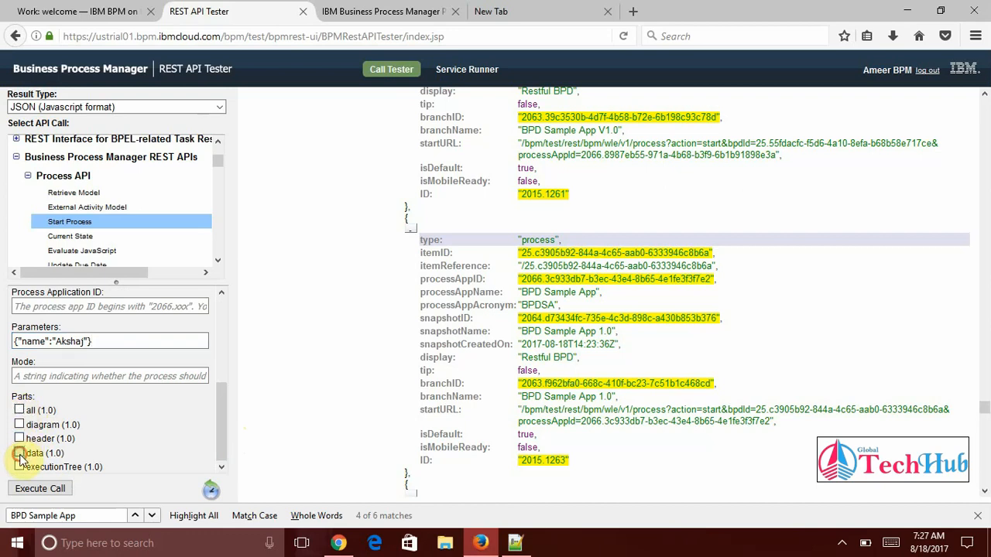
pyautogui.click(19, 453)
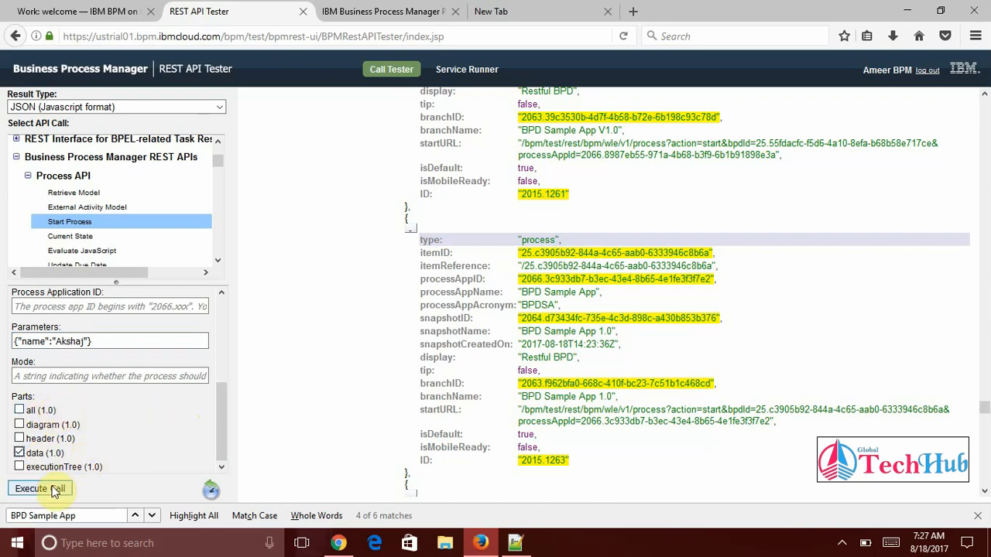
# Execute Start Process and inspect the URL's parts value and returned name Akshaj with greeting
pyautogui.click(39, 488)
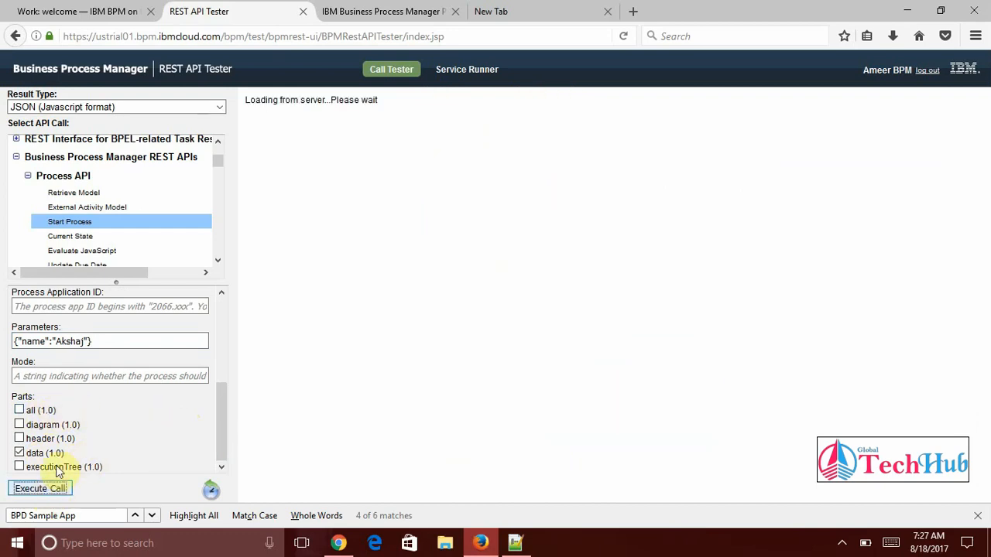
pyautogui.click(40, 489)
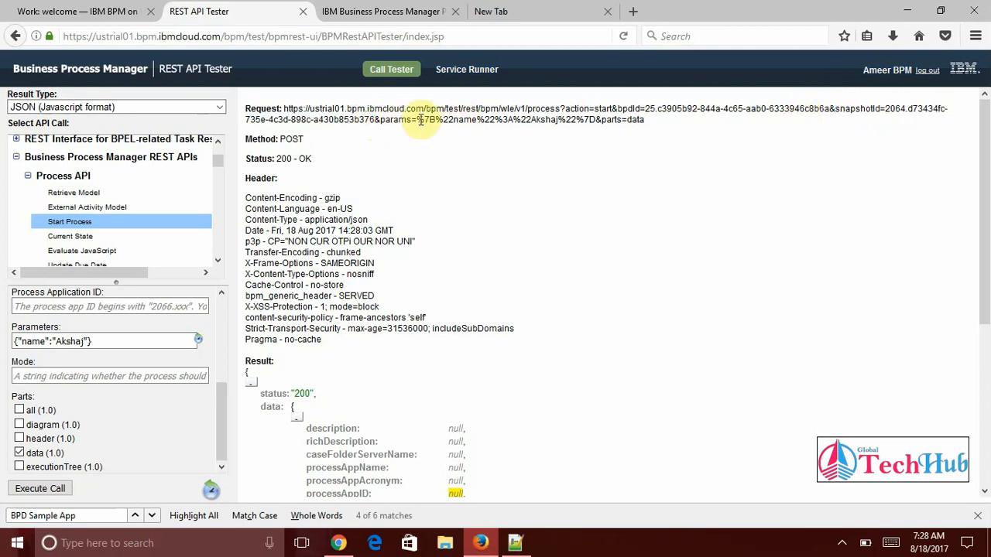
pyautogui.moveTo(418, 120); pyautogui.dragTo(589, 119)
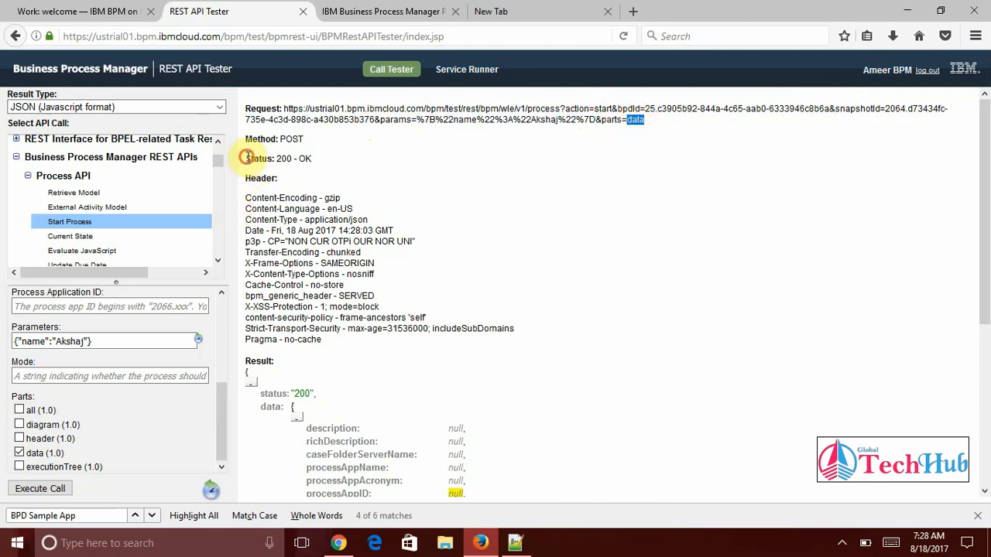
pyautogui.moveTo(684, 238)
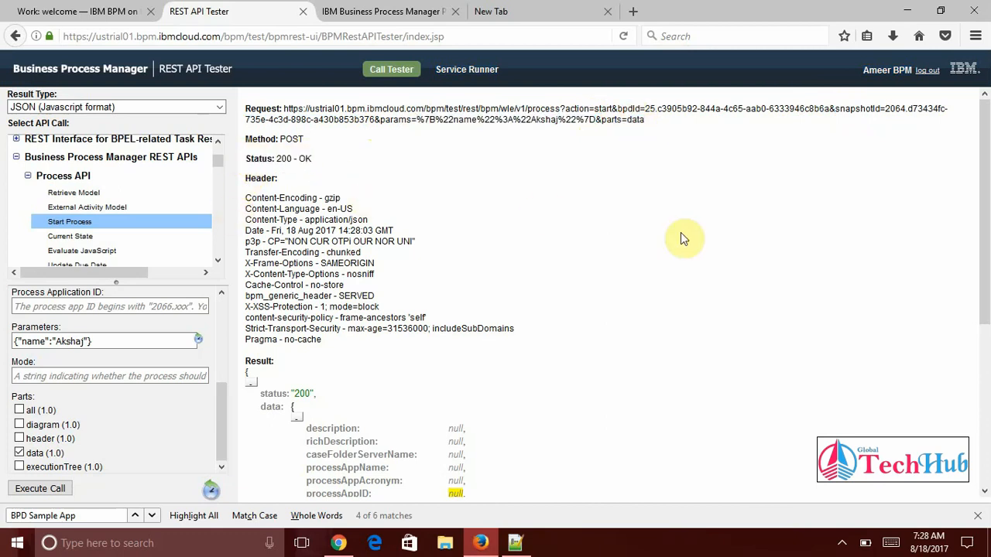
pyautogui.scroll(-3)
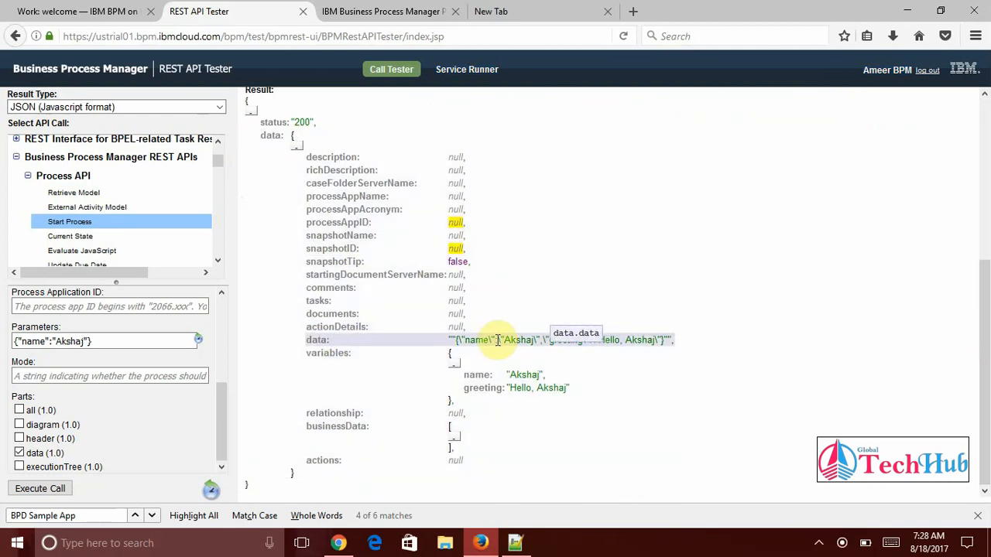
pyautogui.doubleClick(317, 339)
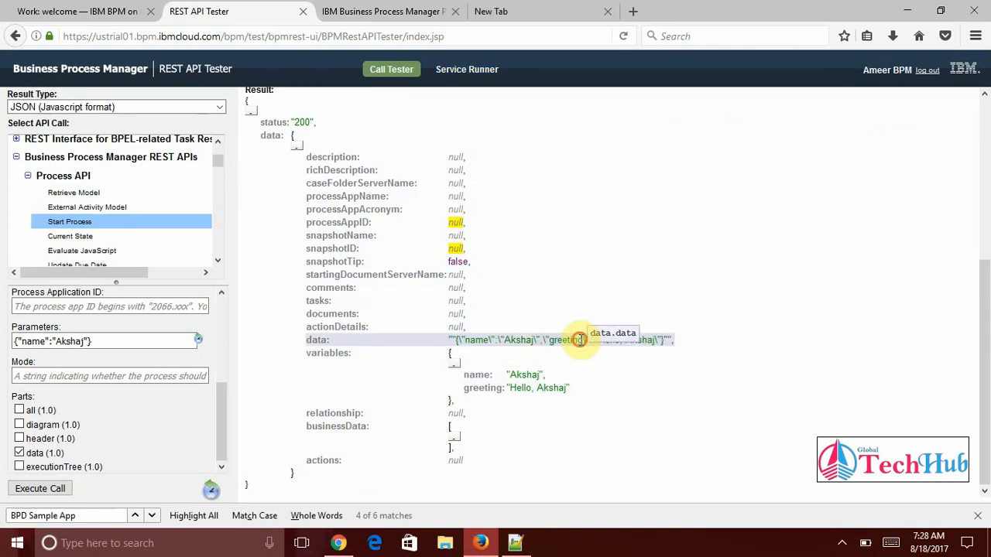
pyautogui.moveTo(648, 339)
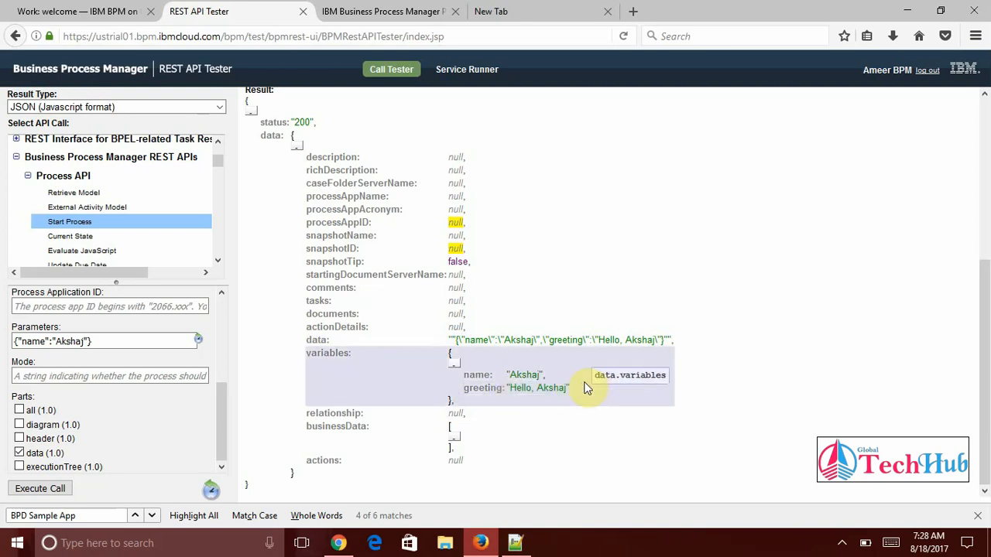
pyautogui.moveTo(842, 345)
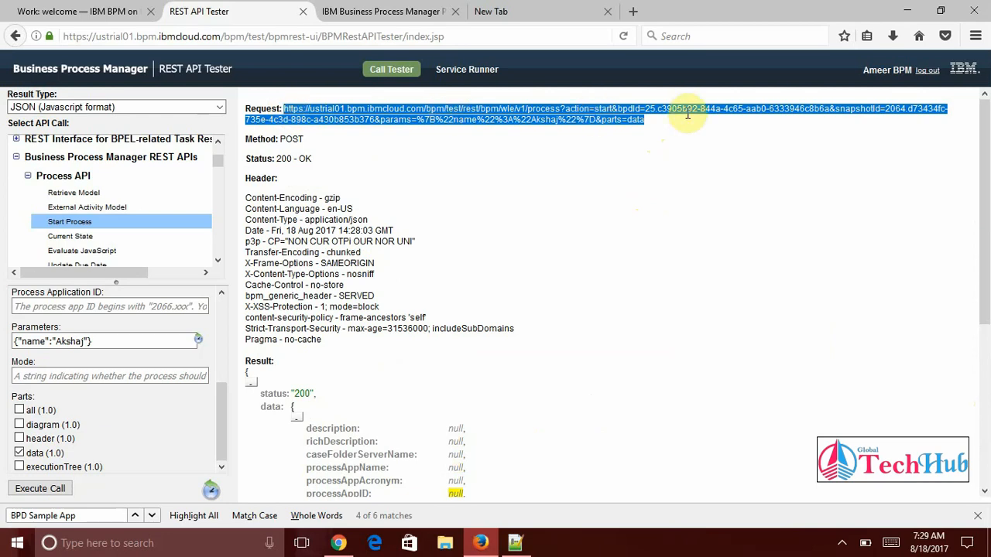
pyautogui.click(688, 114)
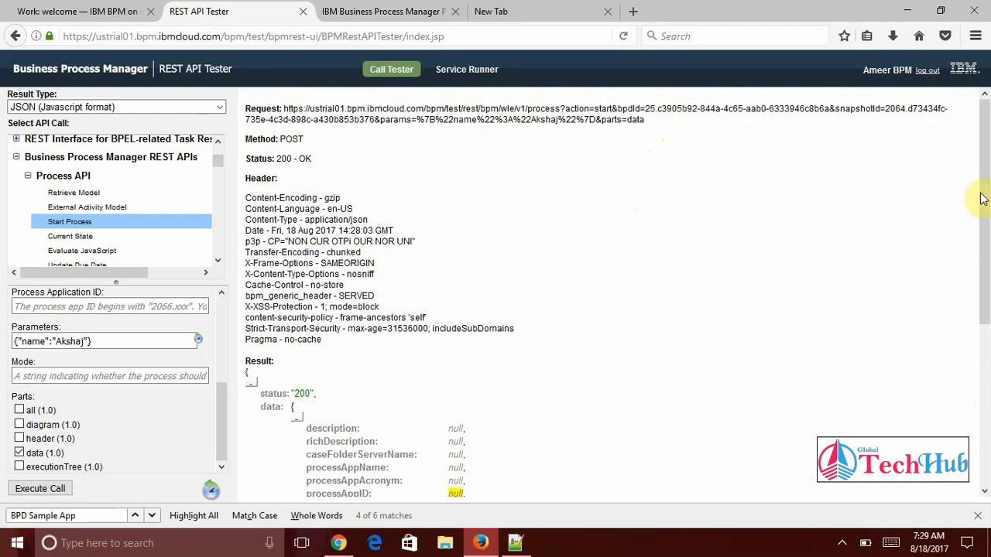
pyautogui.scroll(-3)
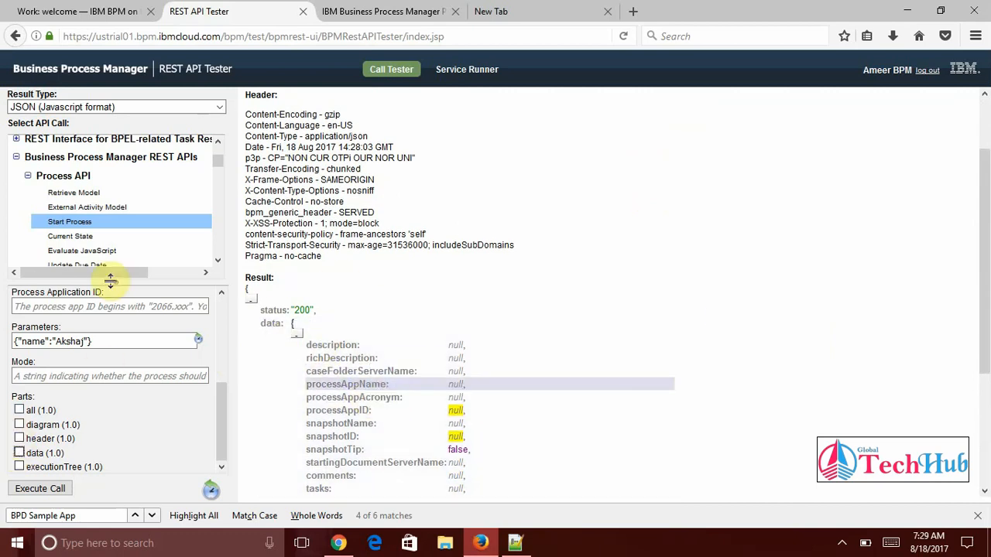
# Request all parts and scroll through the result's STATE_FINISHED, execution tree and diagram
pyautogui.click(19, 410)
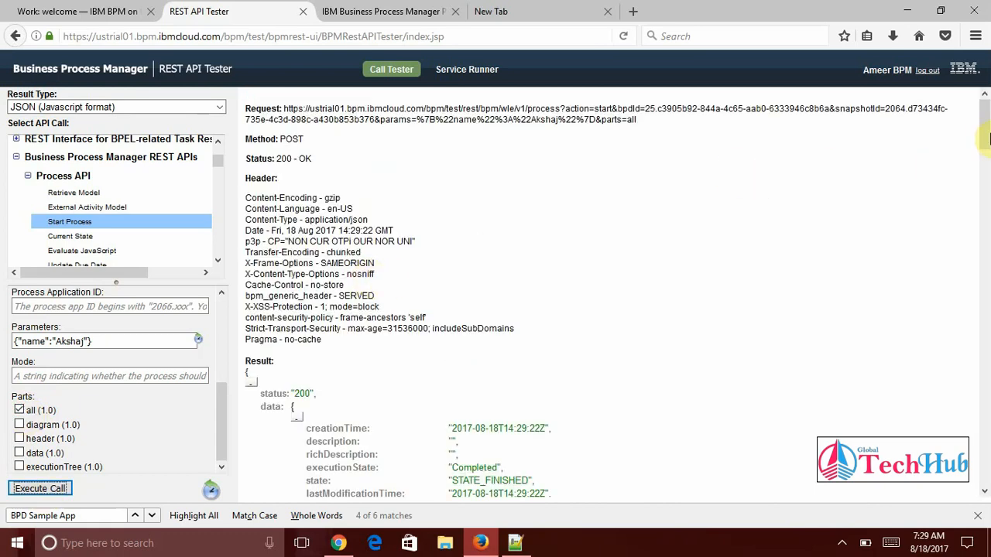
pyautogui.scroll(-3)
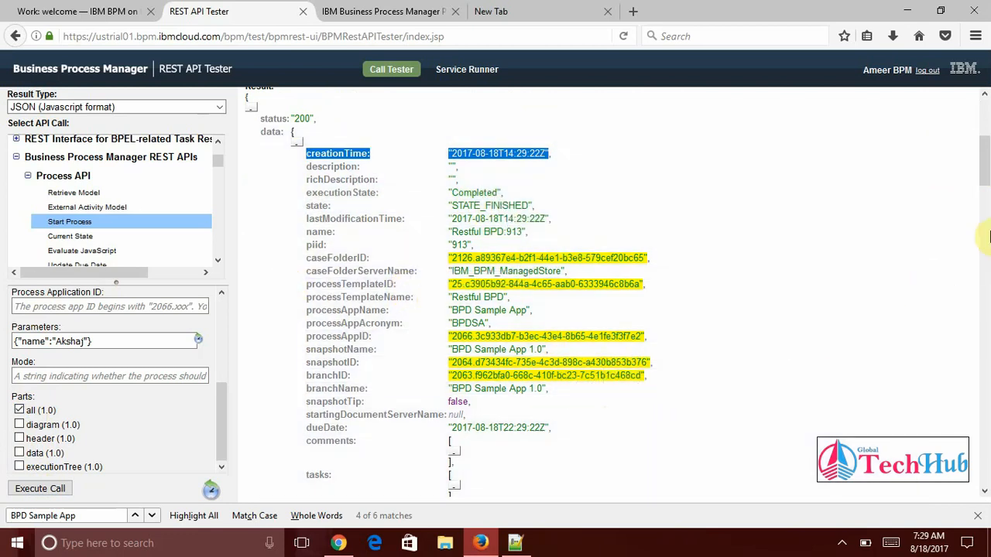
pyautogui.scroll(-3)
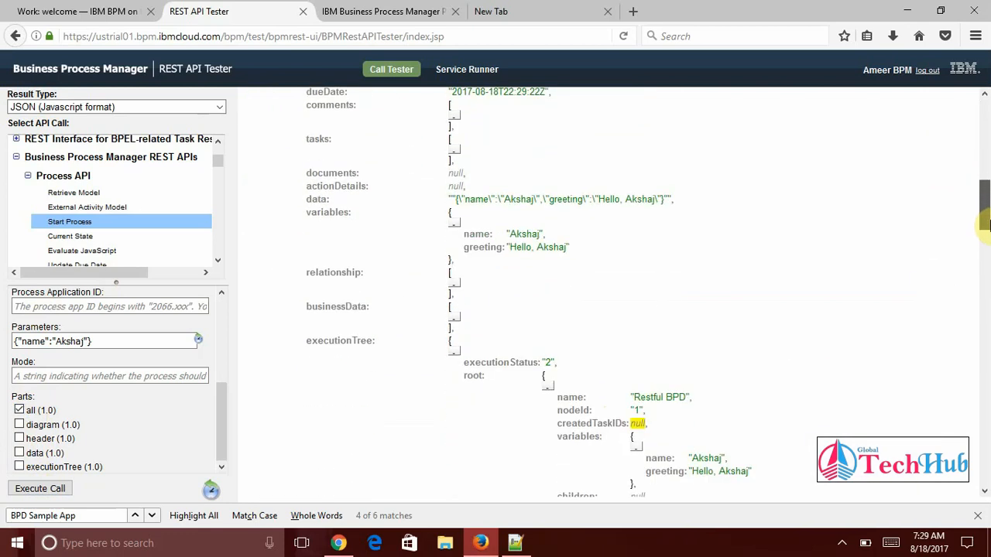
pyautogui.scroll(-3)
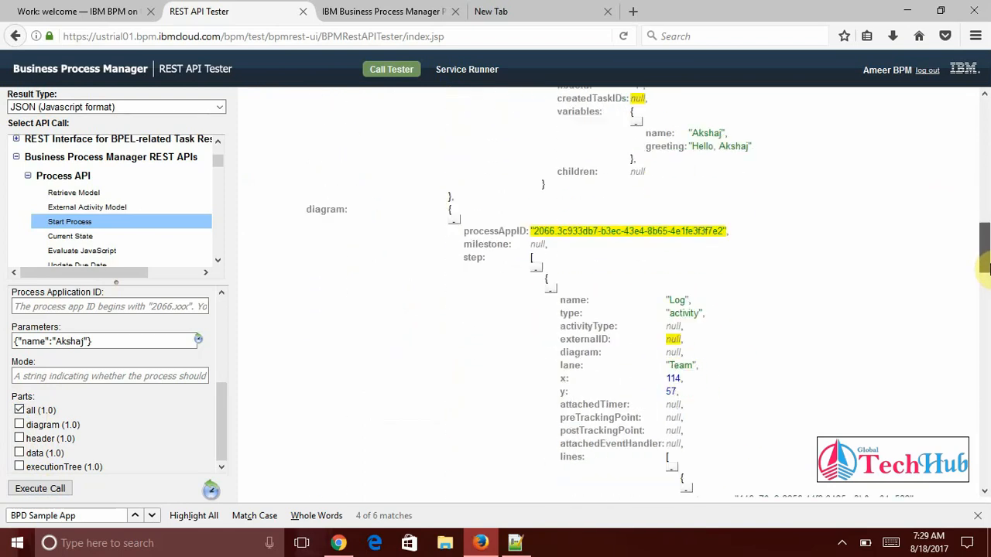
pyautogui.scroll(-3)
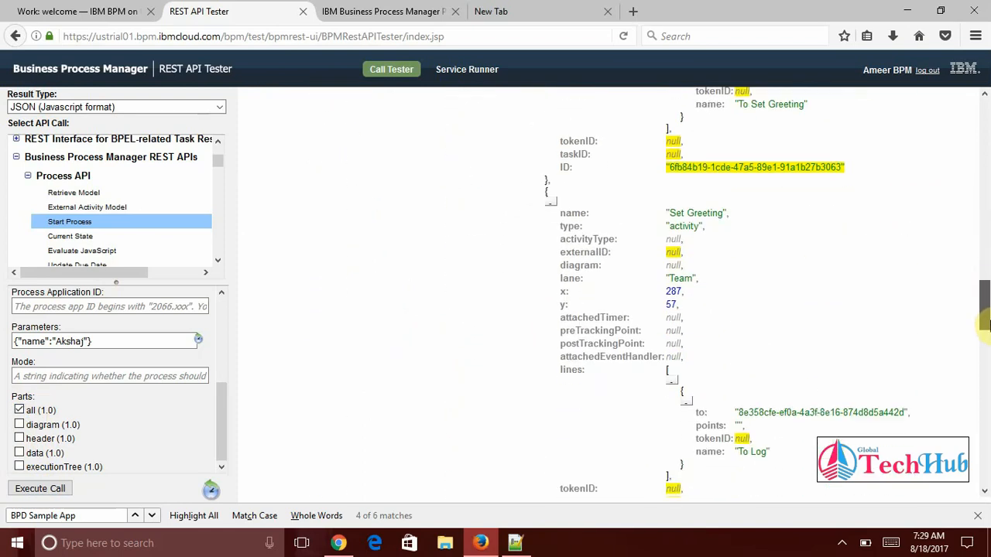
pyautogui.scroll(-3)
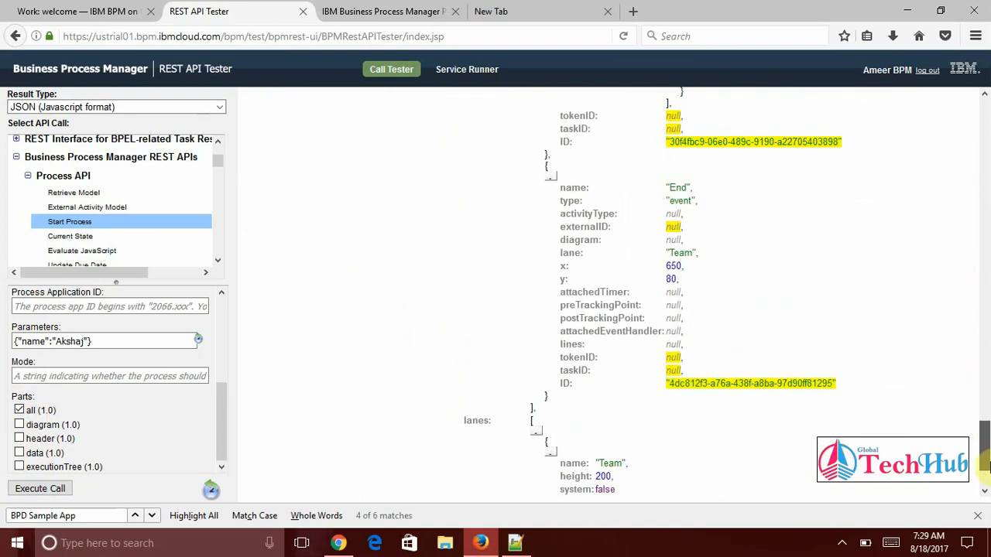
pyautogui.scroll(-3)
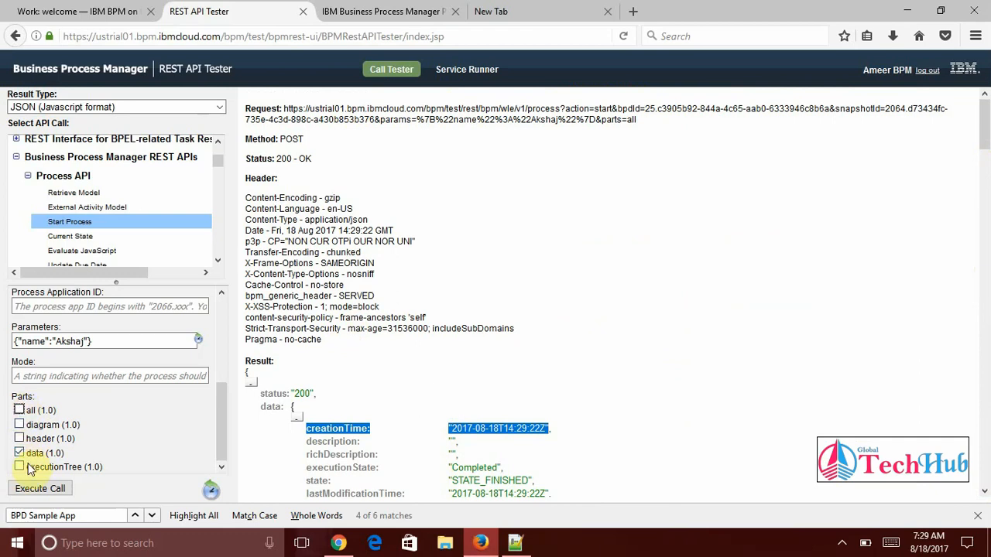
# Check only 'data' under Parts, rerun Start Process, and review the data-only 200 response
pyautogui.click(19, 466)
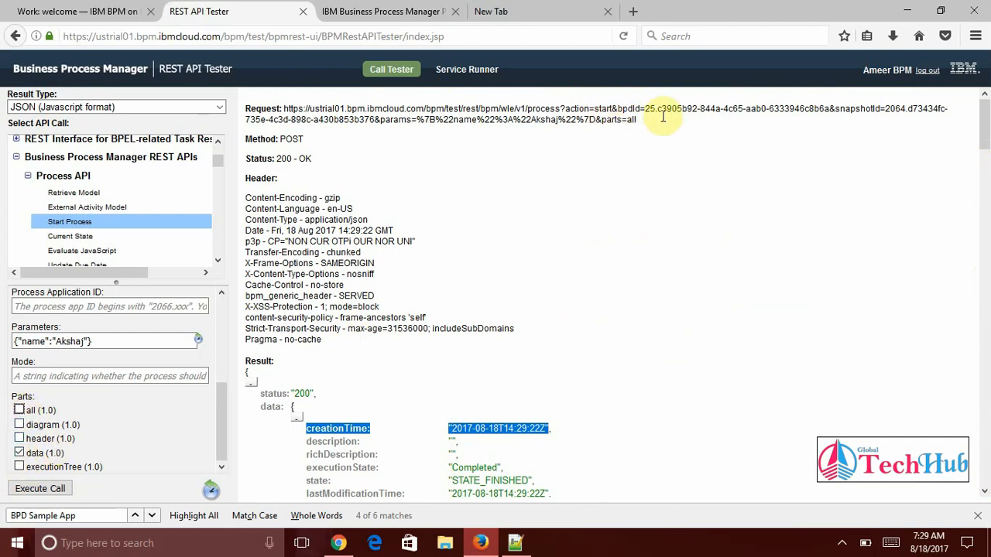
pyautogui.click(39, 488)
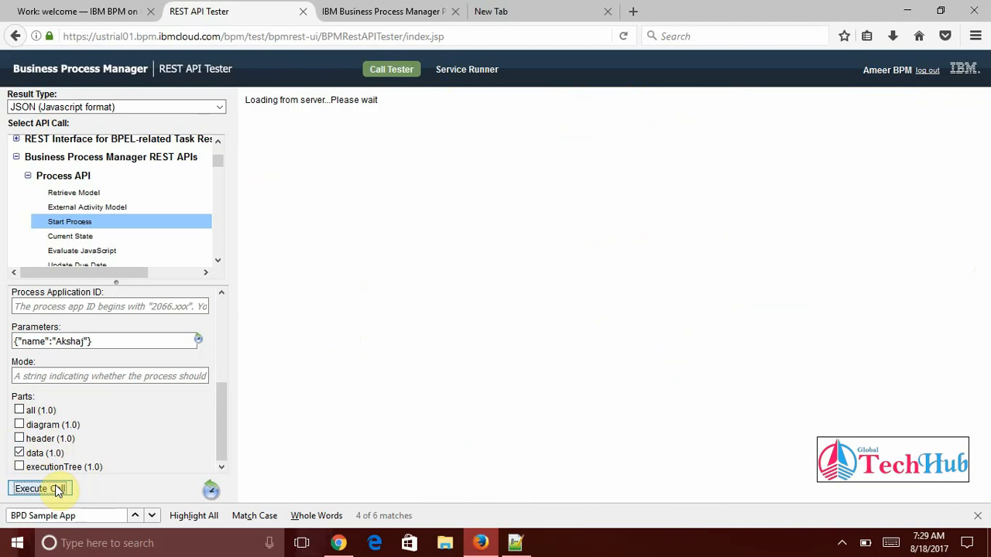
pyautogui.click(39, 488)
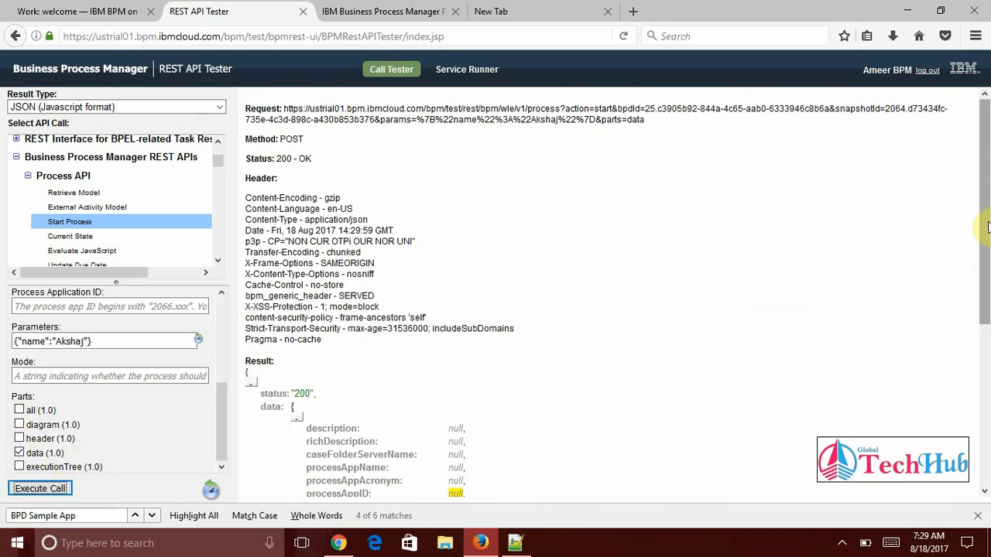
pyautogui.scroll(-3)
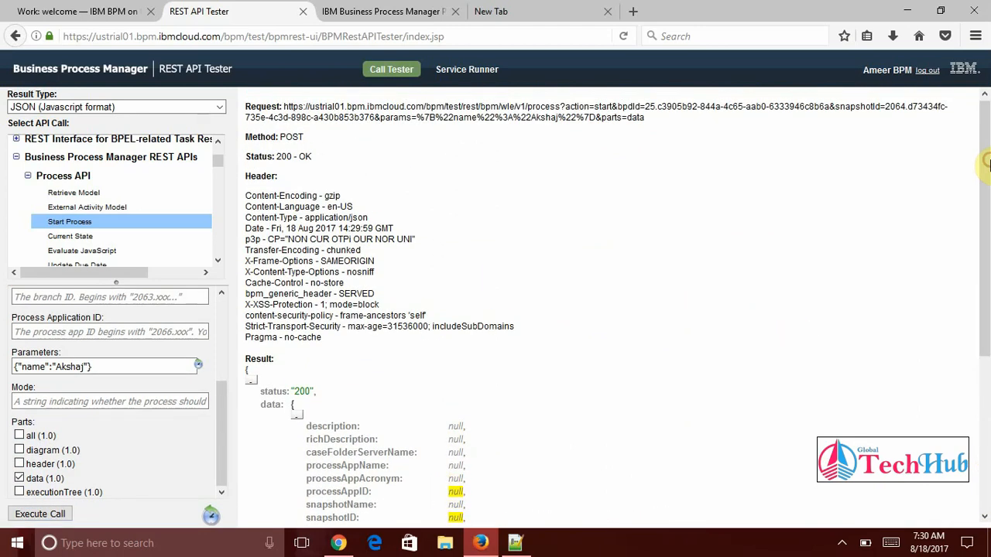
pyautogui.moveTo(712, 224)
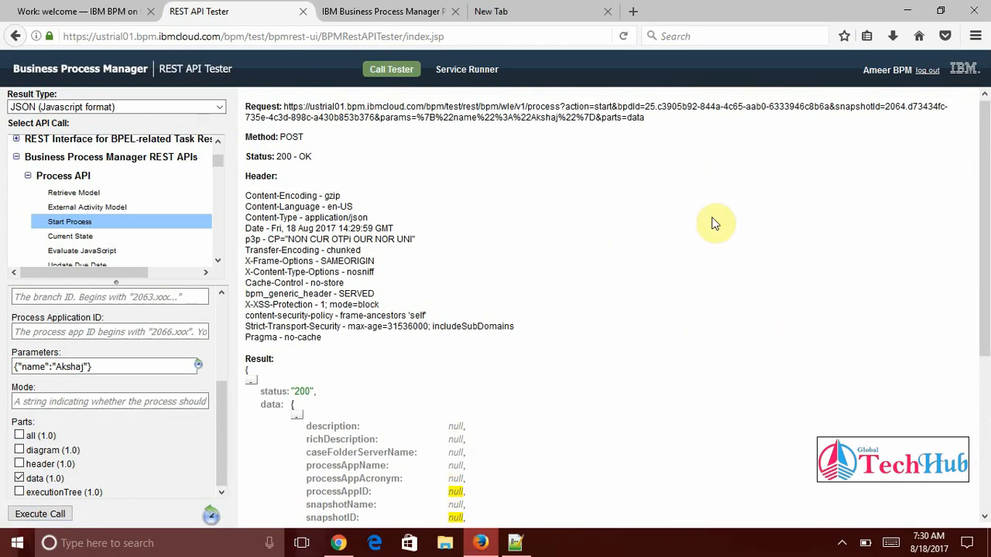
pyautogui.moveTo(670, 228)
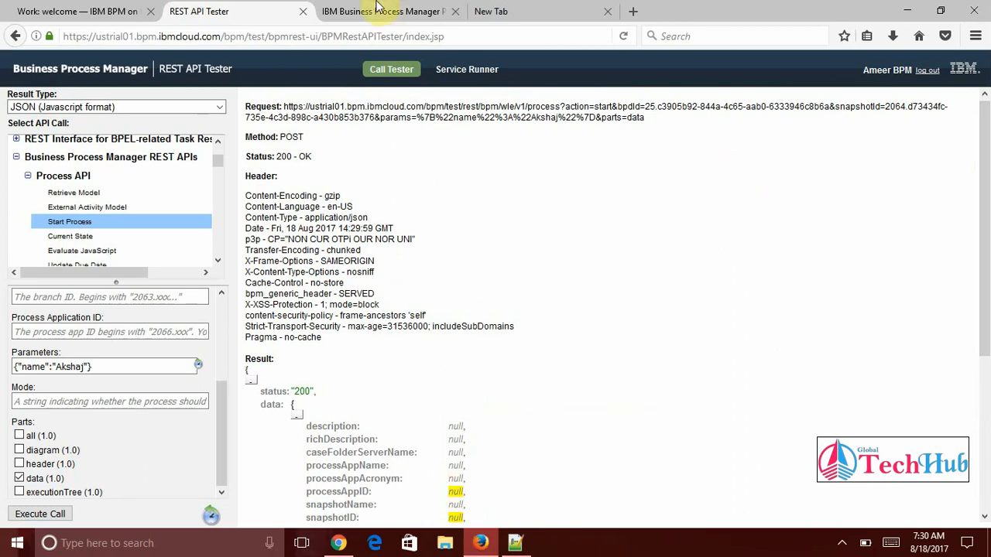
pyautogui.moveTo(510, 323)
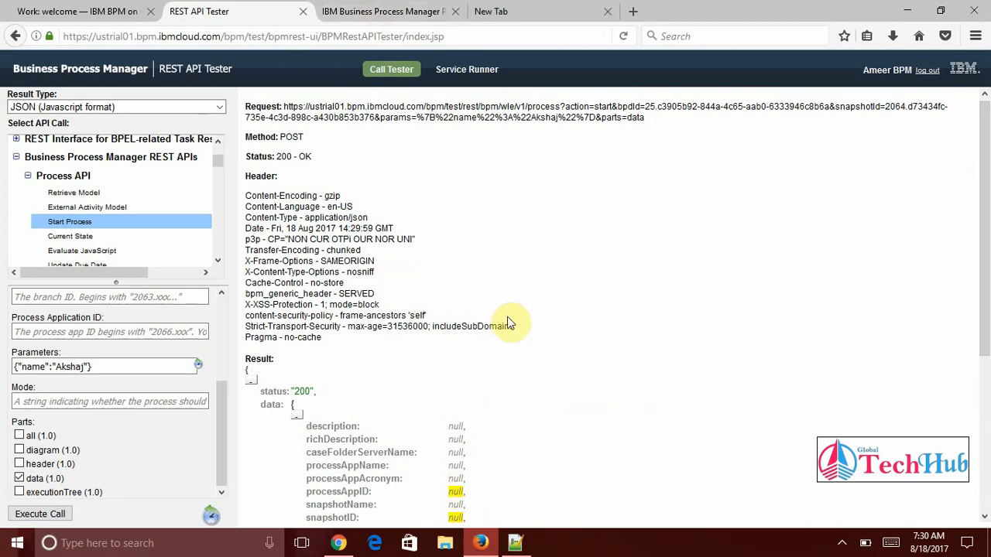
pyautogui.moveTo(477, 318)
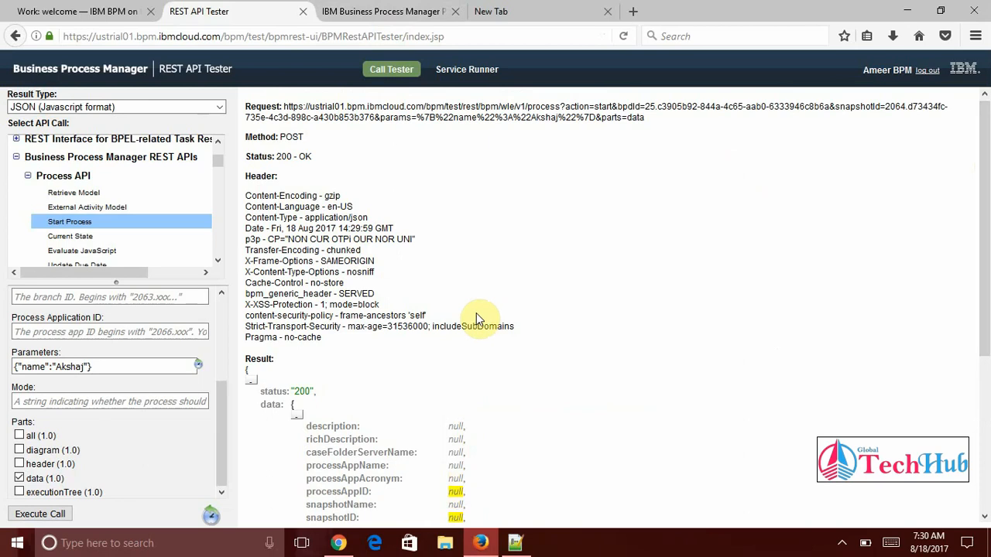